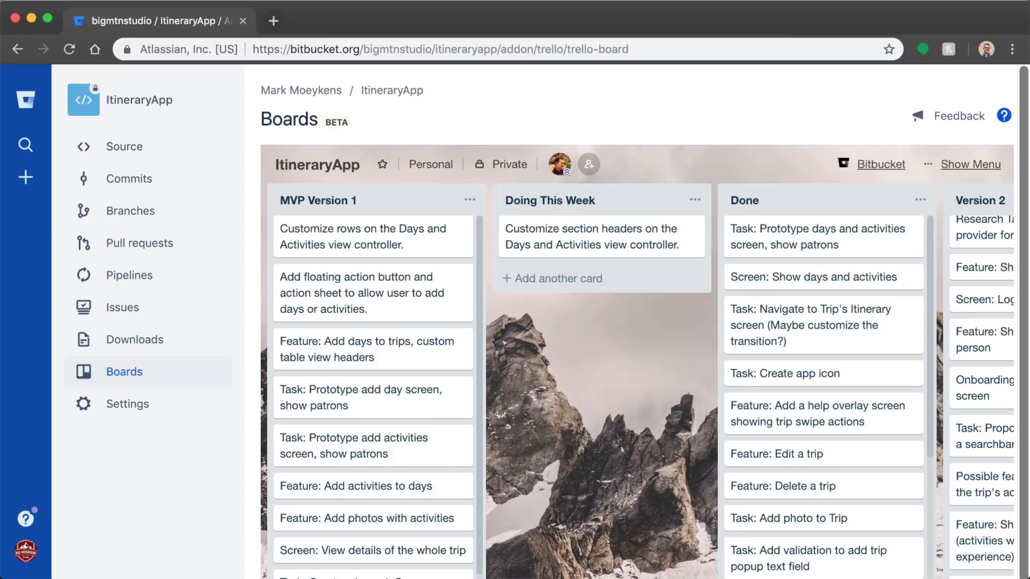
mouse_move(481, 261)
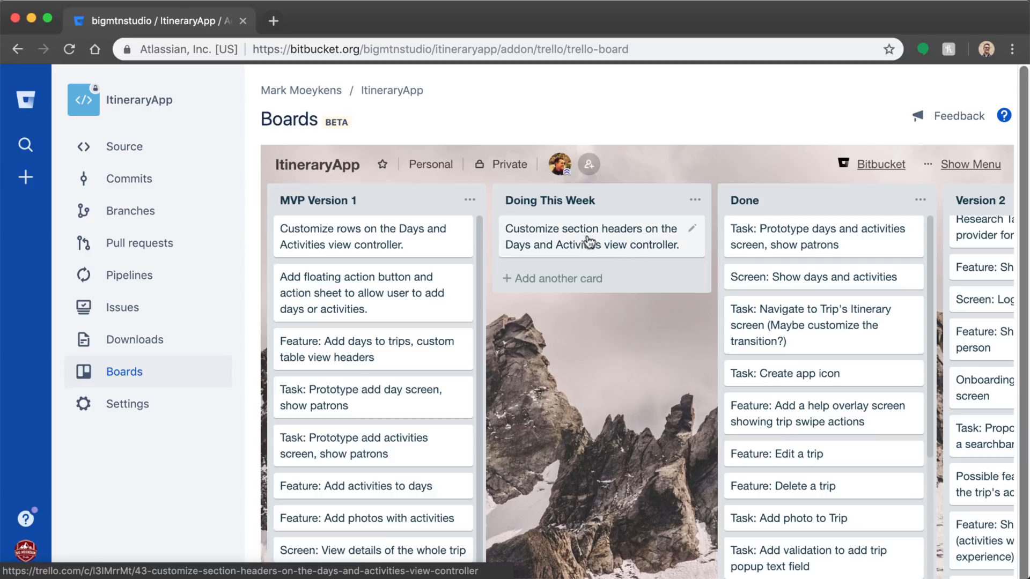
Step: Move the section headers card to Done and the floating action button card to Doing This Week
drag(591, 236, 795, 236)
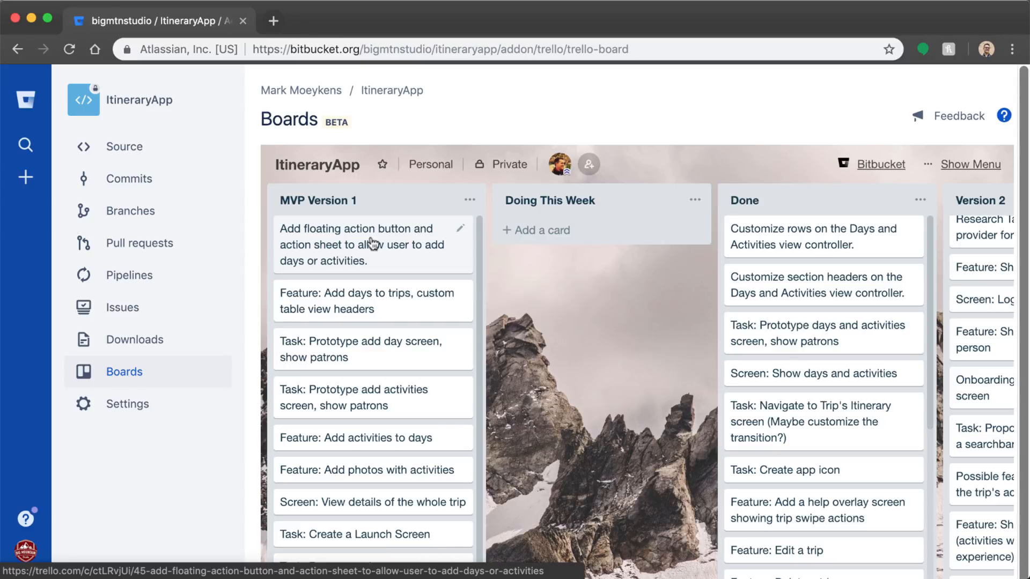
drag(372, 245, 601, 244)
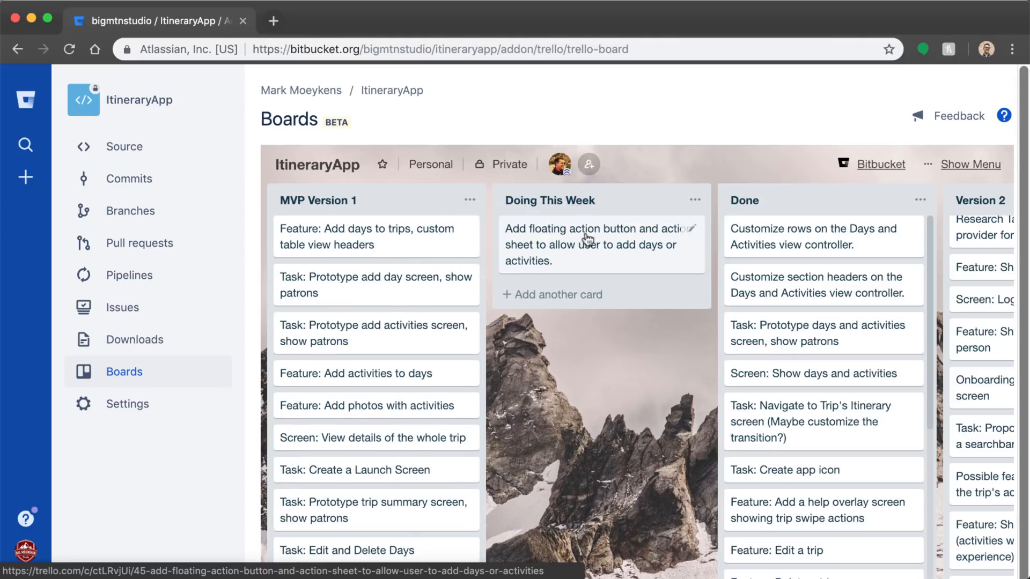
mouse_move(665, 331)
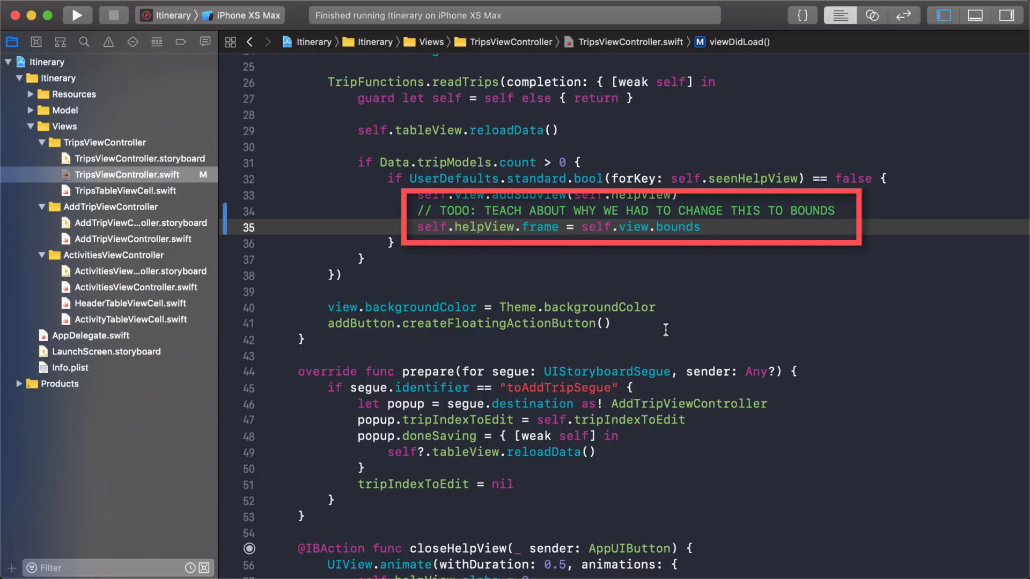
click(702, 227)
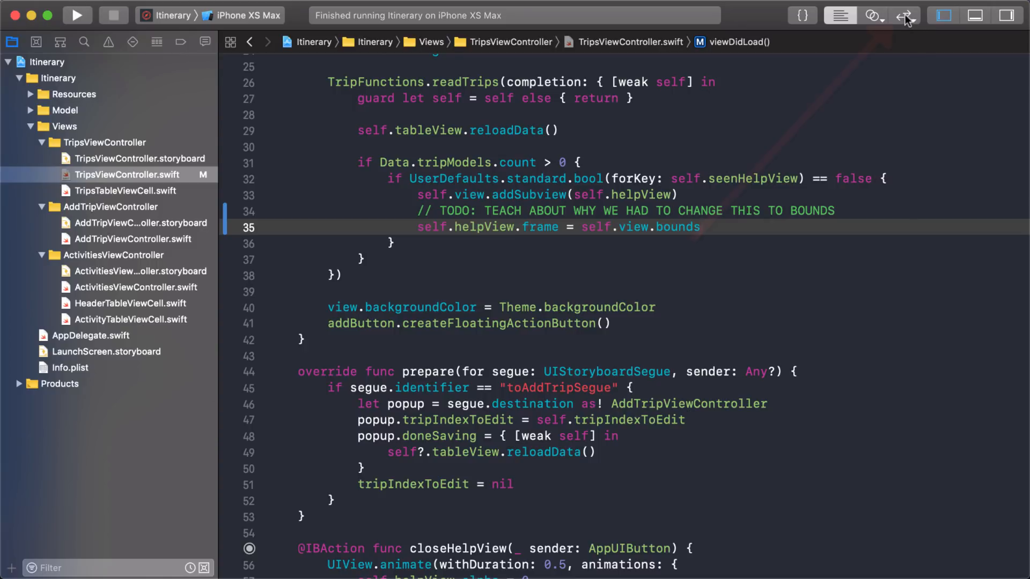
click(906, 15)
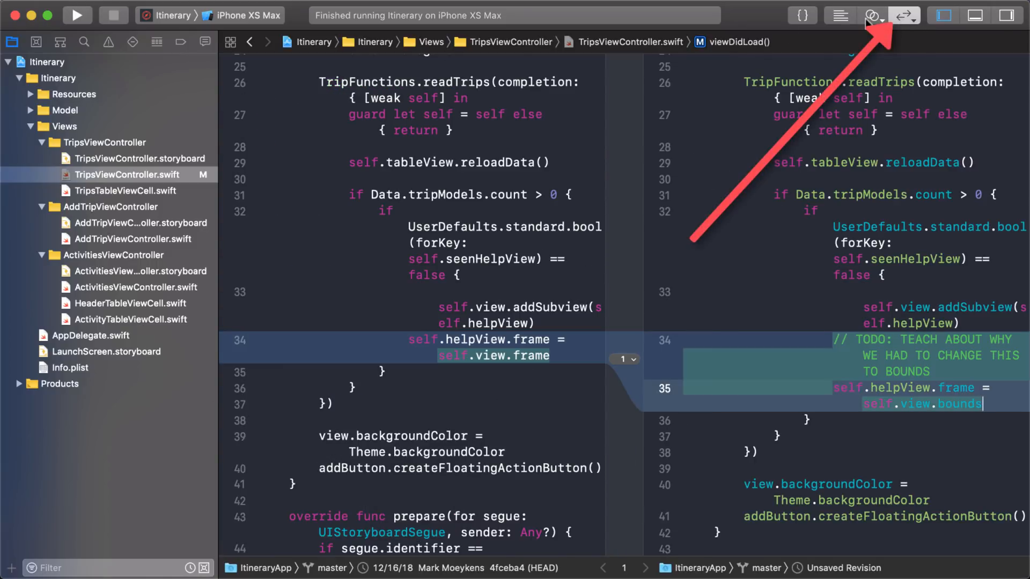
click(942, 14)
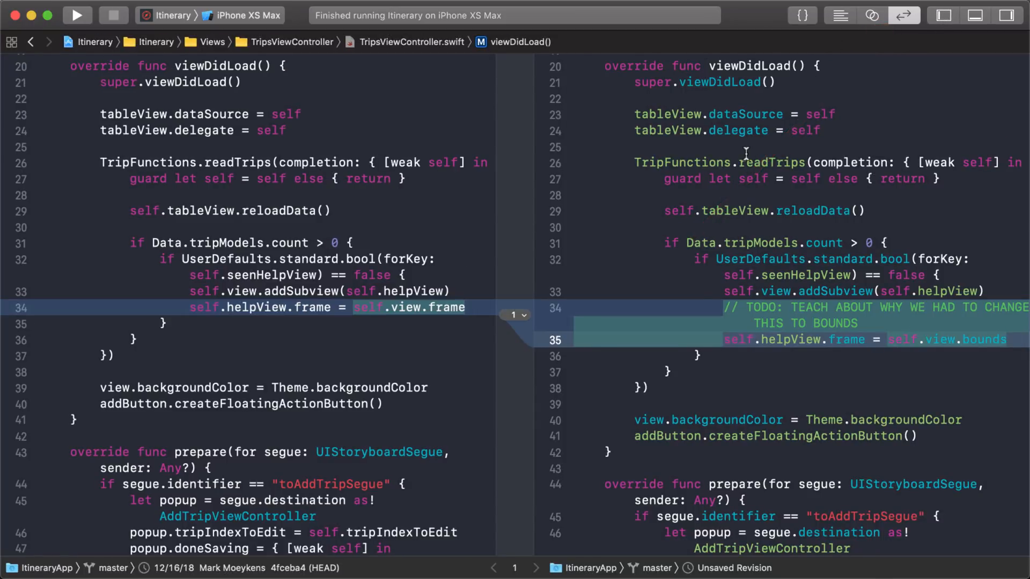
mouse_move(411, 309)
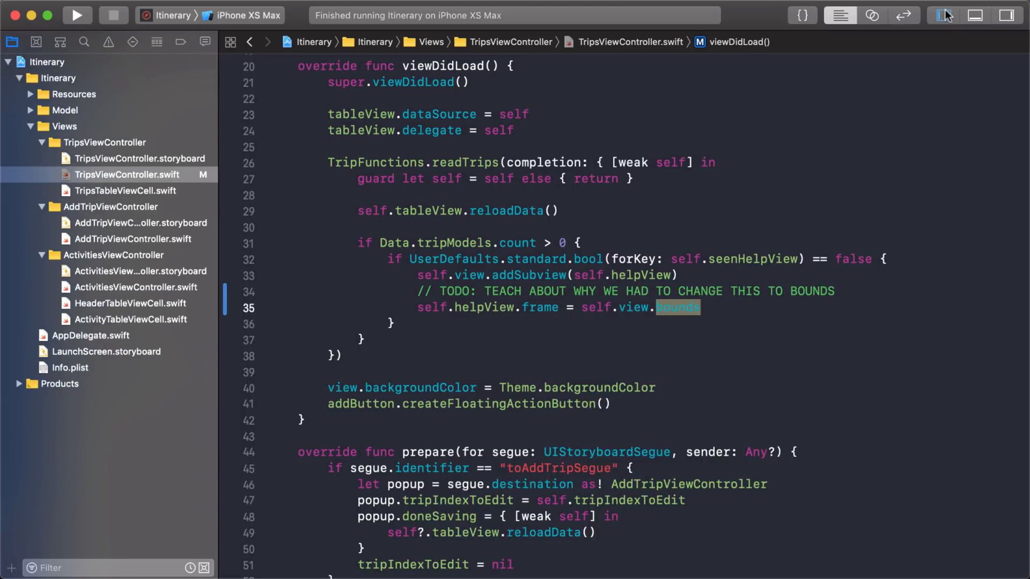
Step: Select the Trips storyboard's floating Add Button and show its 56-by-56 size at 300, 636
click(139, 159)
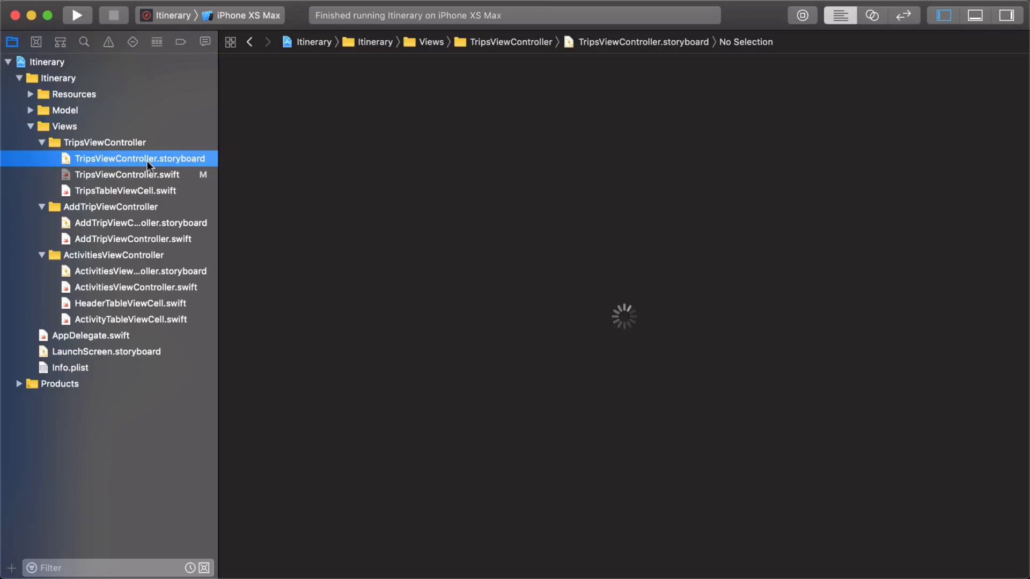
click(140, 159)
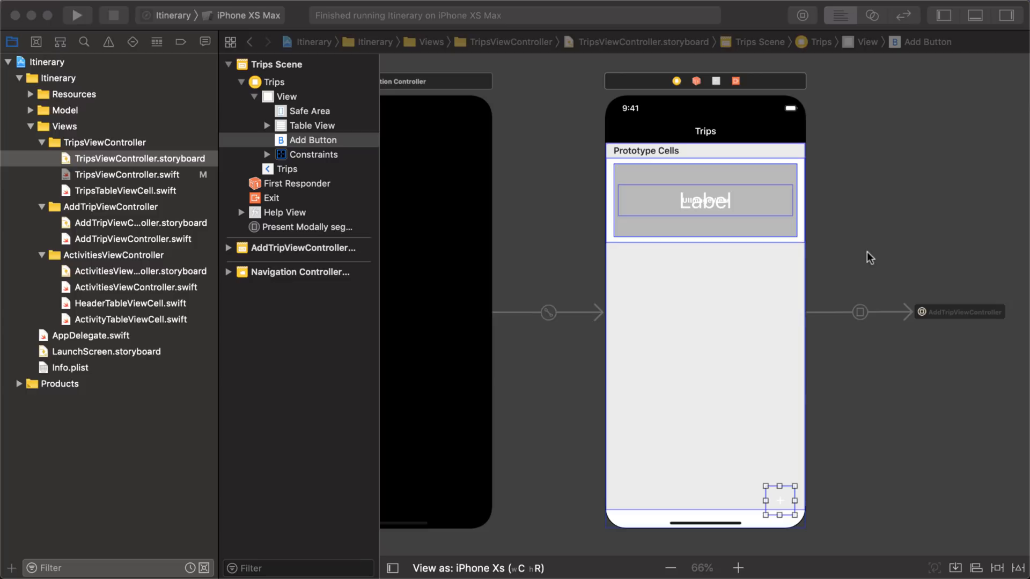
mouse_move(742, 566)
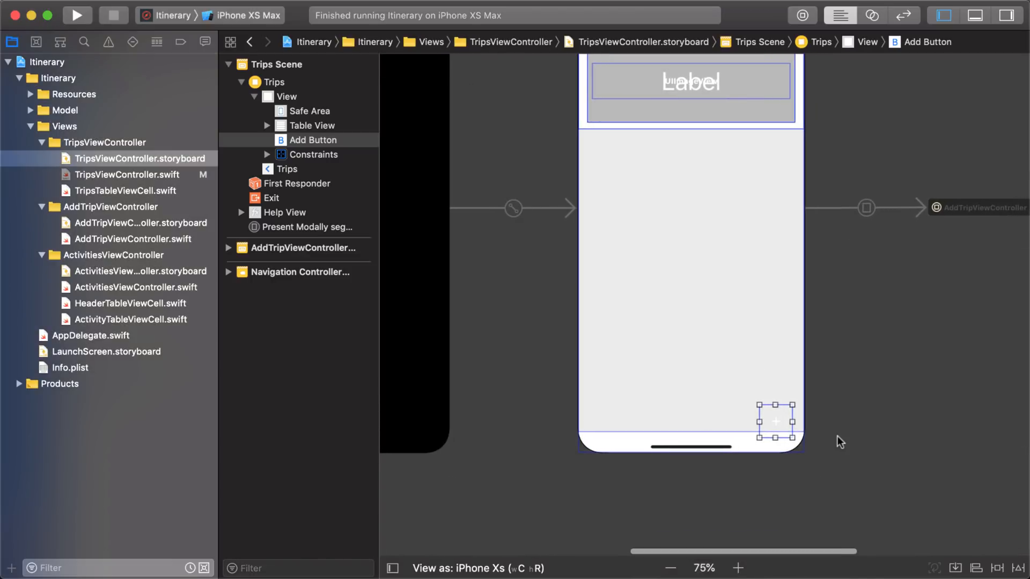
mouse_move(808, 437)
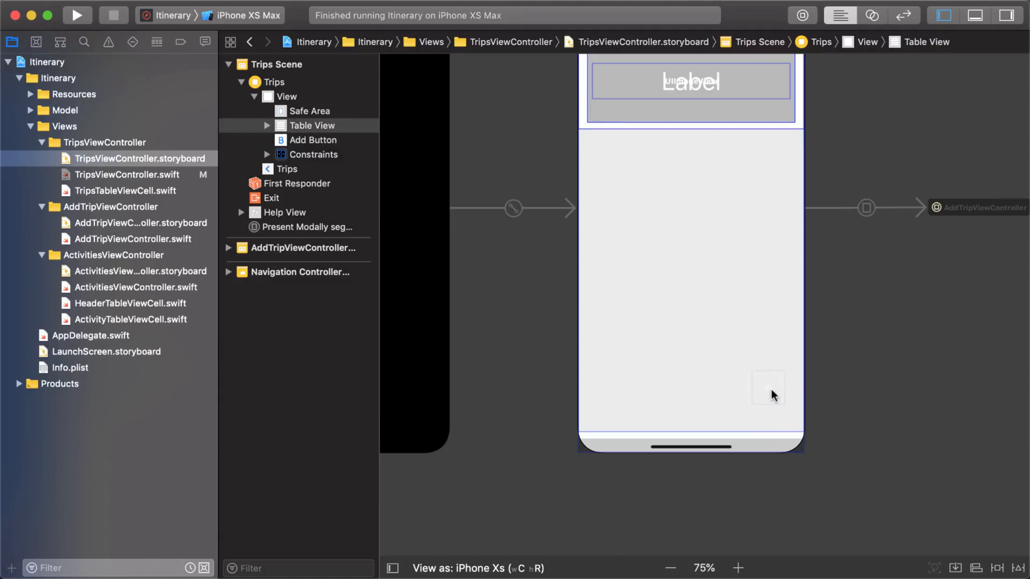
mouse_move(779, 400)
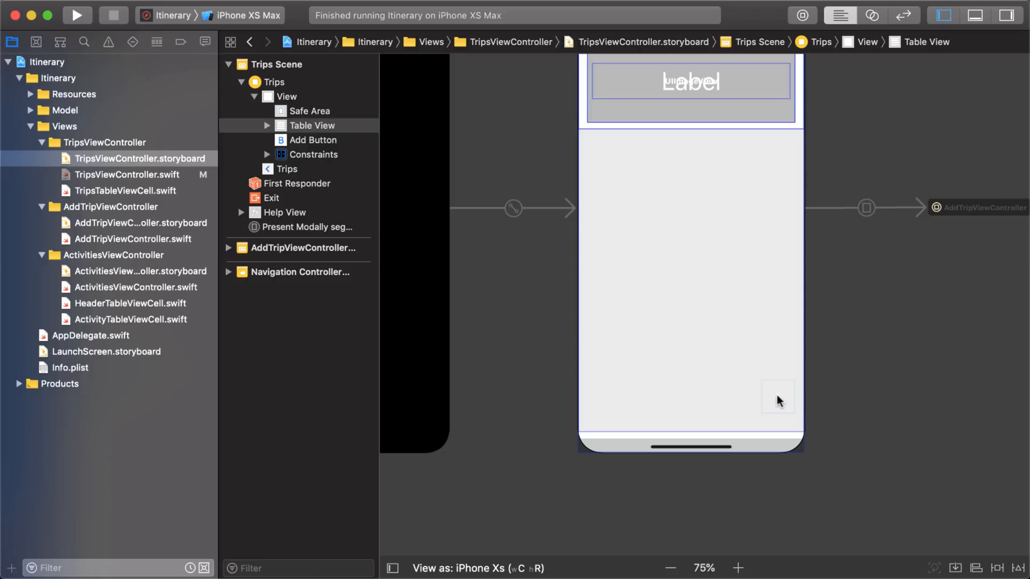
key(cmd)
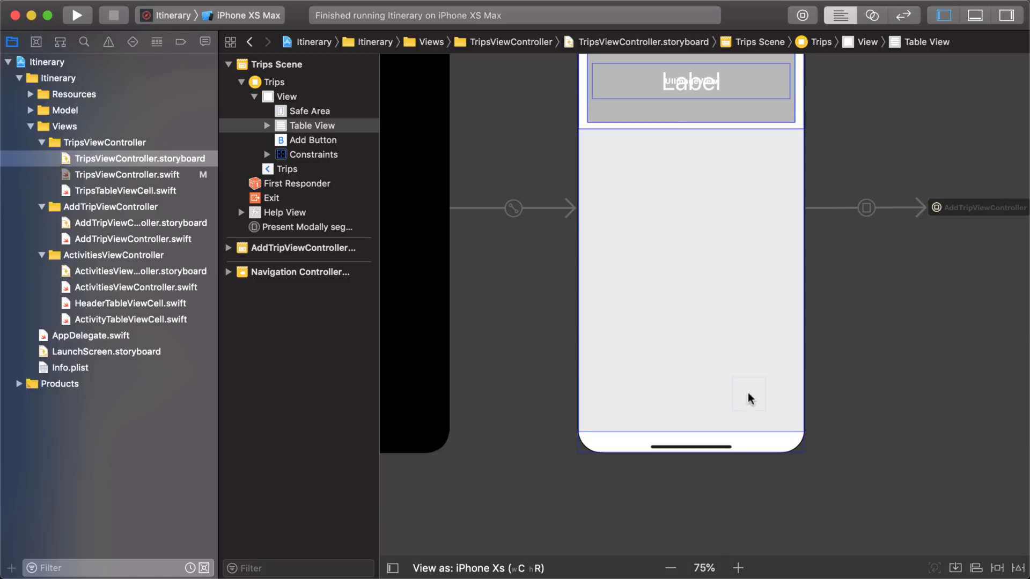
mouse_move(771, 421)
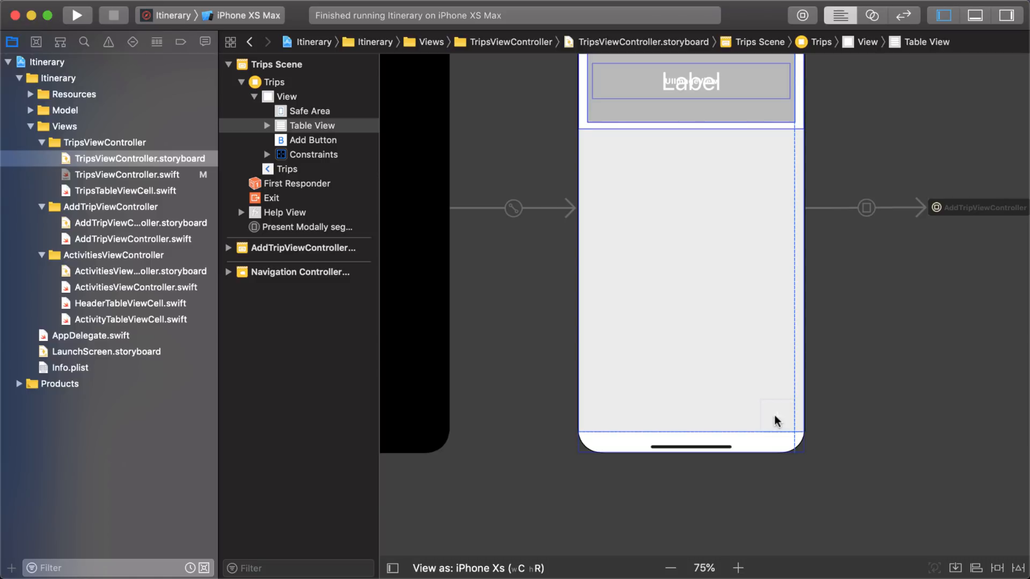
click(774, 416)
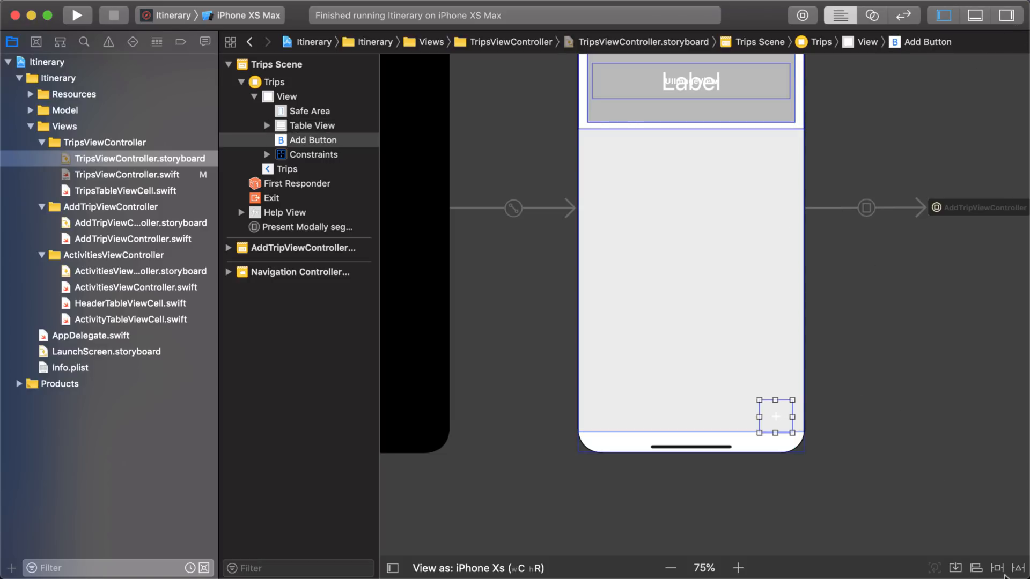
click(1004, 15)
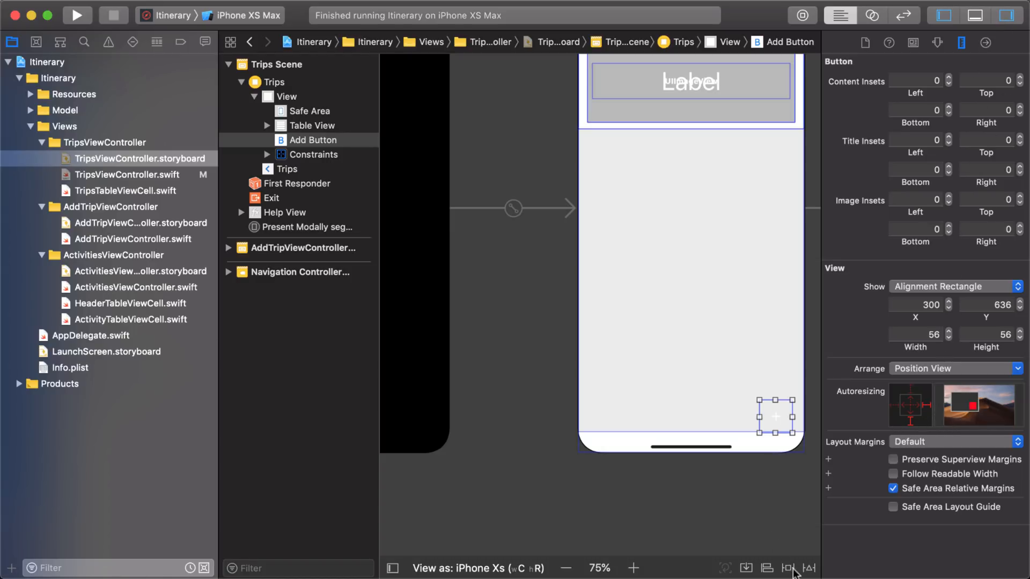
Step: Add four constraints to the Add Button: width and height 56, trailing 20, bottom 32
click(787, 569)
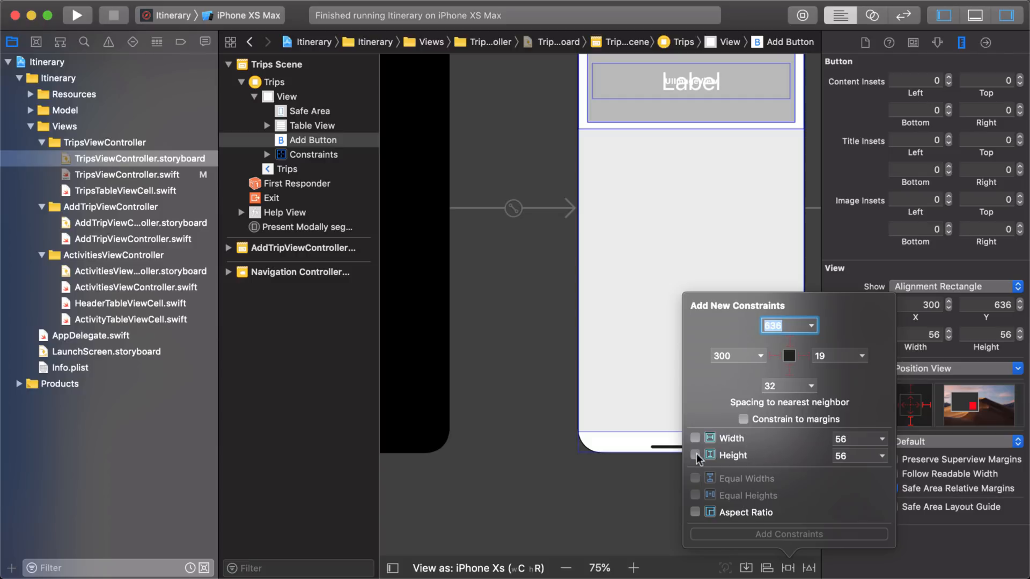
click(695, 455)
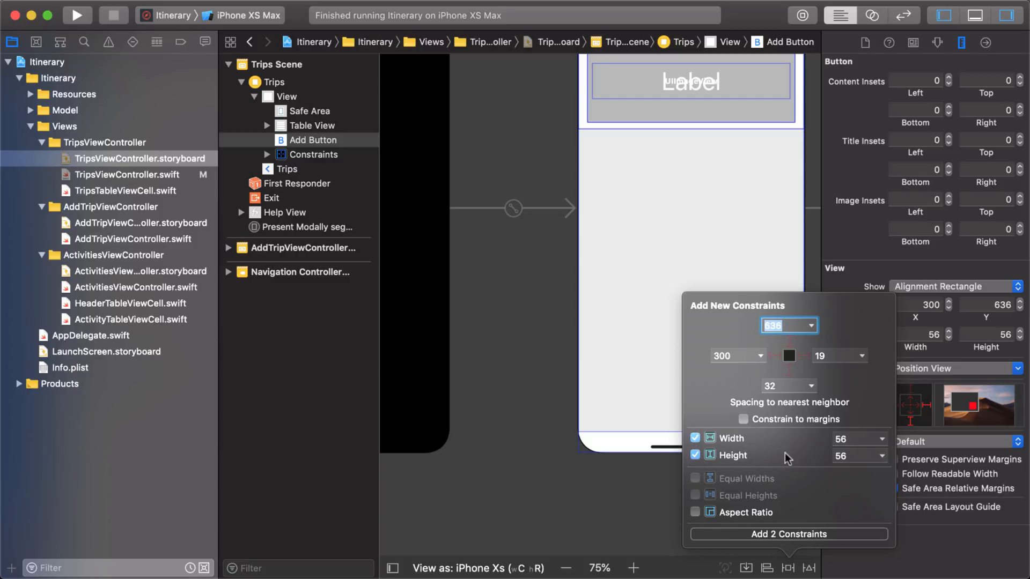
click(801, 356)
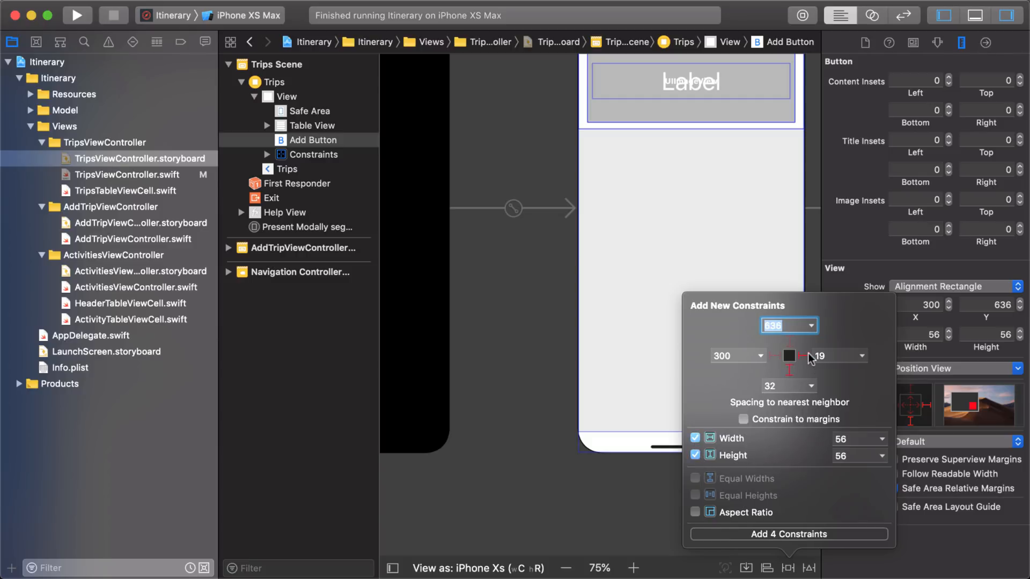
click(835, 355)
text(20)
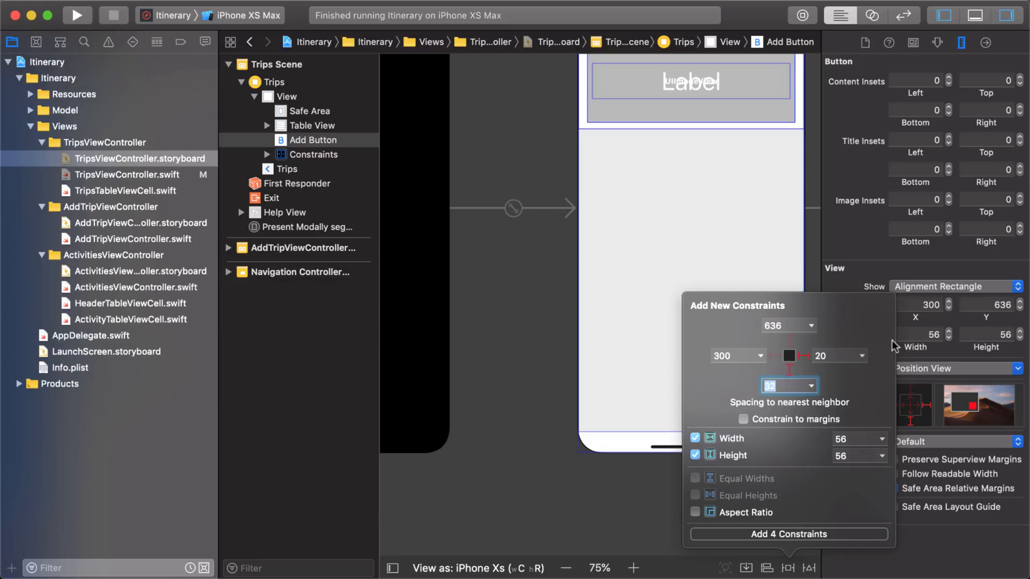
click(839, 356)
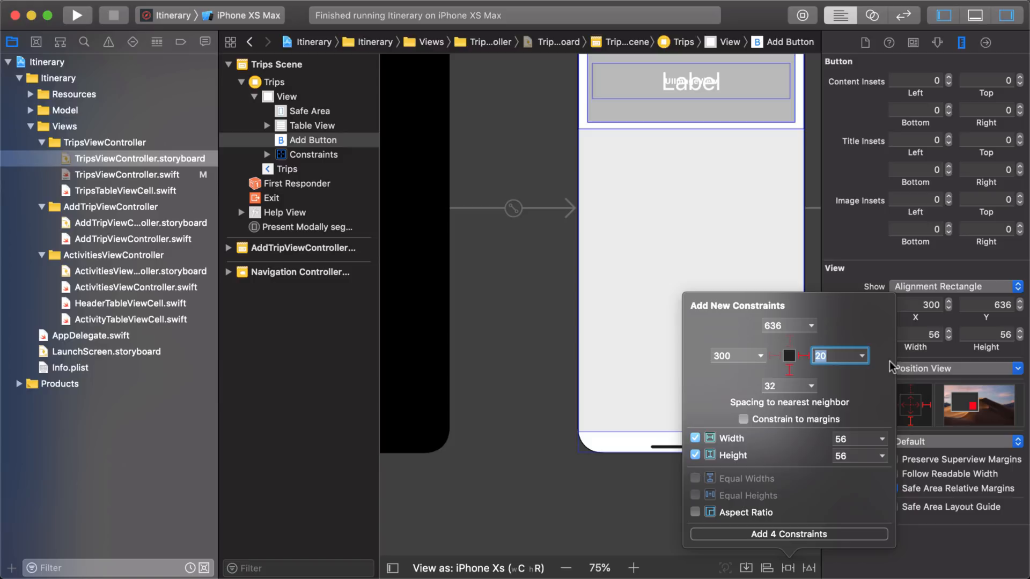
mouse_move(782, 390)
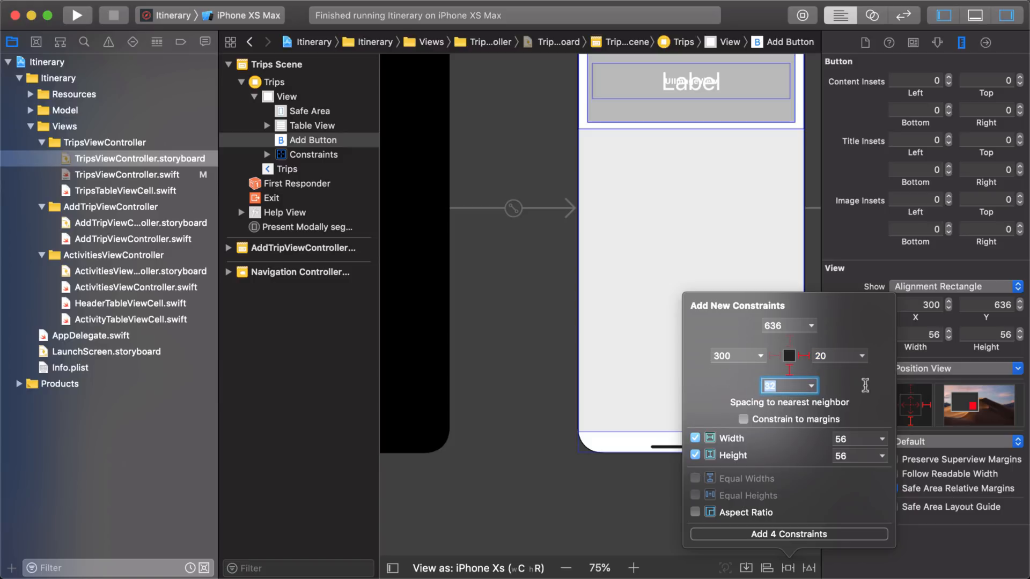
click(788, 534)
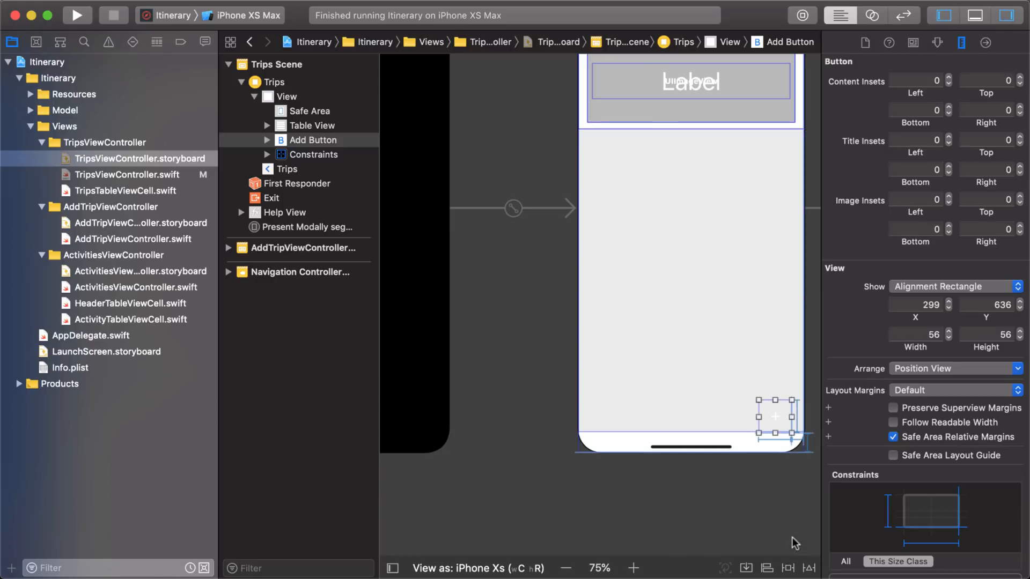
scroll(down, 3)
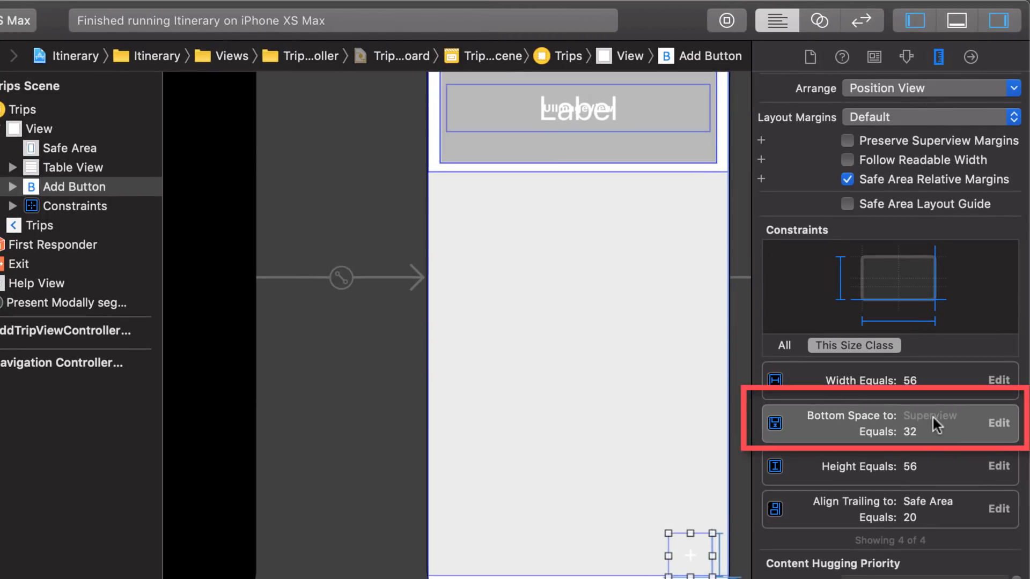
mouse_move(957, 430)
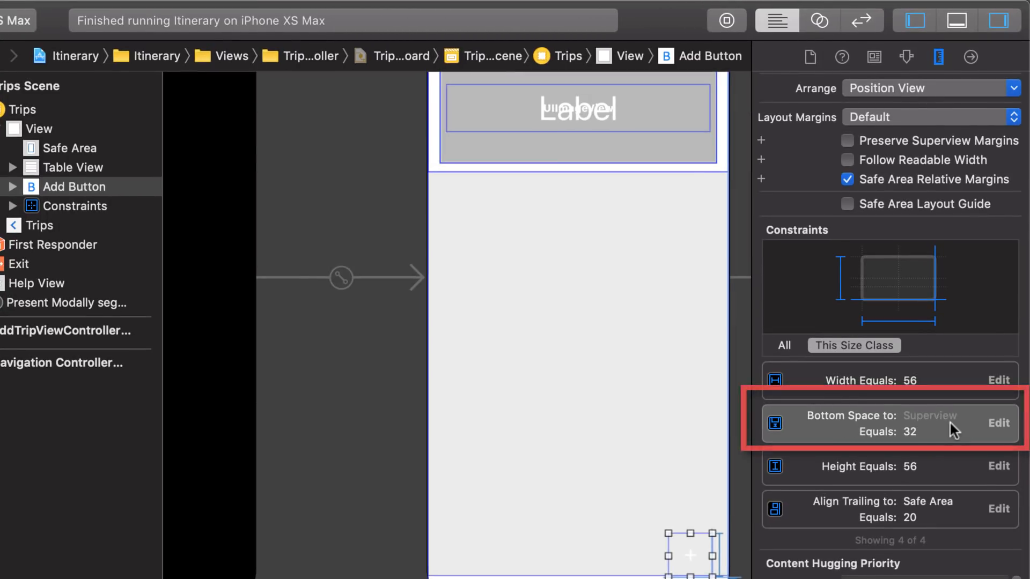
Step: Anchor the bottom constraint's first item to Safe Area with constant 0 and start a build
click(888, 422)
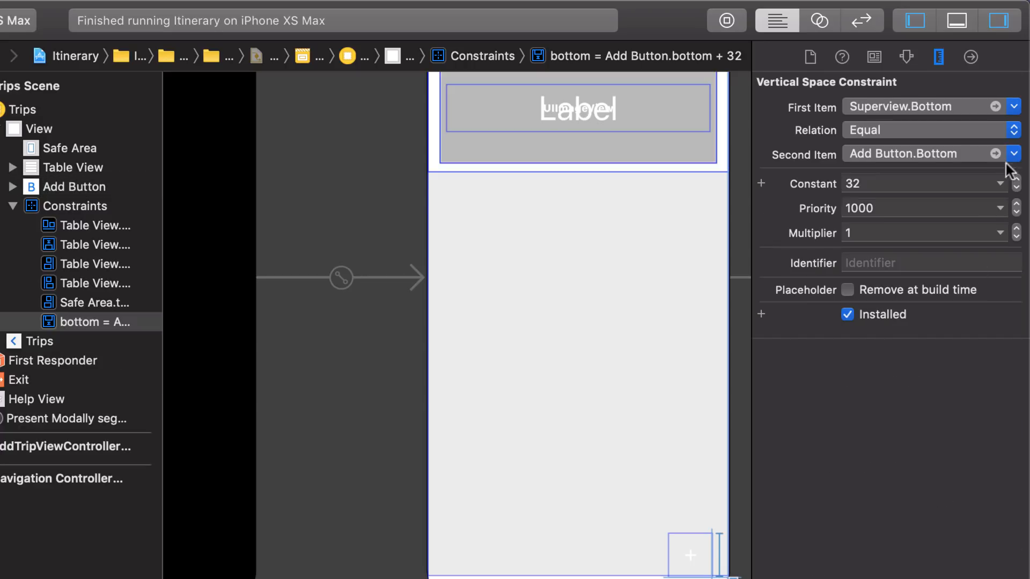
click(1014, 107)
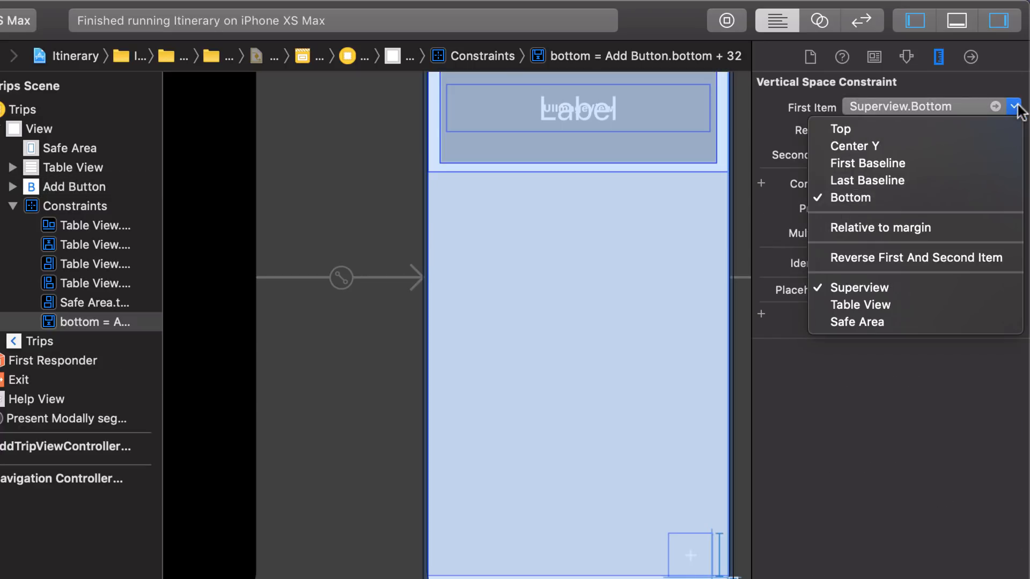
mouse_move(856, 322)
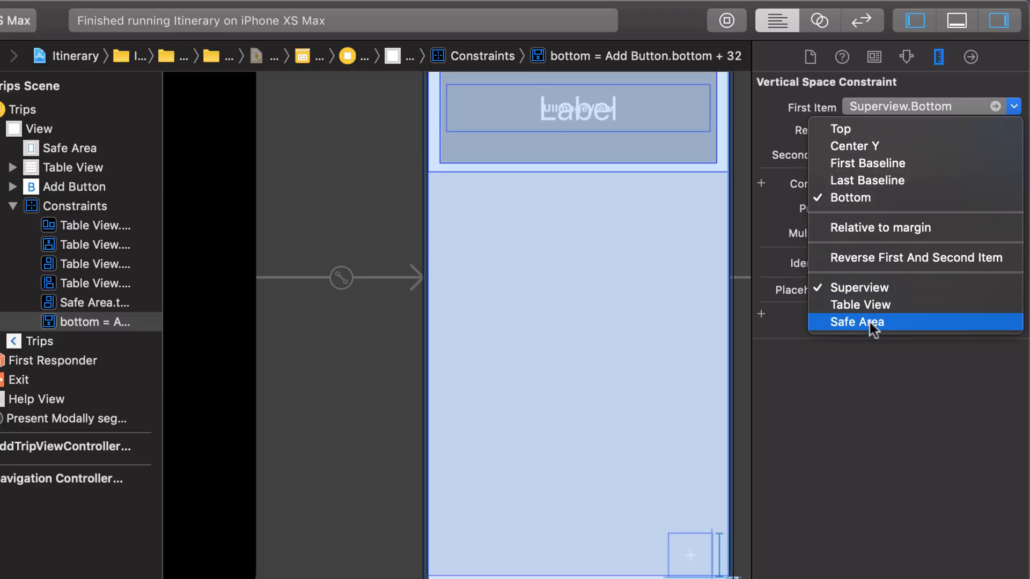
click(856, 322)
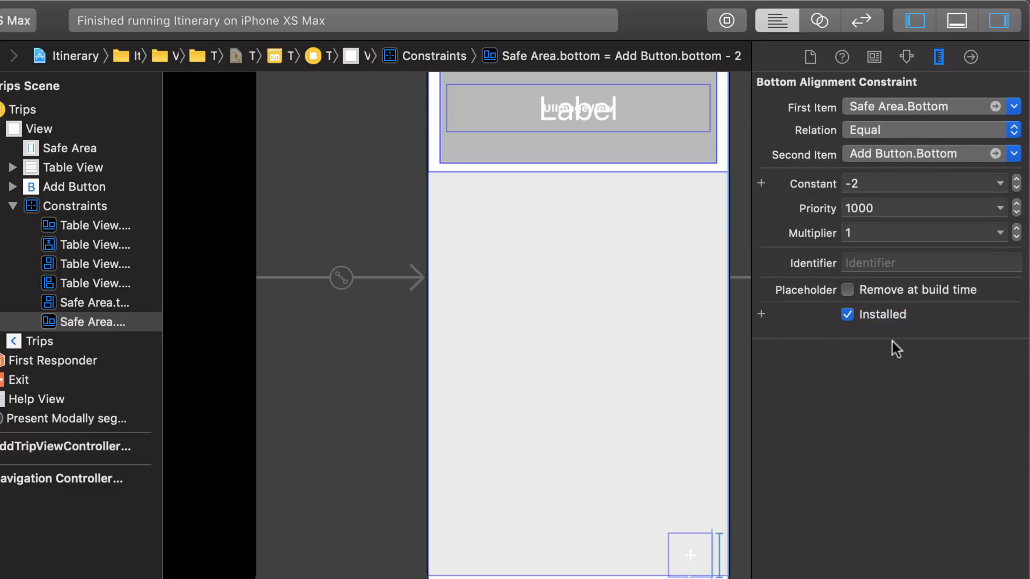
click(920, 184)
text(0)
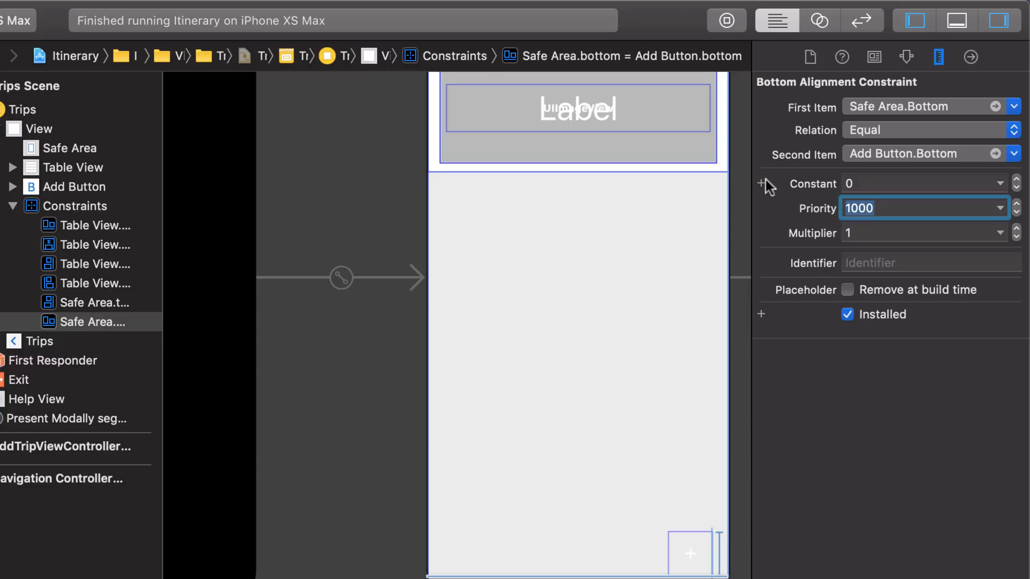
mouse_move(949, 250)
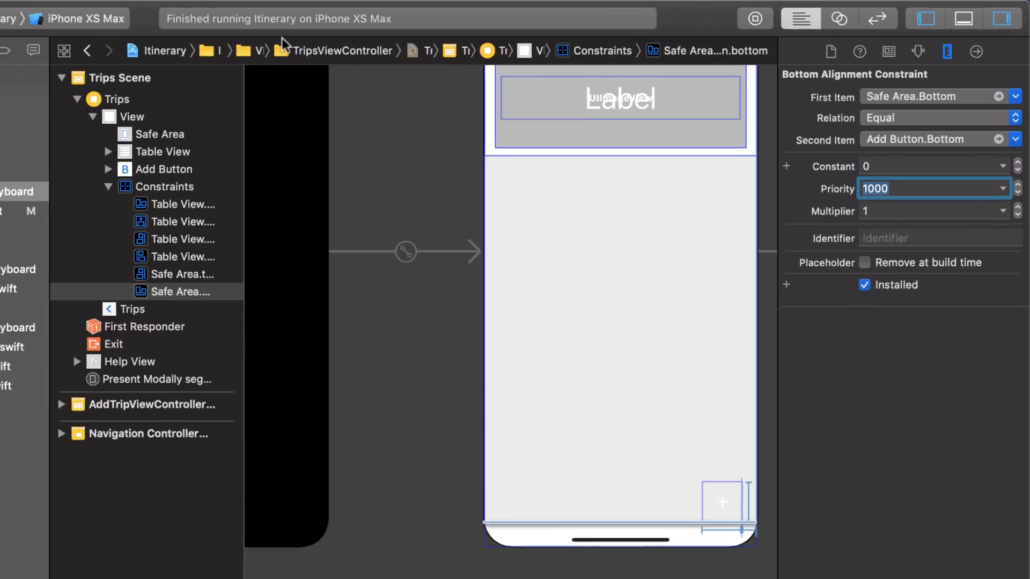
click(77, 15)
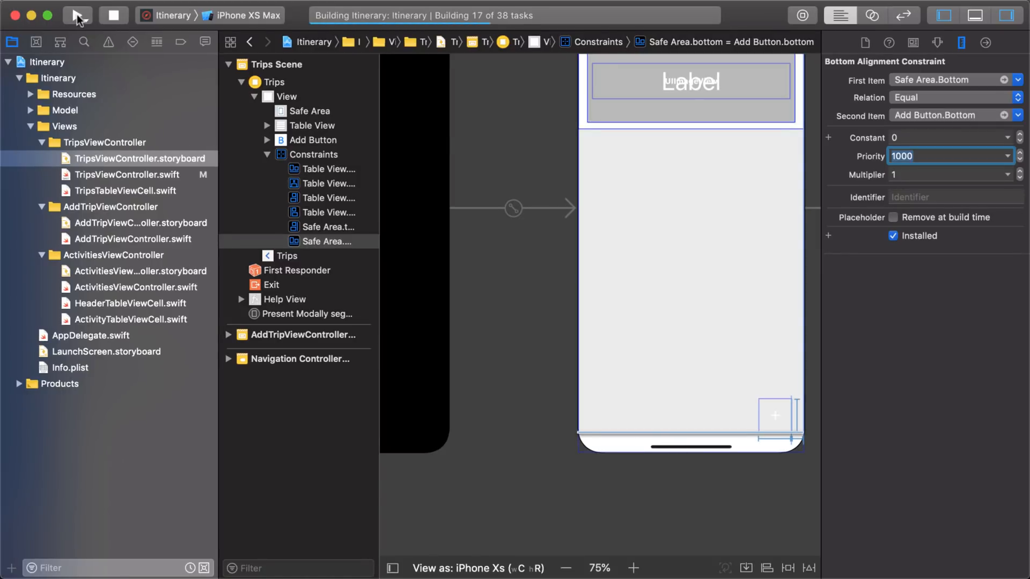
Step: Launch Itinerary in the iPhone simulator to check the Trips list and its + button
click(77, 15)
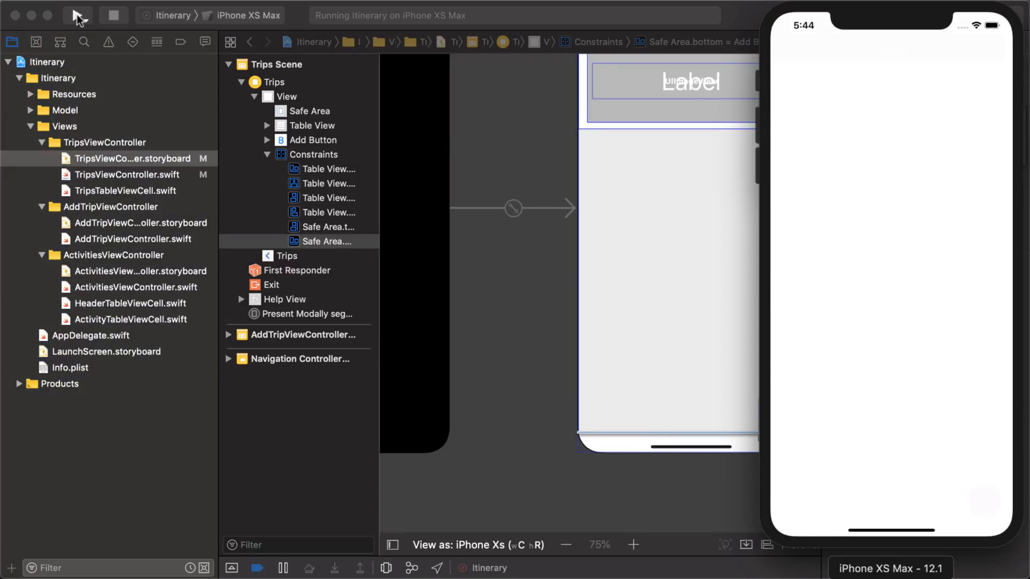
click(78, 15)
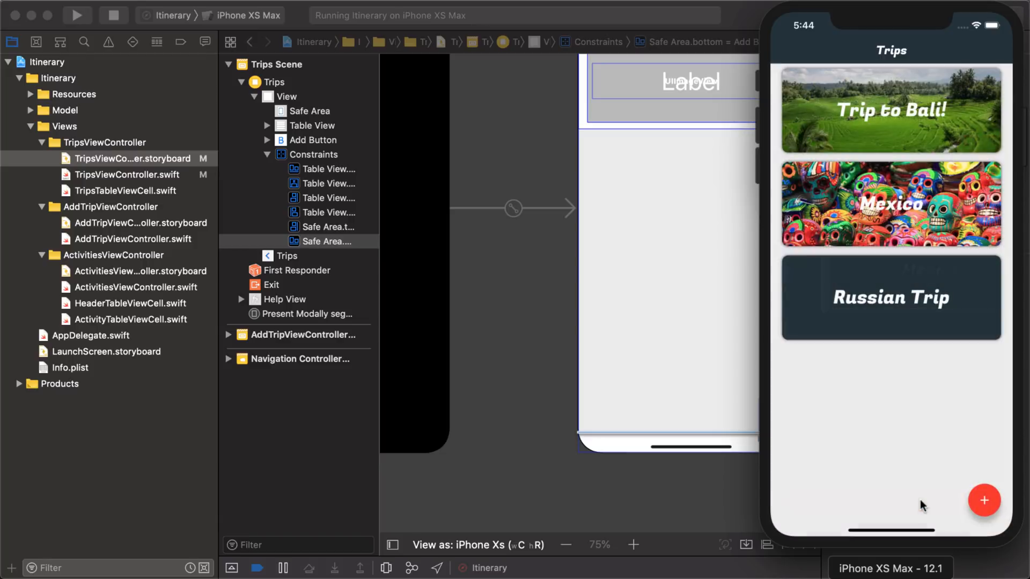
mouse_move(820, 374)
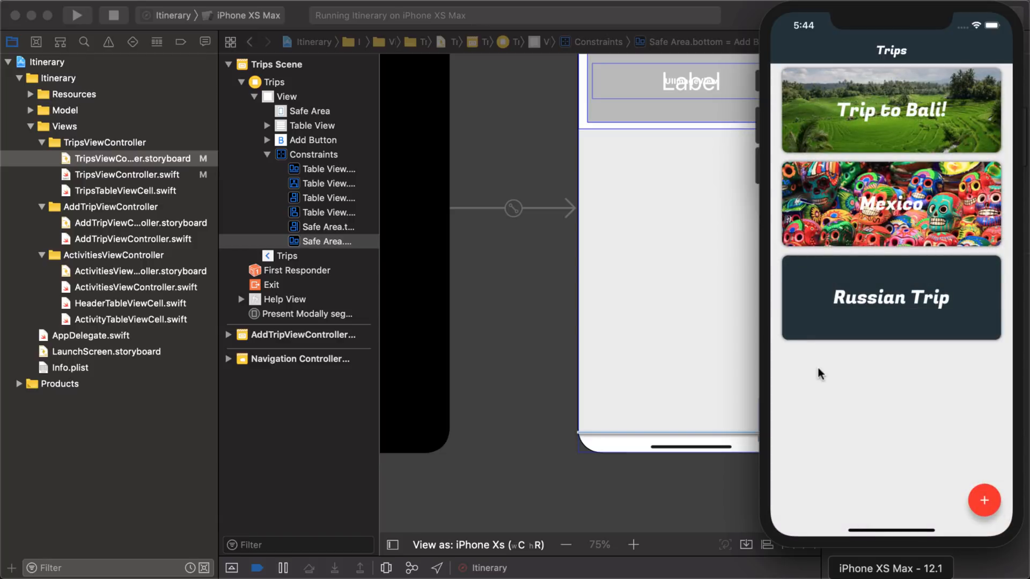
mouse_move(528, 131)
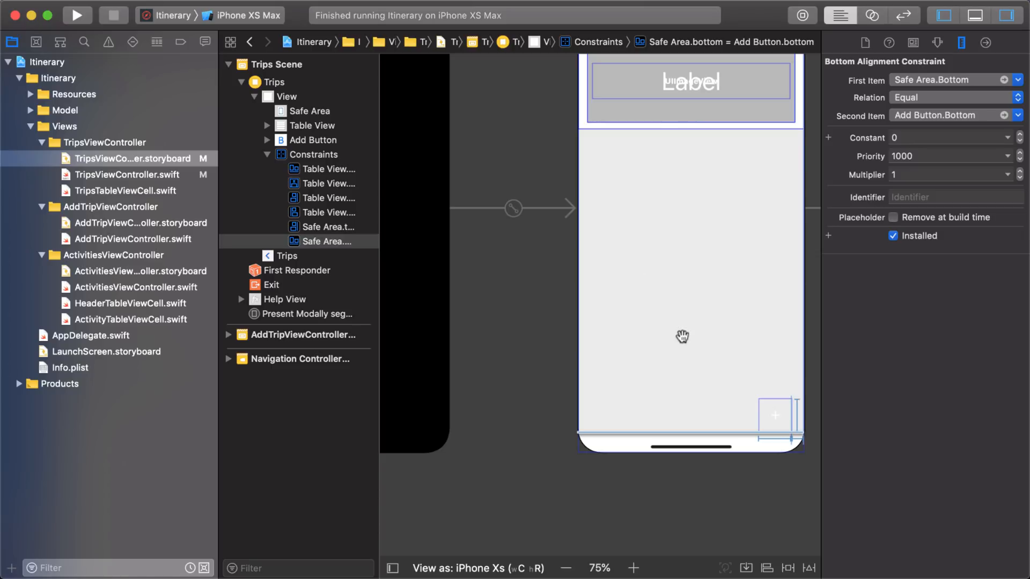
mouse_move(332, 257)
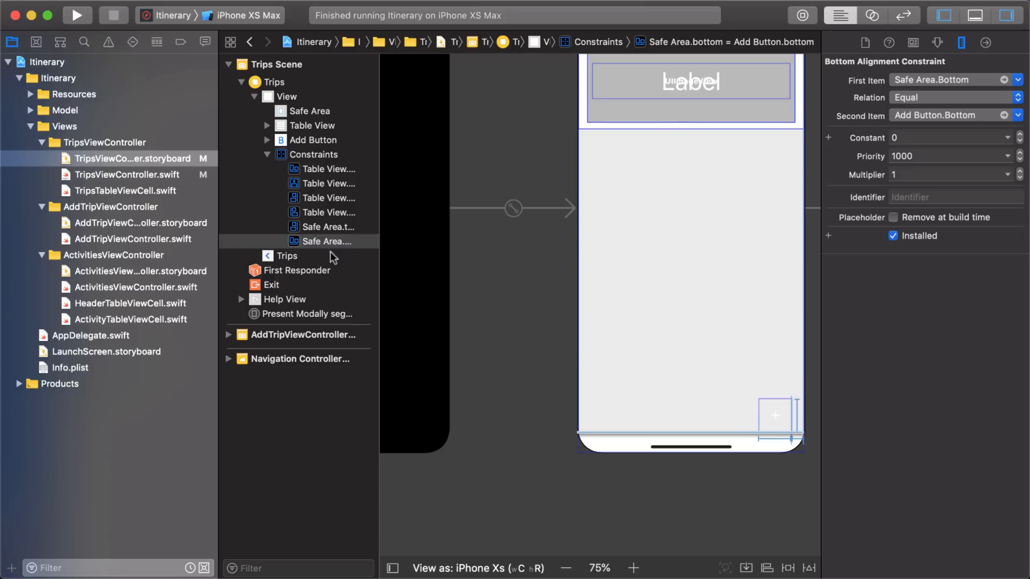
mouse_move(304, 146)
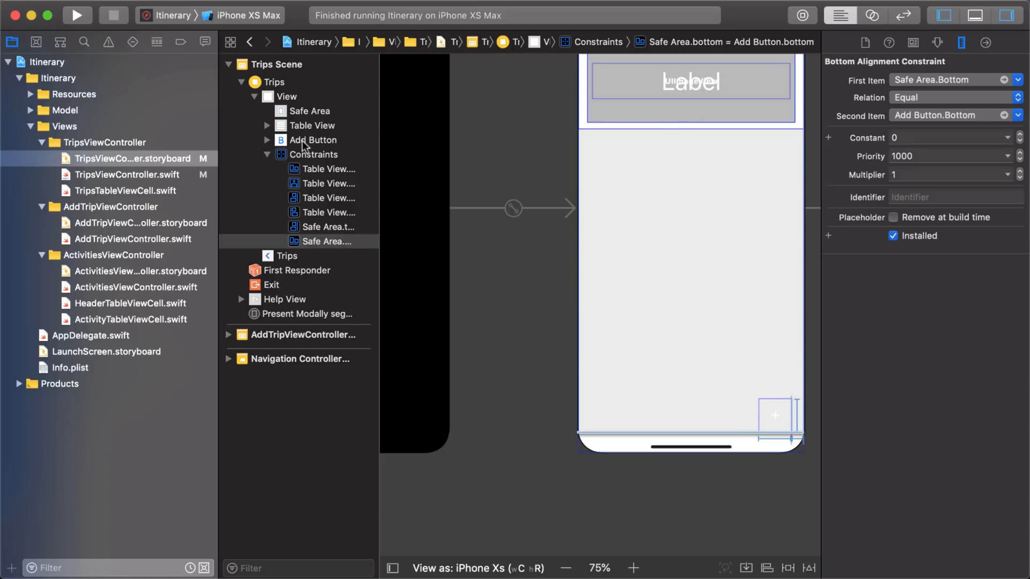
Step: Copy the Trips add button and select the expanded main view of ActivitiesViewController.storyboard
click(315, 139)
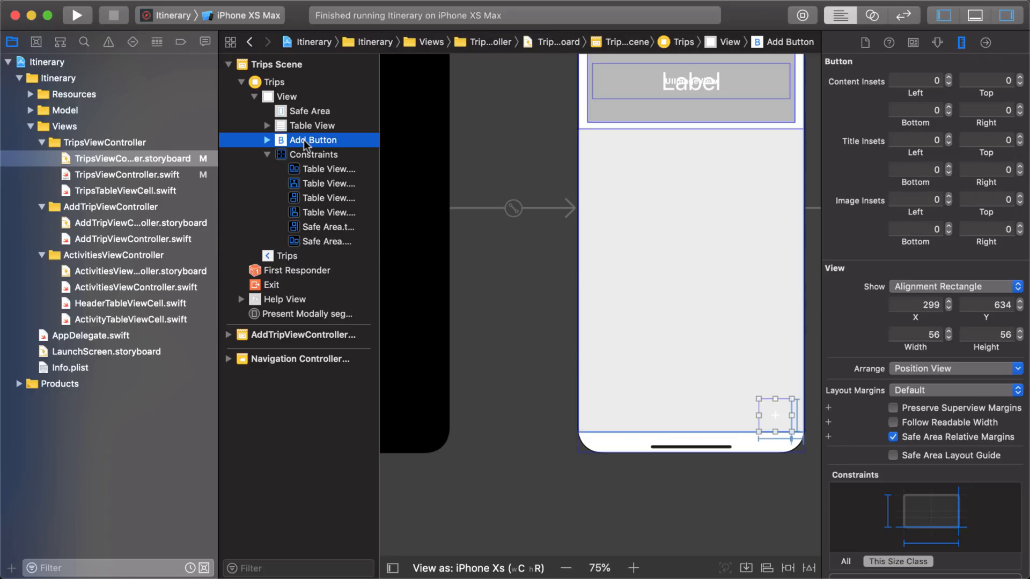
click(139, 270)
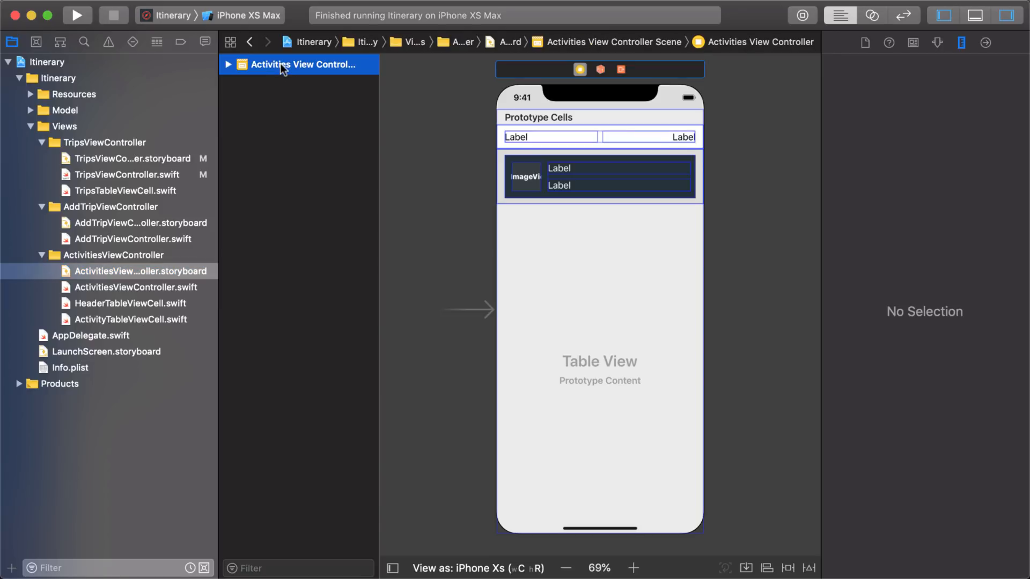
click(299, 63)
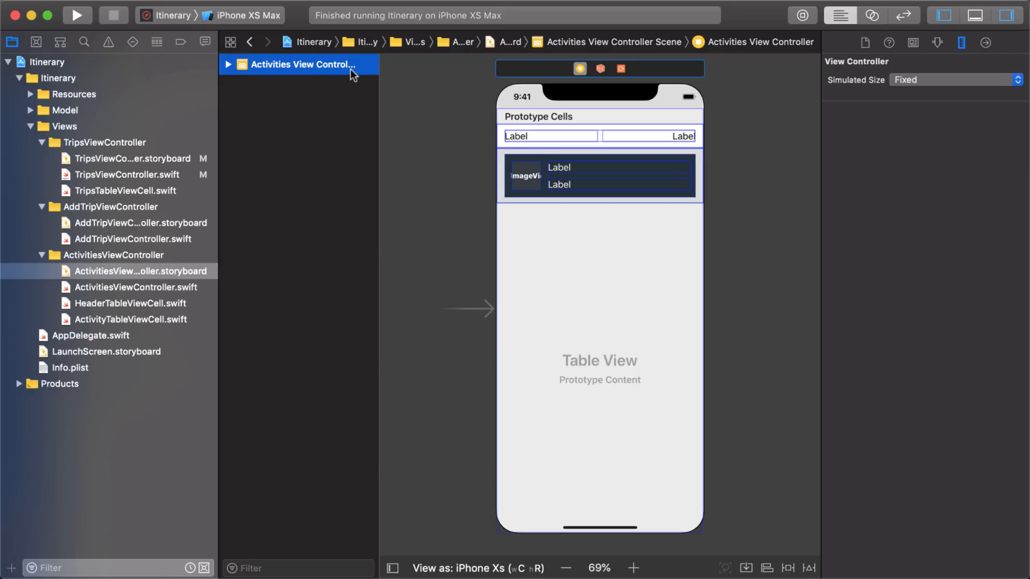
mouse_move(296, 71)
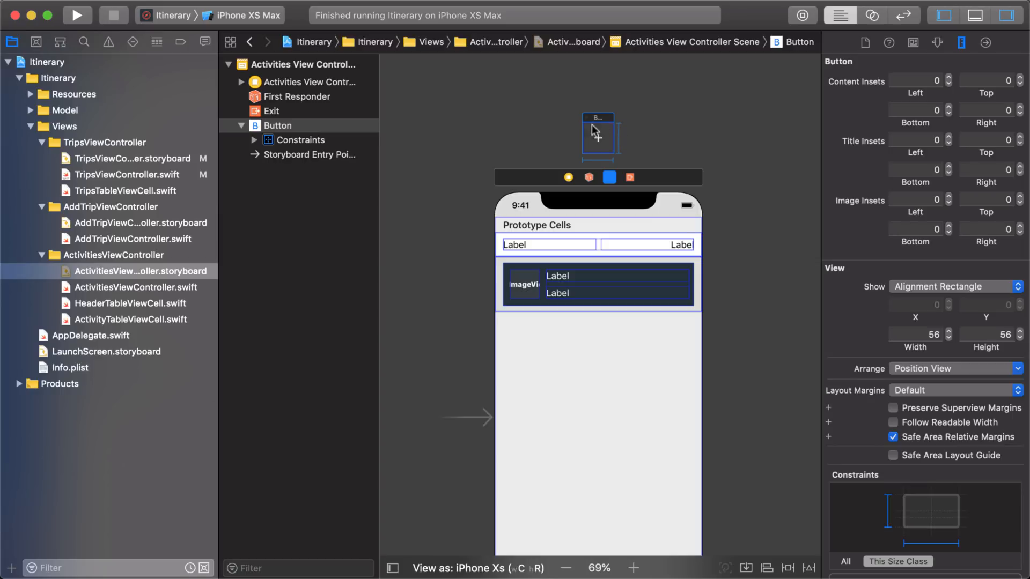
mouse_move(625, 174)
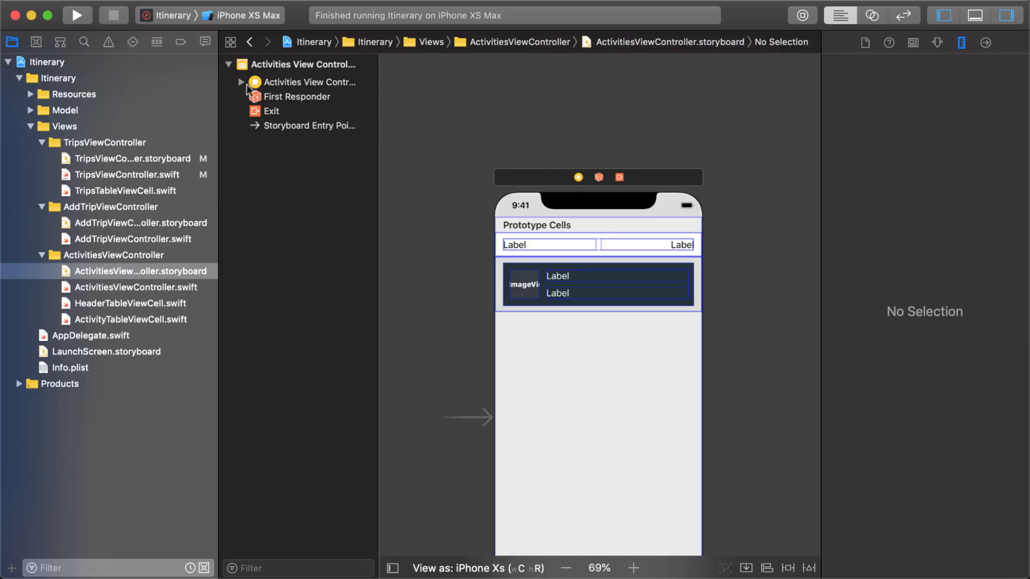
click(309, 81)
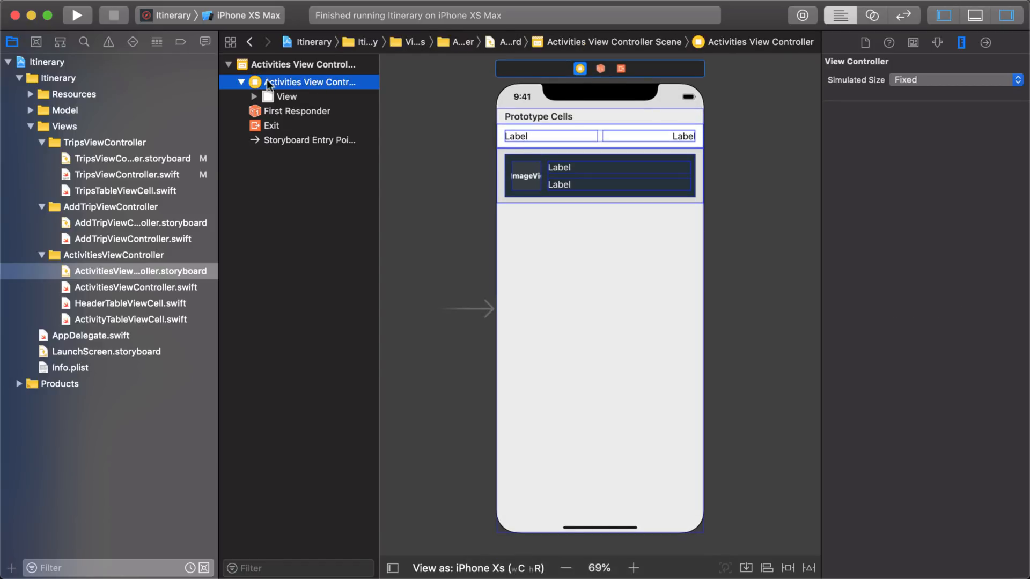
mouse_move(361, 89)
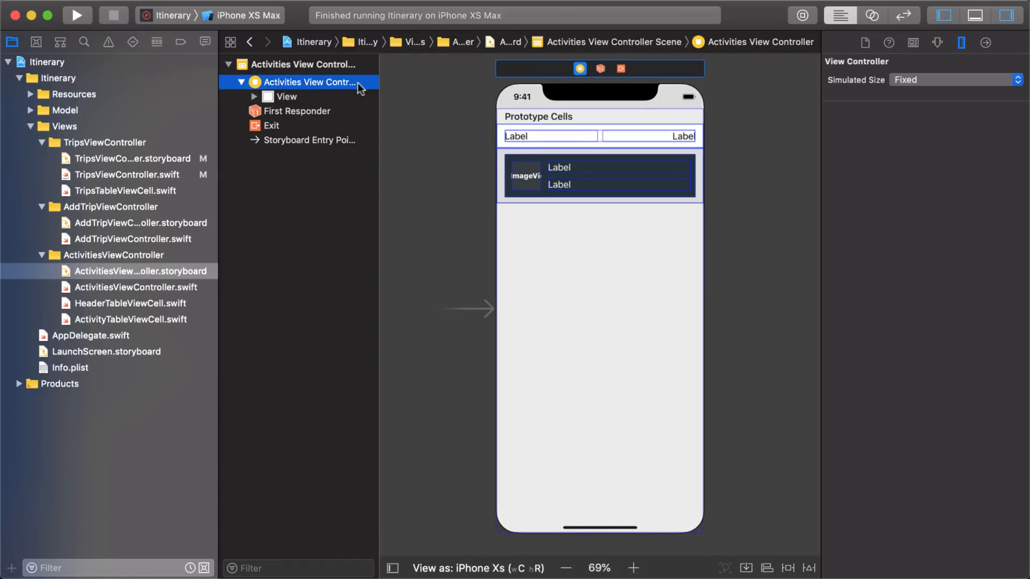
click(285, 96)
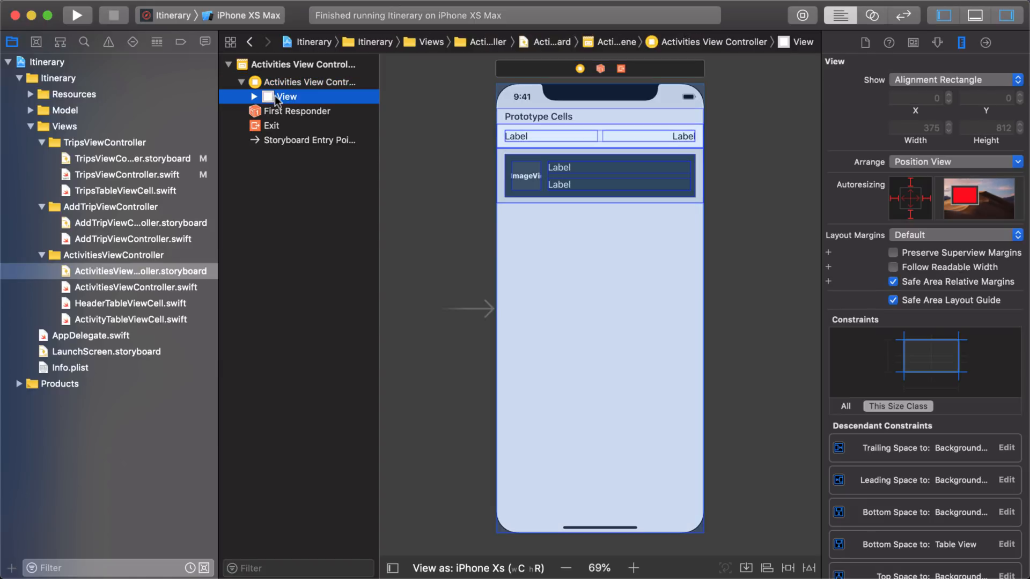
mouse_move(274, 106)
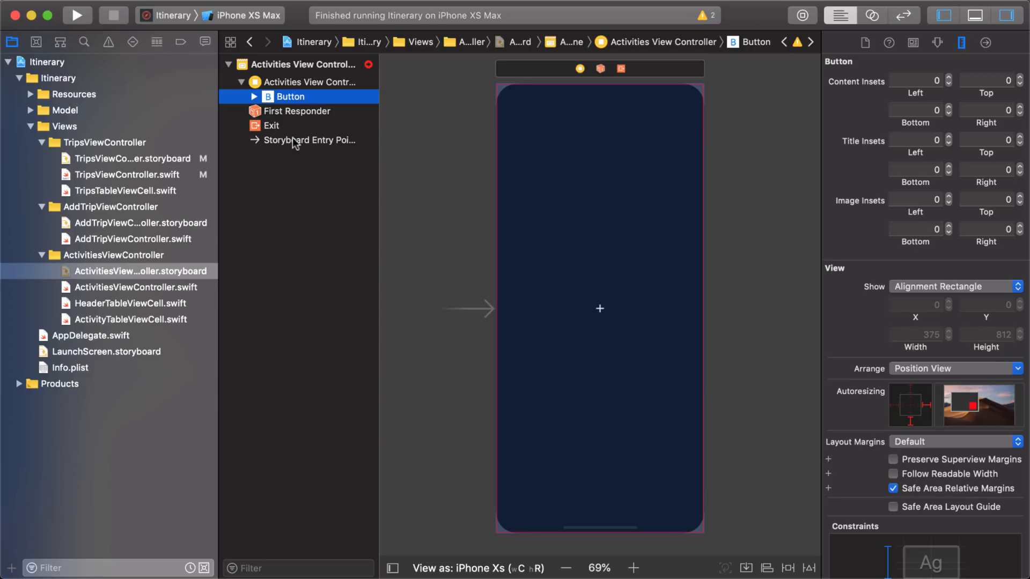
mouse_move(348, 151)
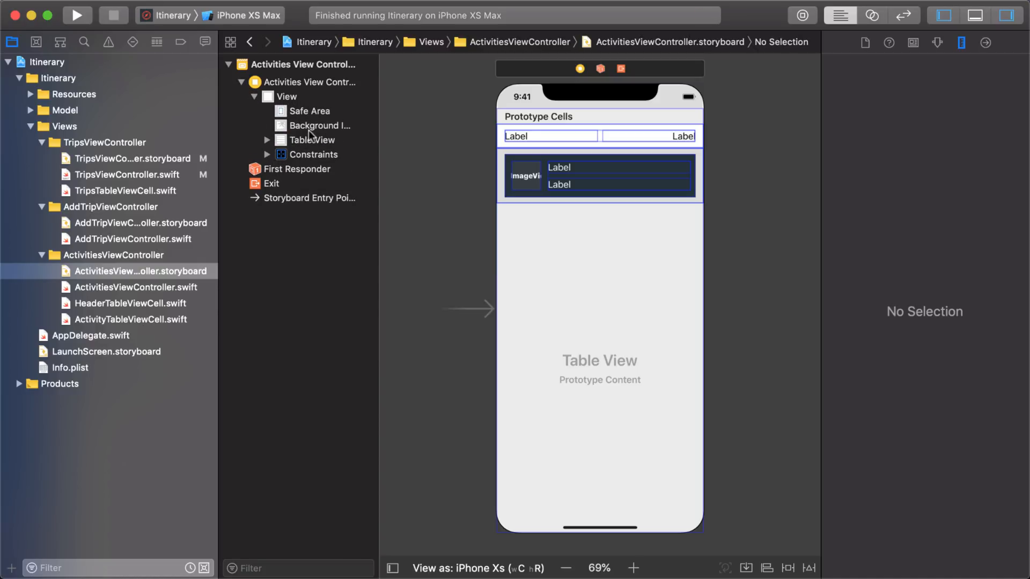
Step: Paste the button into the Activities main view and list it below the Table View
click(309, 110)
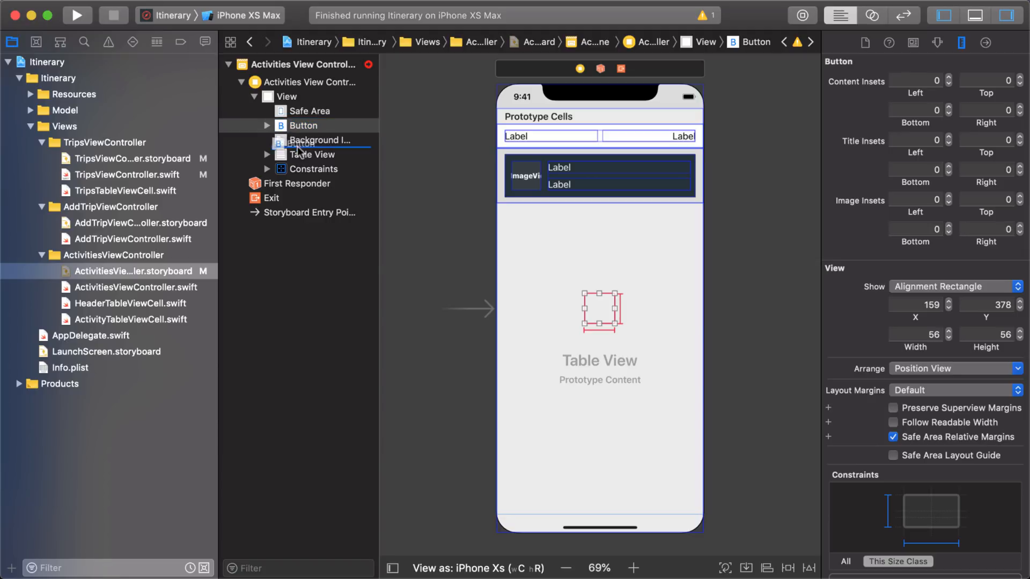
click(304, 155)
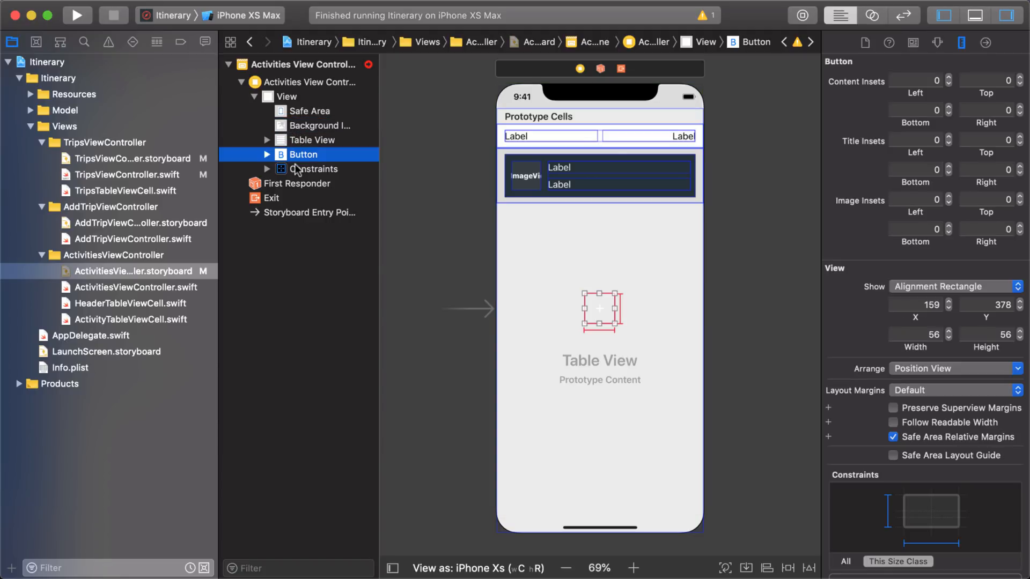
mouse_move(575, 320)
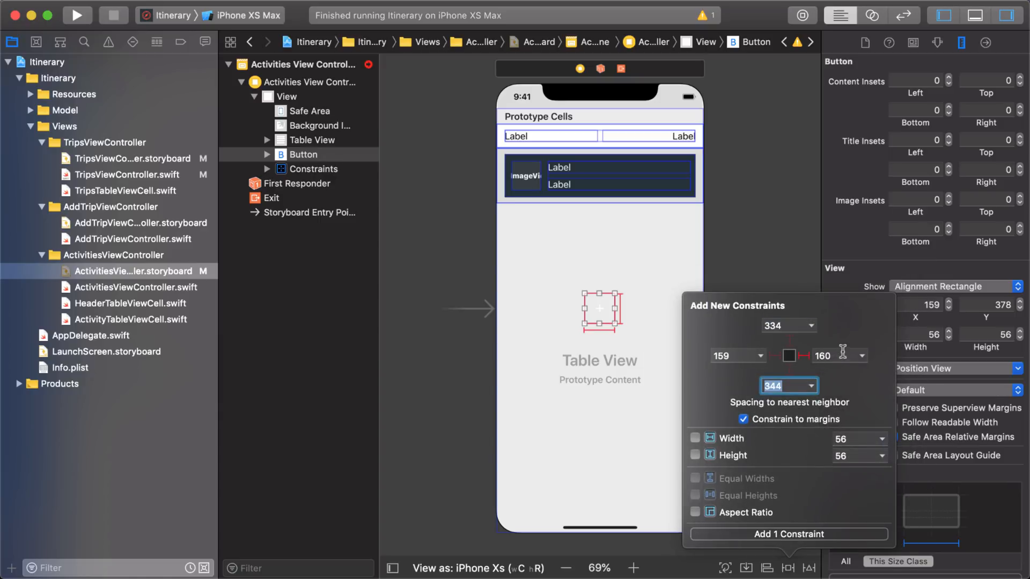
Step: Constrain the Activities button 20 from trailing and 0 from the safe area bottom
click(834, 355)
text(20)
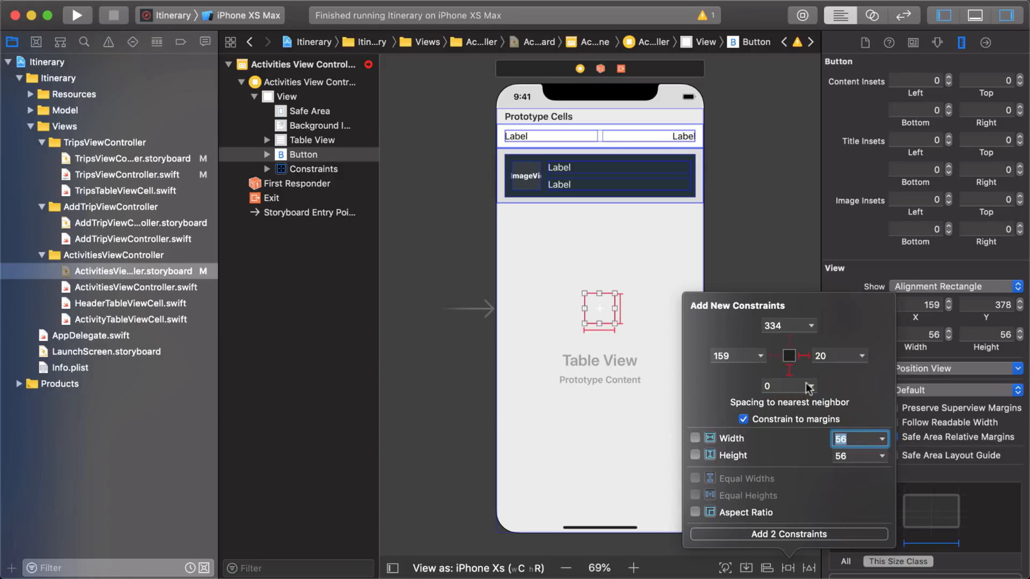
click(789, 385)
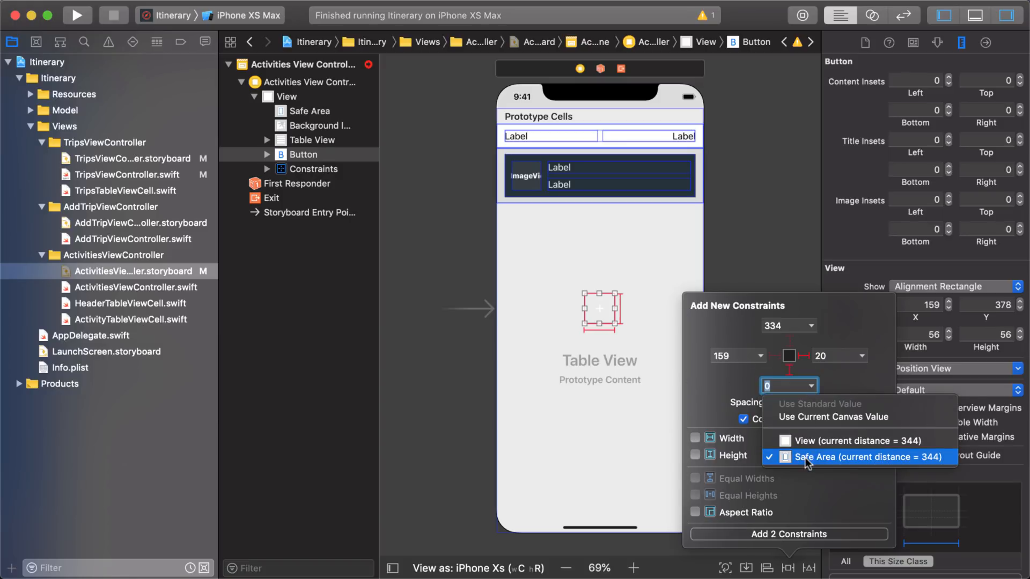
click(867, 457)
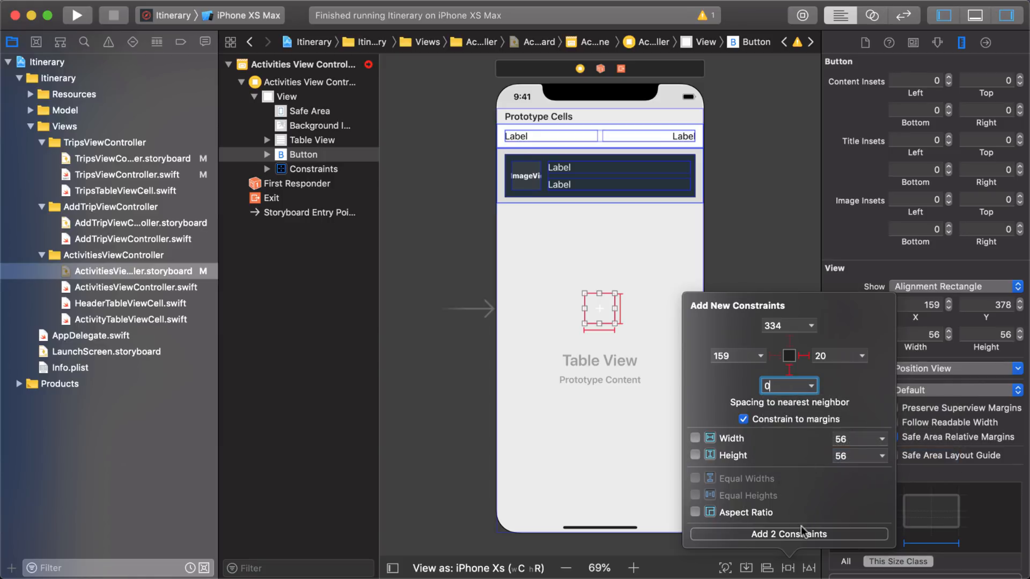
click(789, 534)
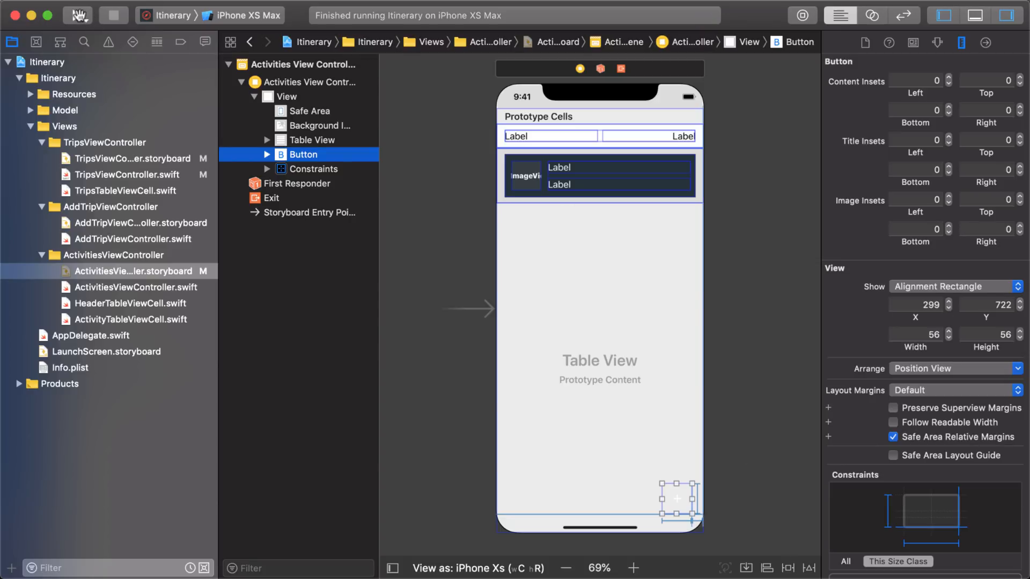
Step: Run the app to the Trip to Bali activities and show the button's custom class settings for AppUIButton
click(78, 15)
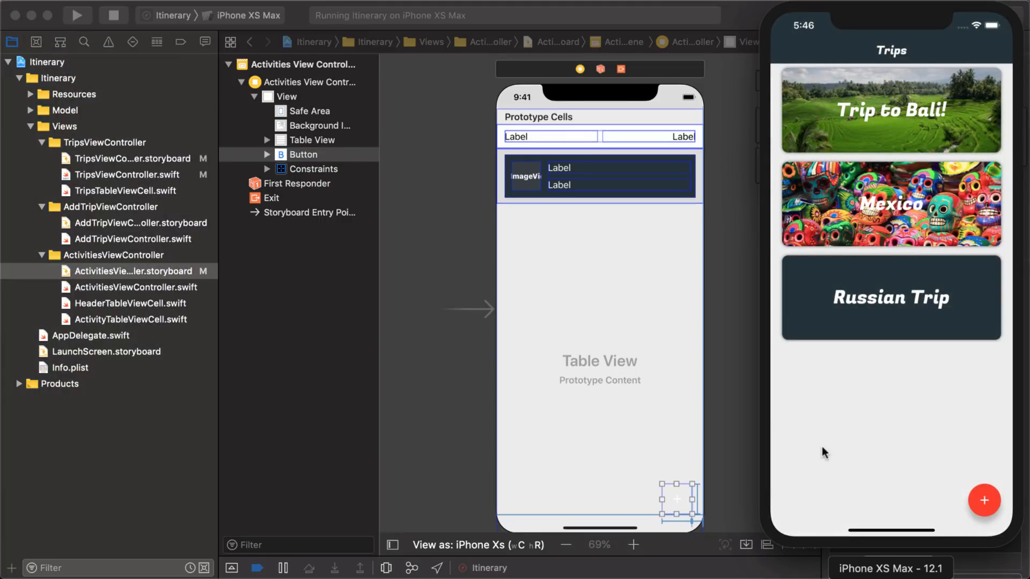
click(891, 110)
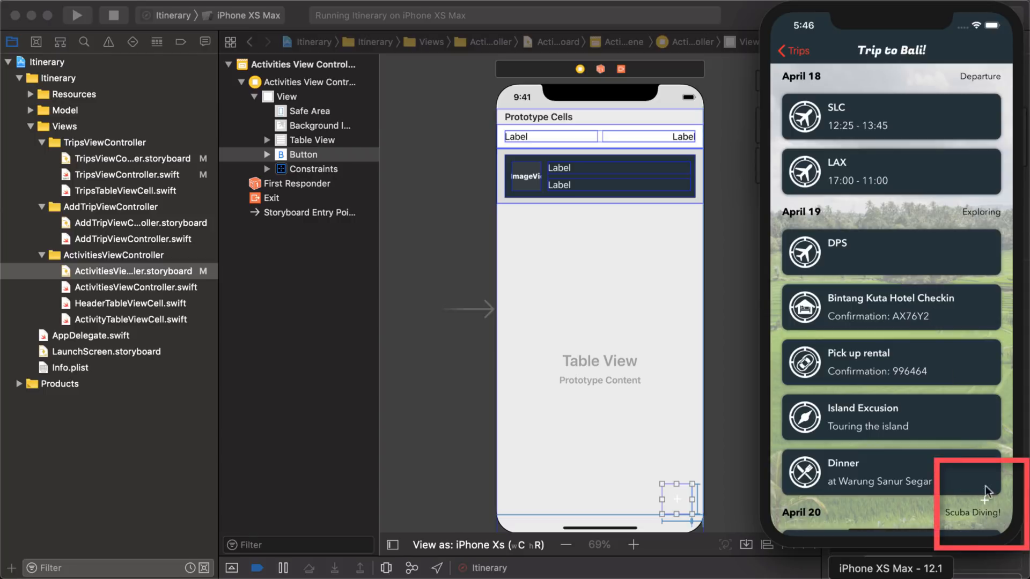
mouse_move(742, 14)
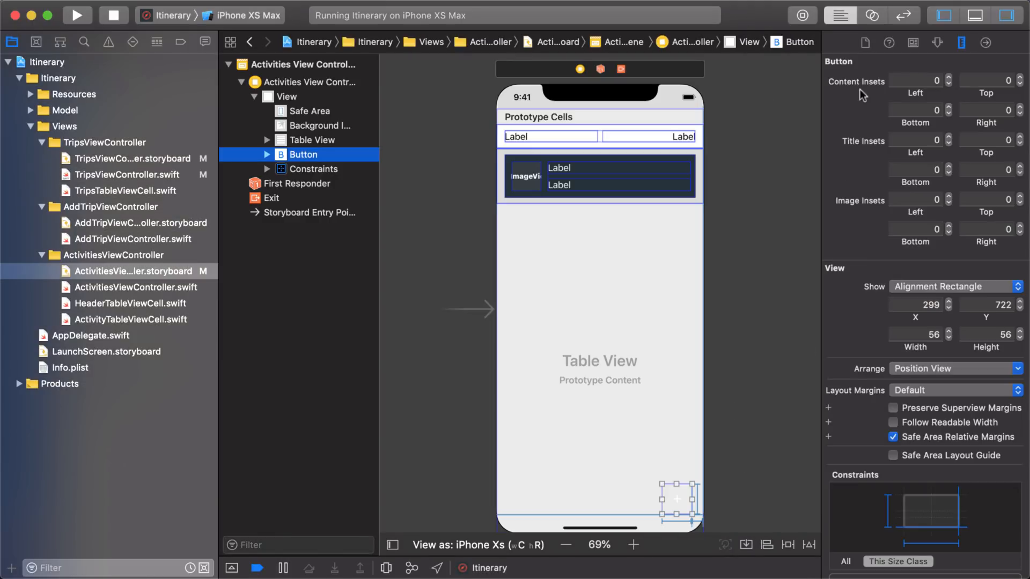
click(913, 42)
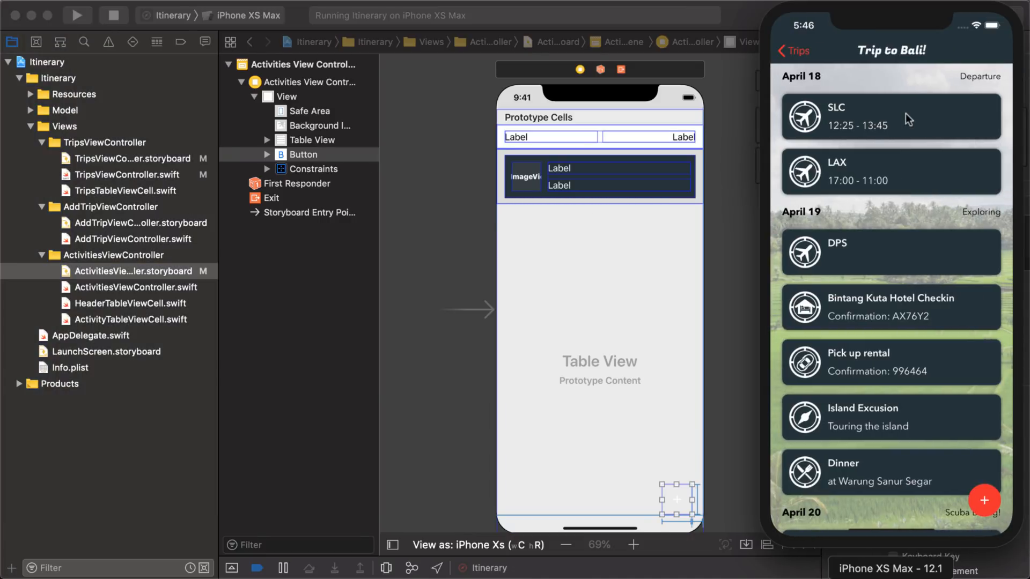
mouse_move(982, 499)
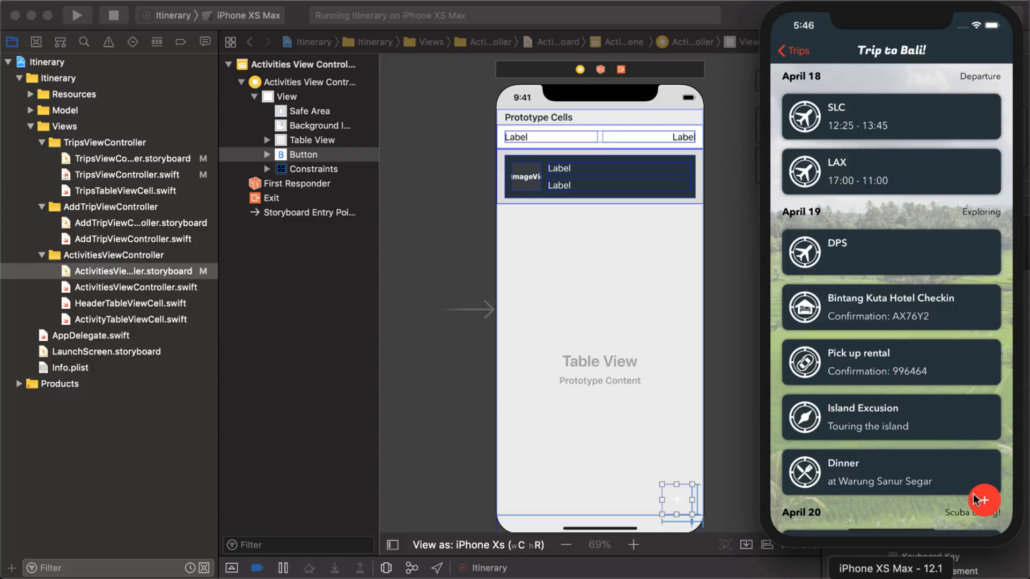
mouse_move(981, 485)
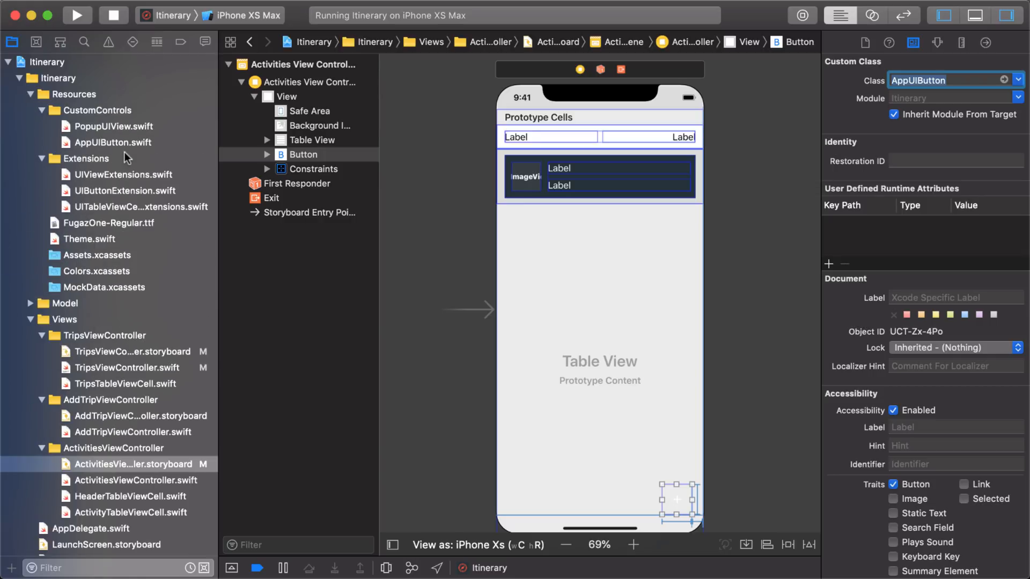
click(127, 191)
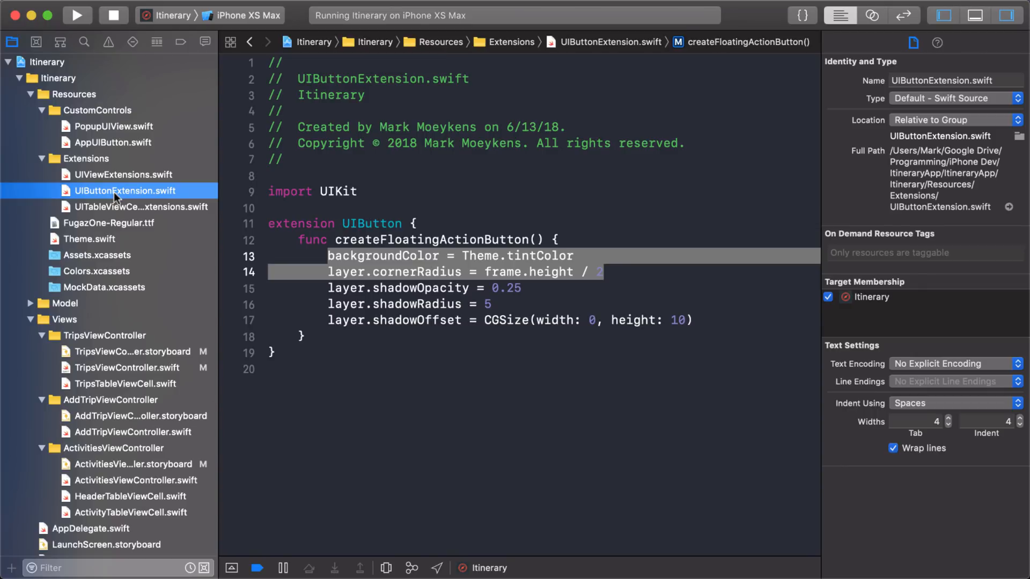
click(467, 239)
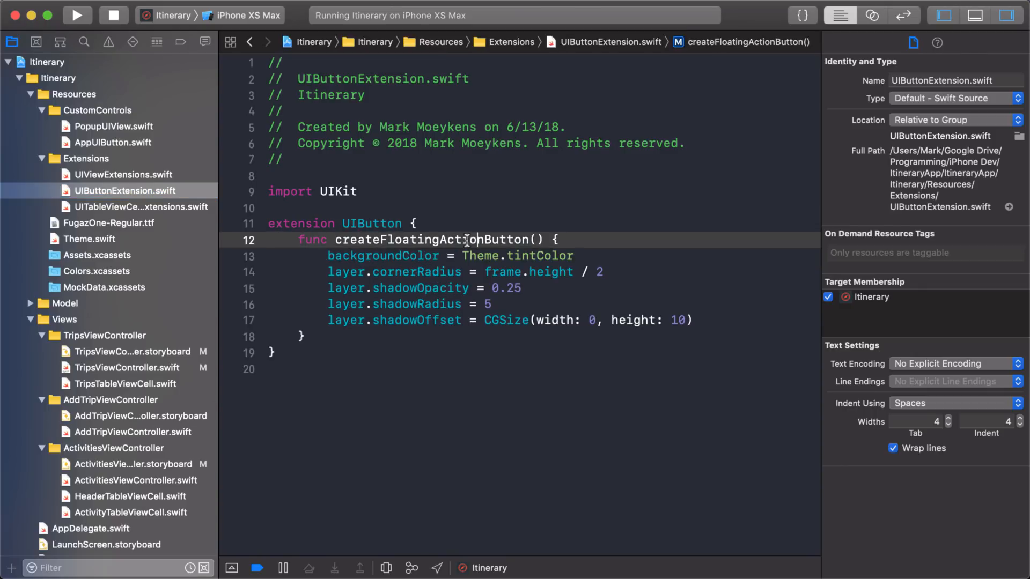
double_click(430, 239)
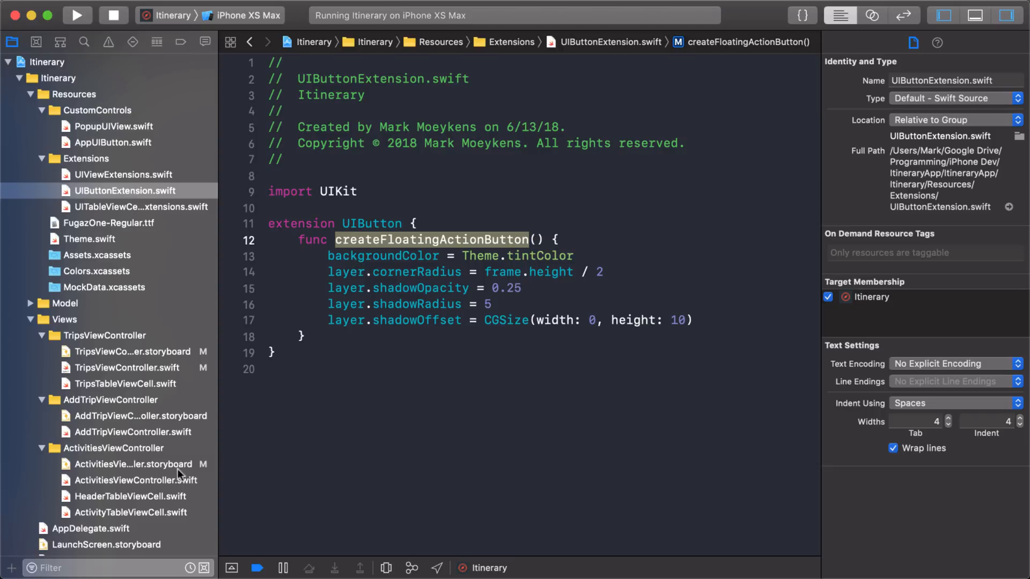
click(135, 463)
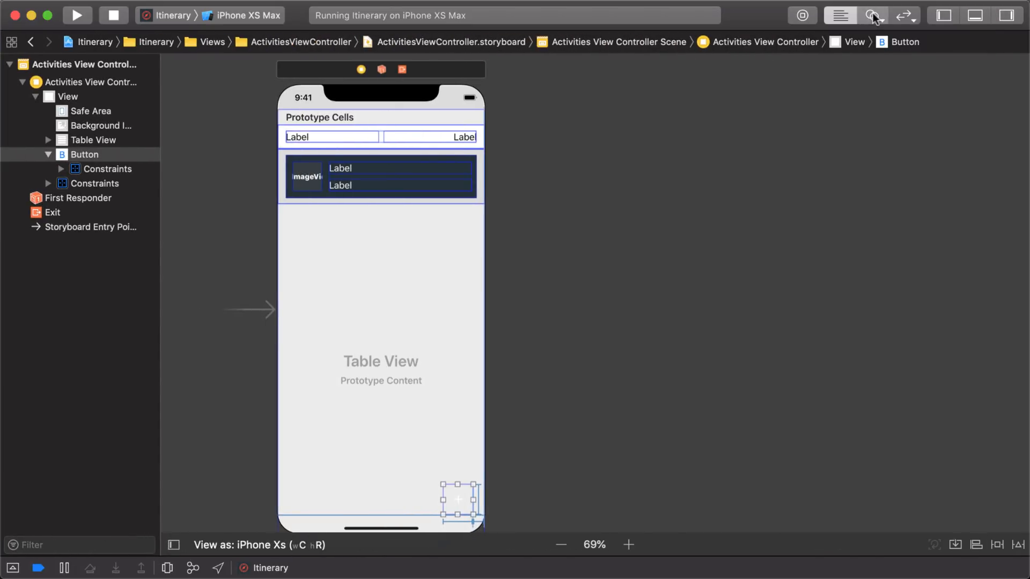
Step: Show ActivitiesViewController.swift alongside and Control-drag the button in as an addButton outlet
click(873, 15)
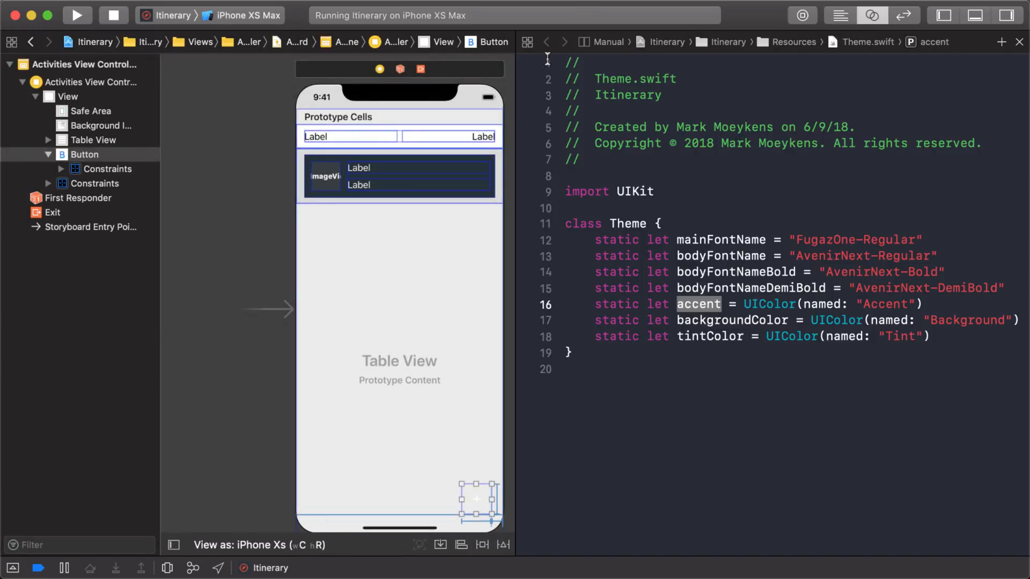
click(606, 41)
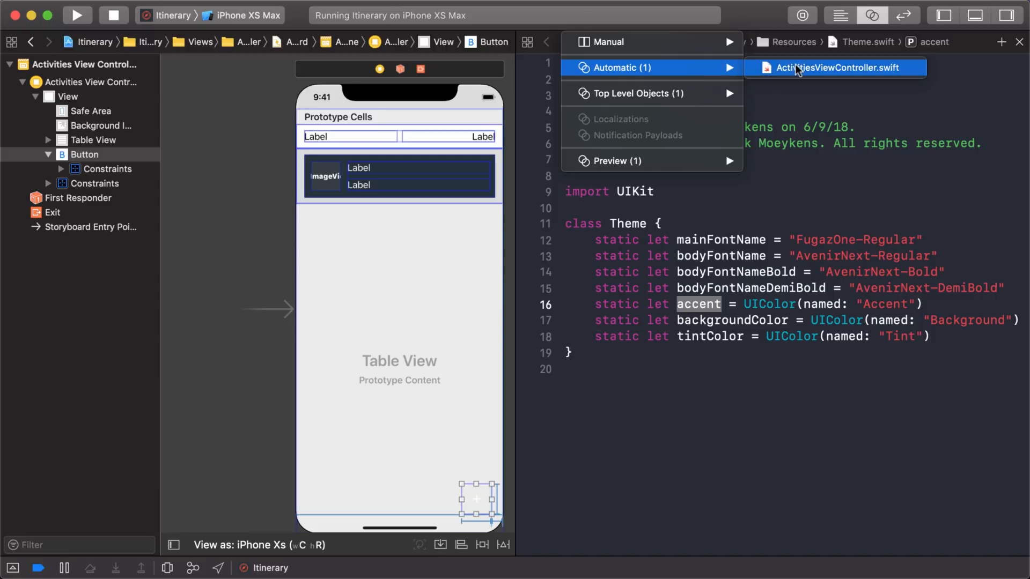
click(832, 66)
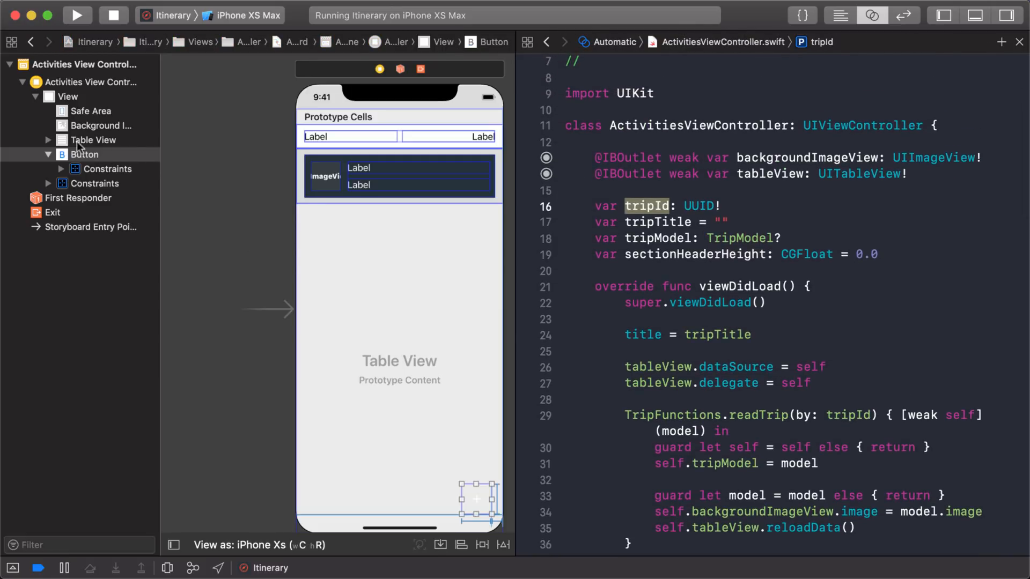
drag(86, 154, 561, 183)
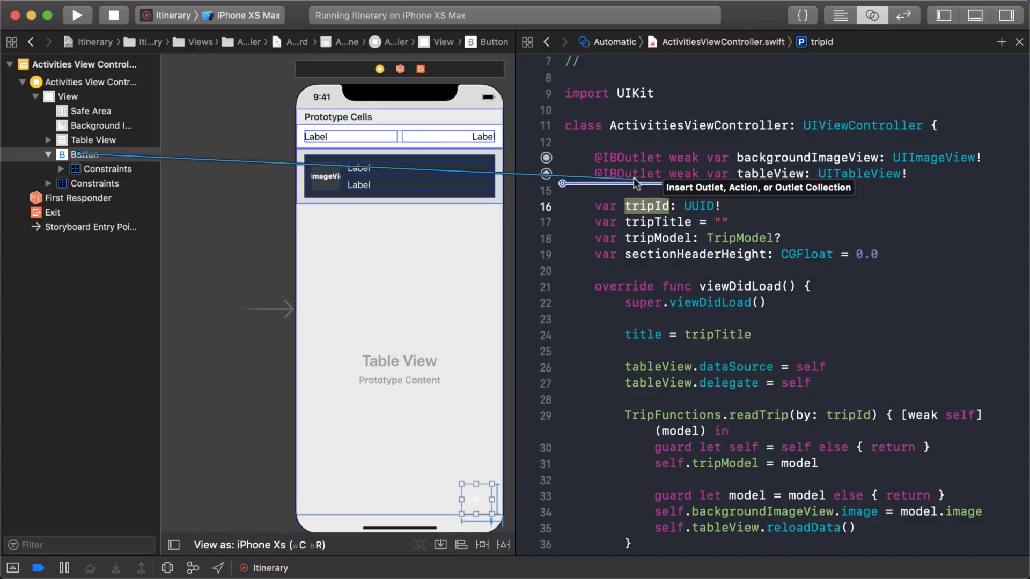
text(addButton: AppUIButton!)
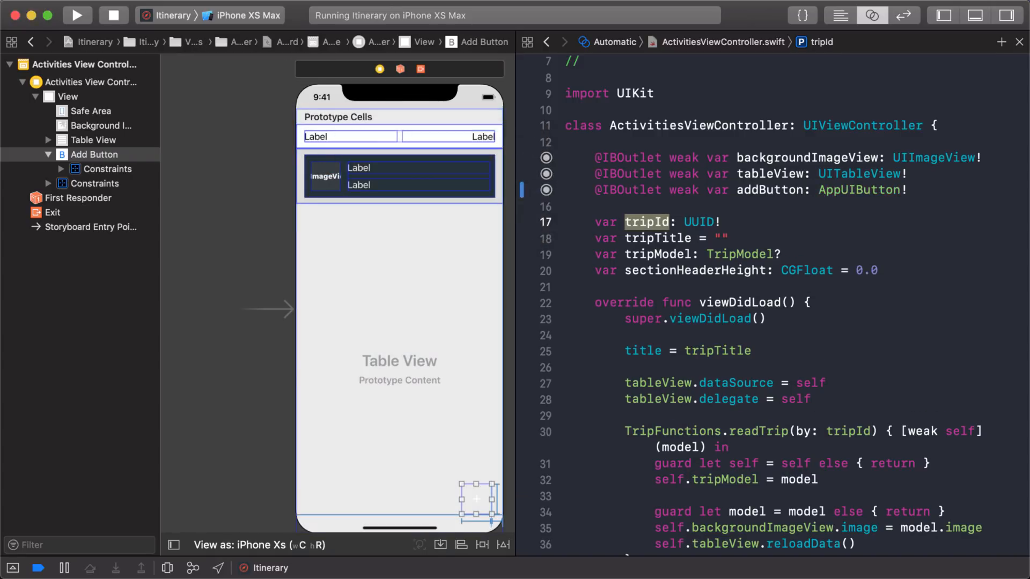
Step: Call addButton.createFloatingActionButton() in ActivitiesViewController's viewDidLoad
scroll(down, 3)
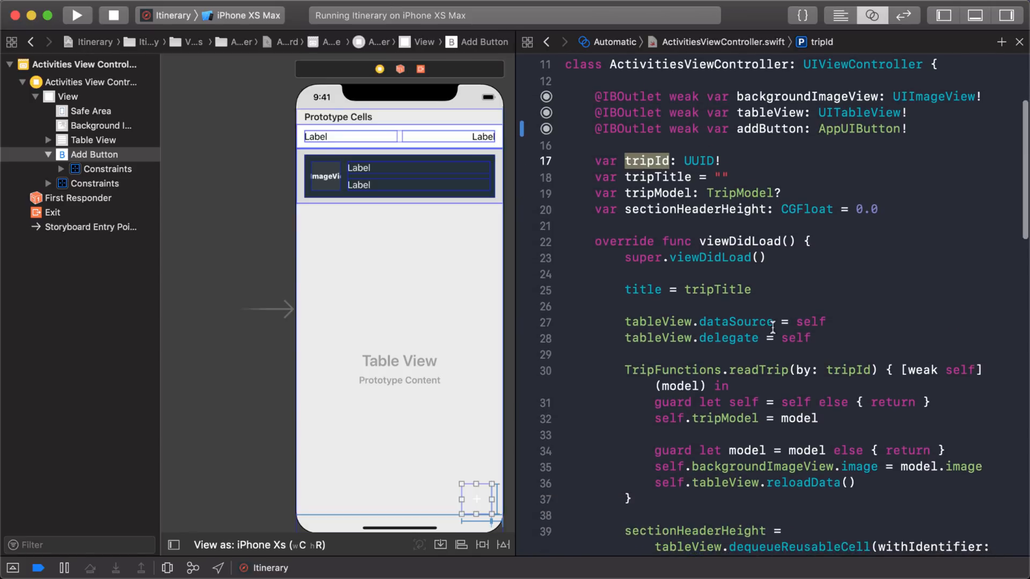
scroll(down, 3)
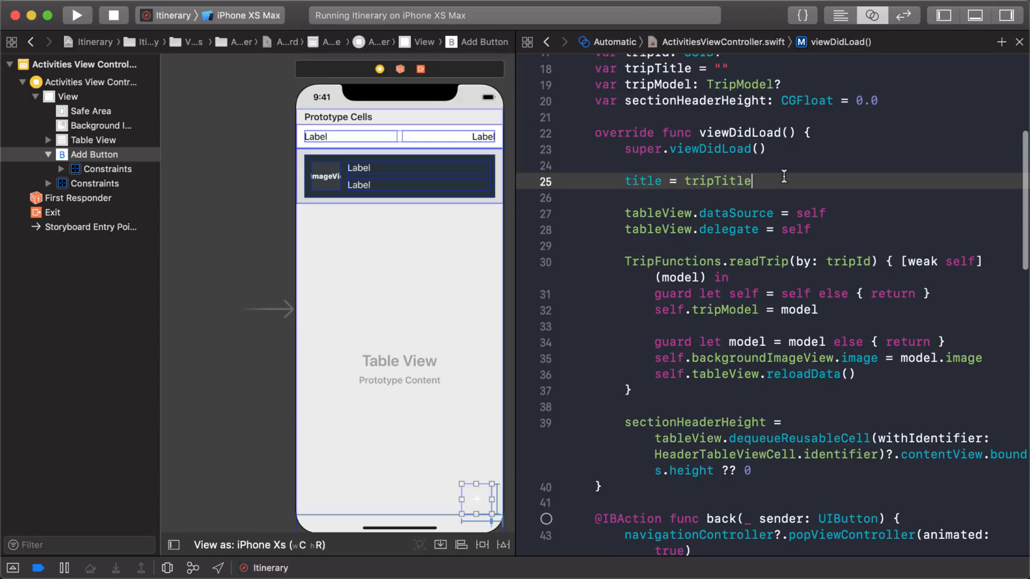
text(addButton)
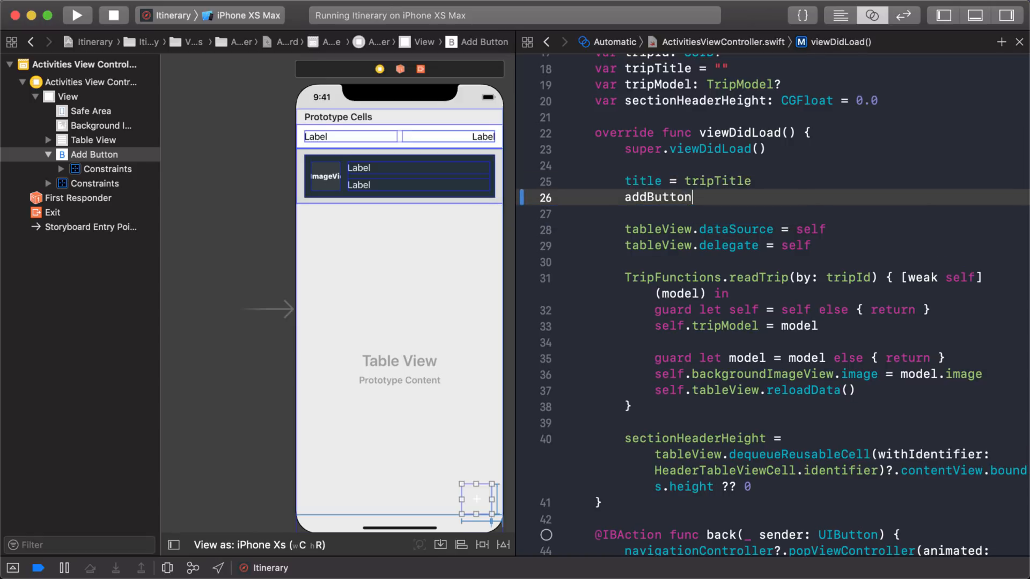
text(.createFloatingActionButton()
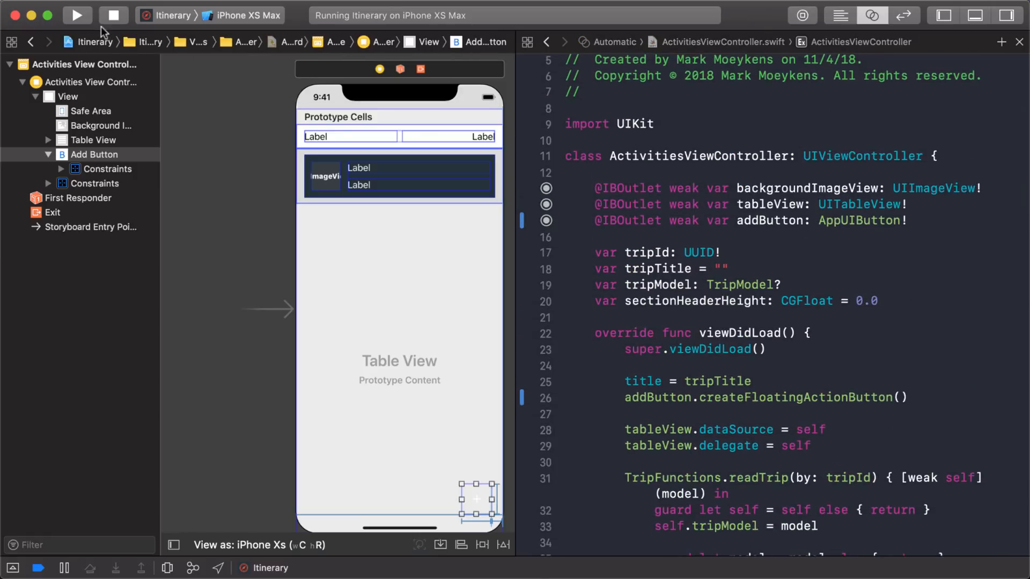
Step: Run the rebuilt app and view the Trip to Bali activities screen in the simulator
click(77, 15)
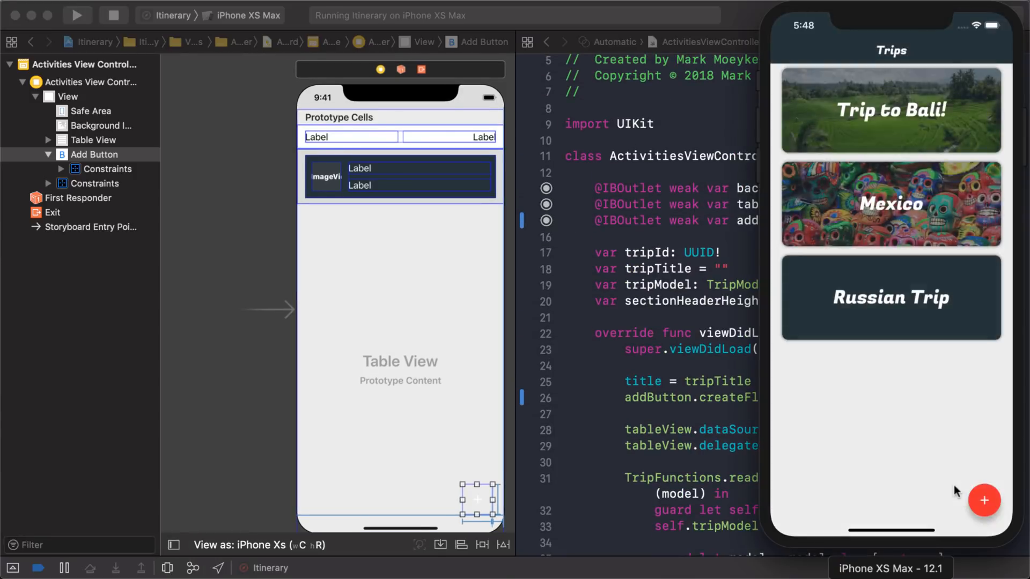
click(891, 110)
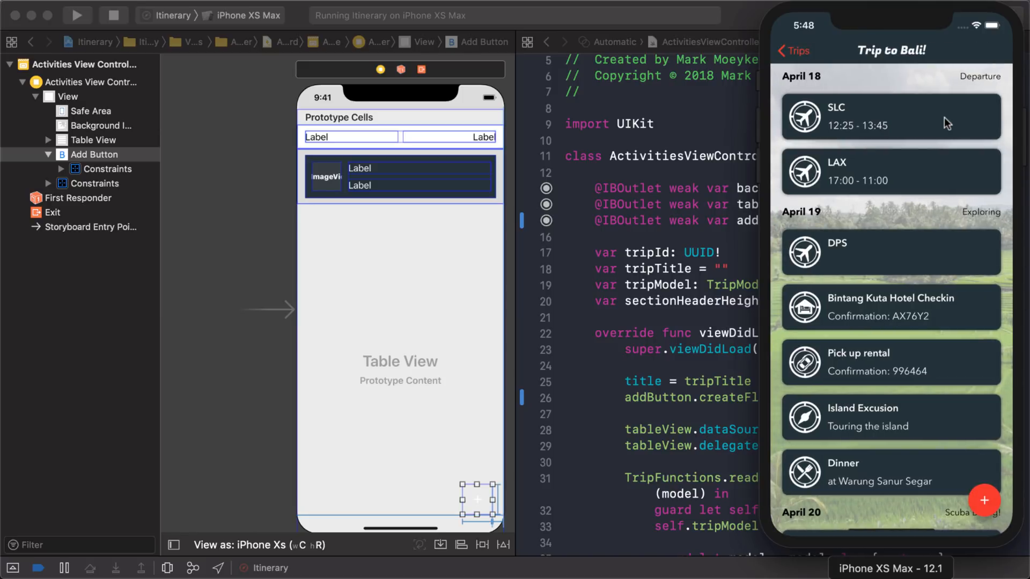
scroll(down, 3)
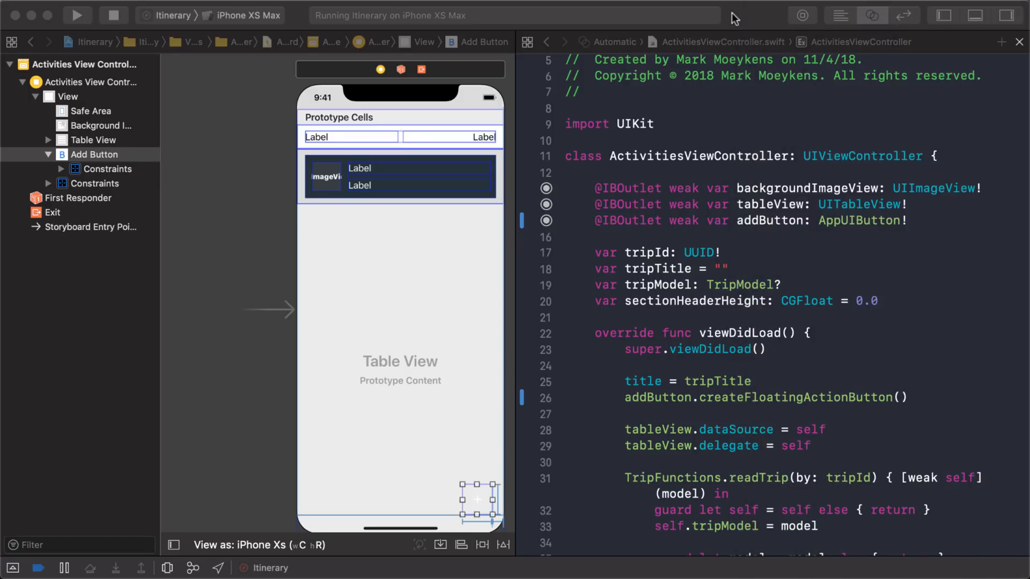
Step: Create an empty addAction IBAction for the add button with AppUIButton as its sender type
click(665, 237)
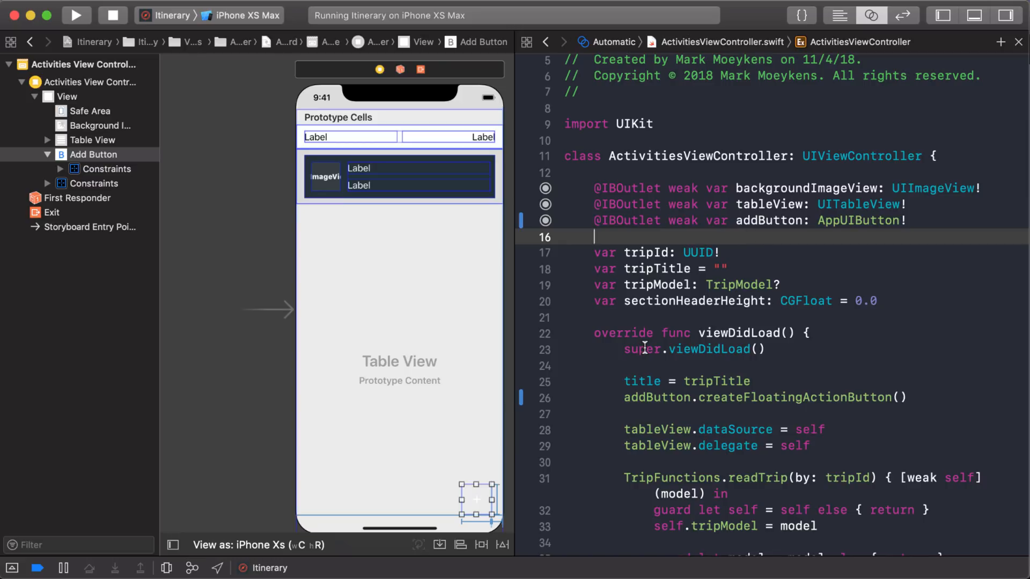
scroll(down, 3)
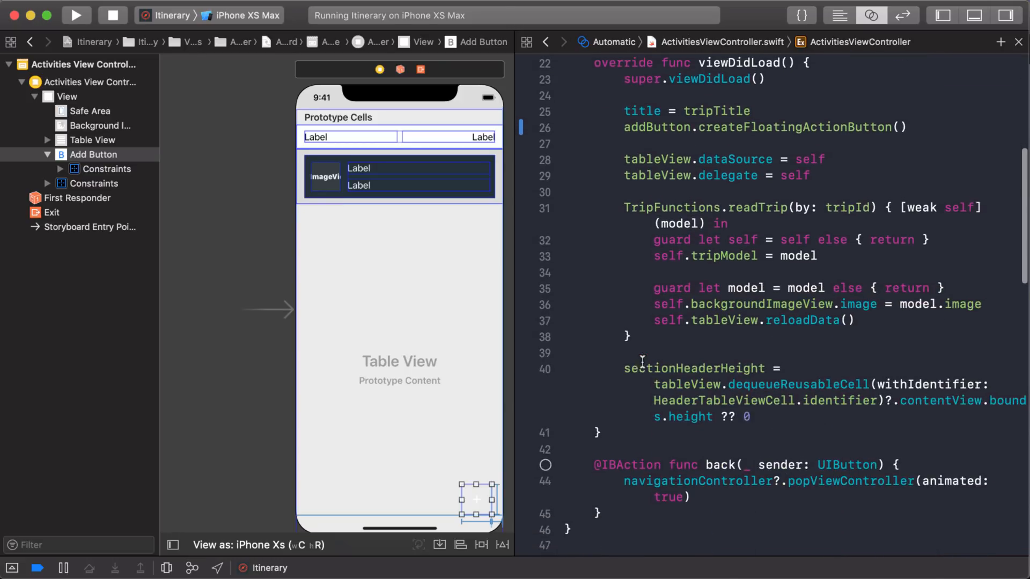
scroll(down, 3)
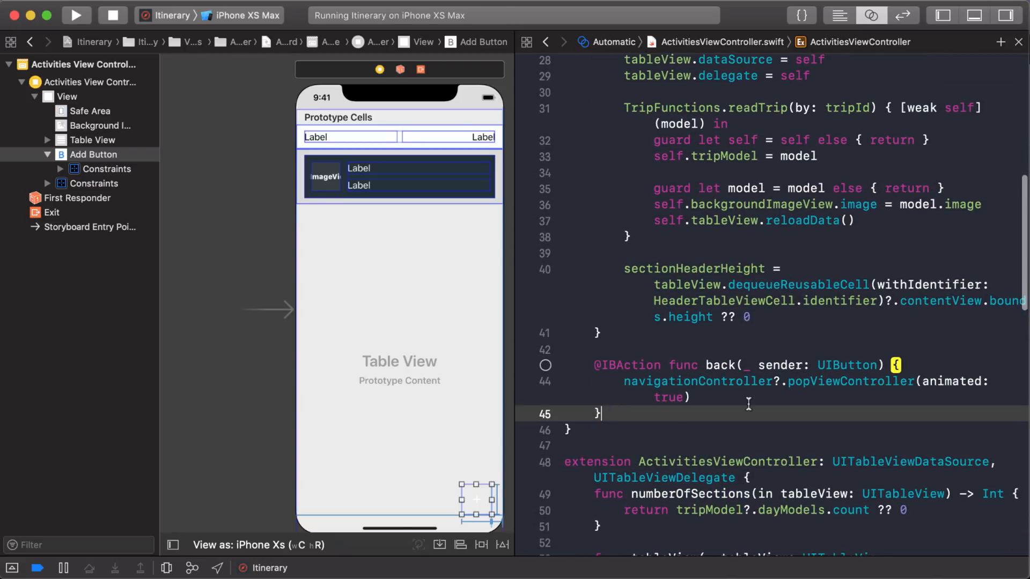
key(Return)
text(addAction)
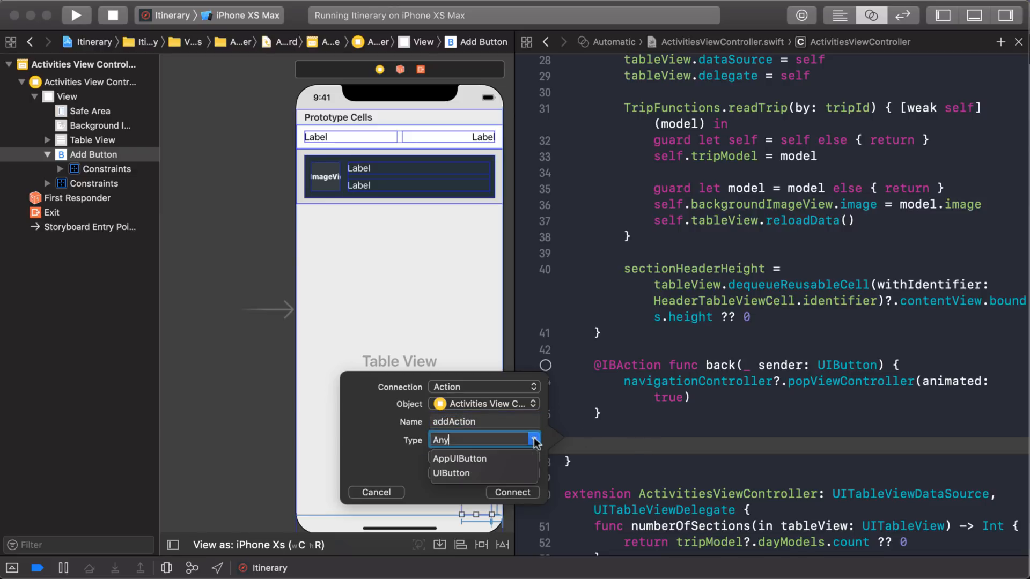
click(460, 459)
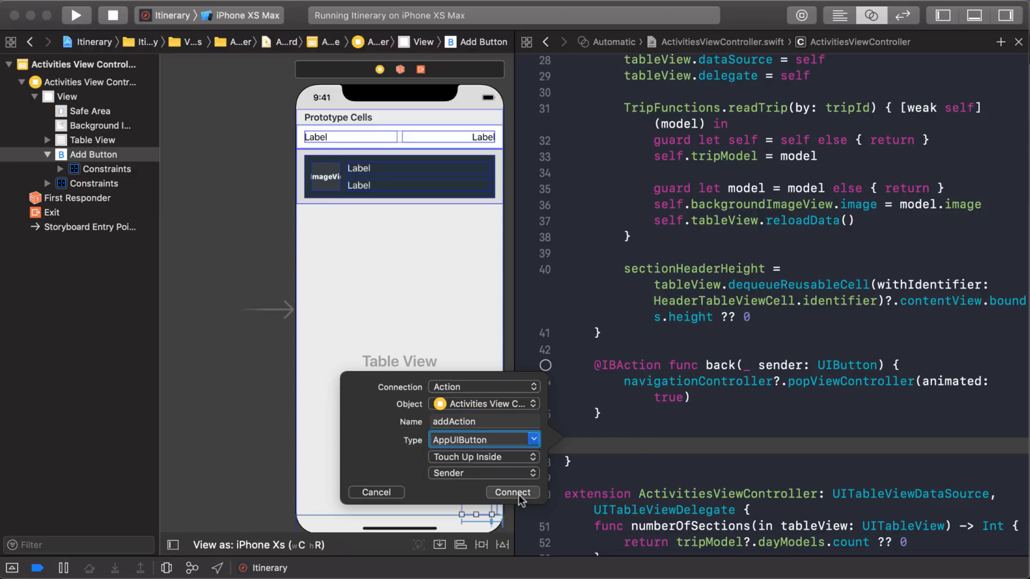
click(512, 492)
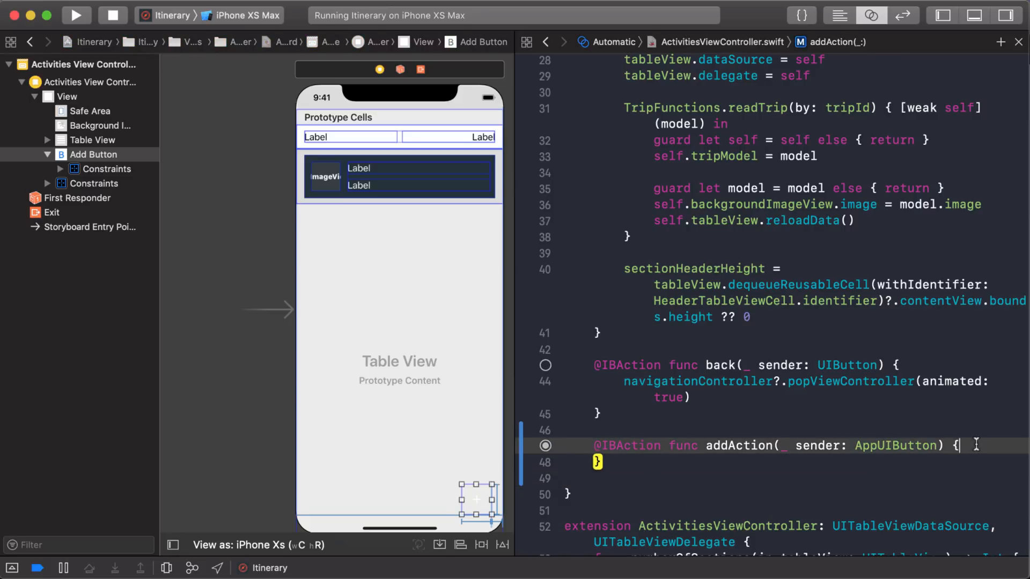
Step: Declare let alert = UIAlertController(title: nil, message: nil, preferredStyle: .actionSheet) in addAction
key(return)
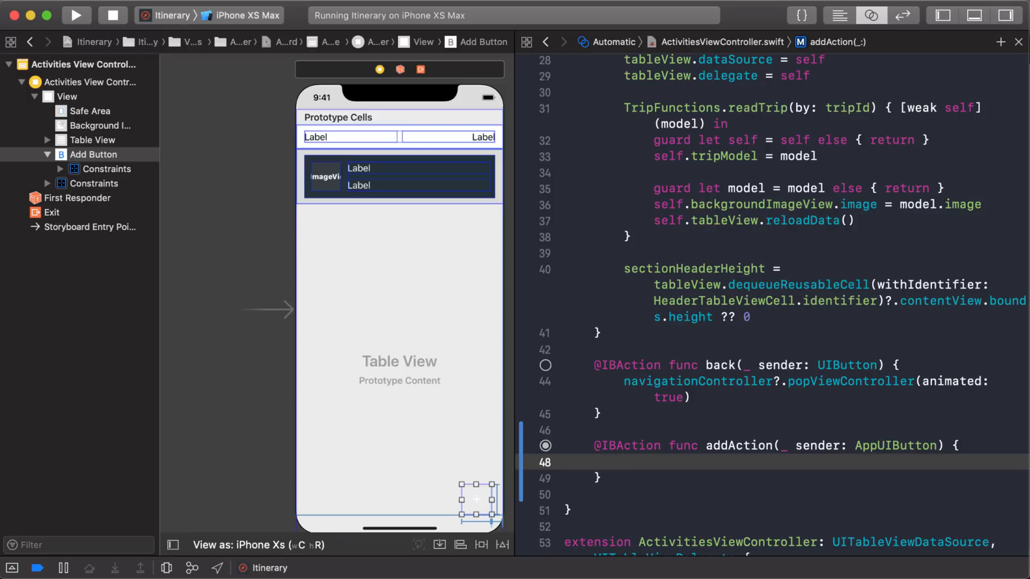
click(625, 462)
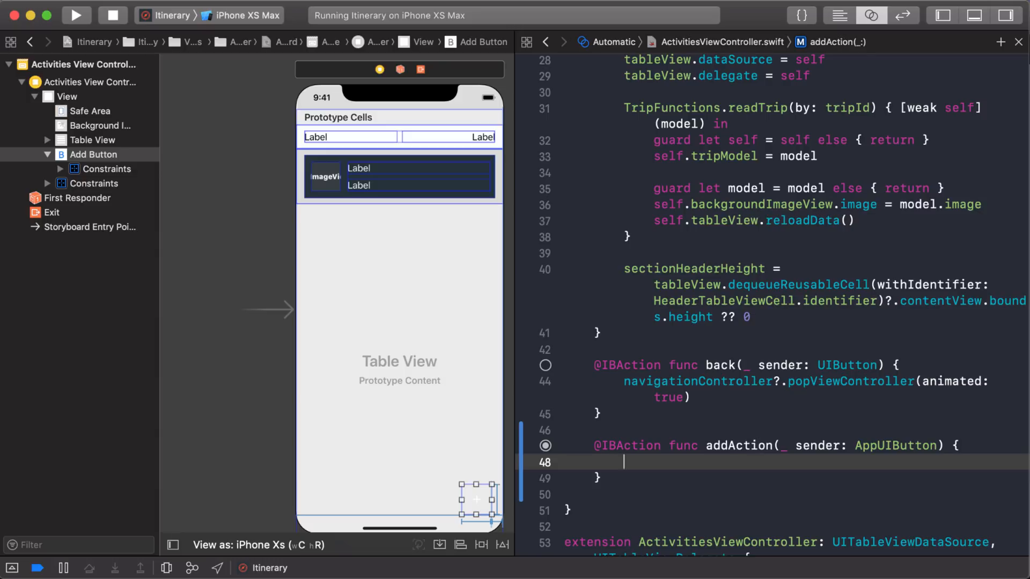
text(let)
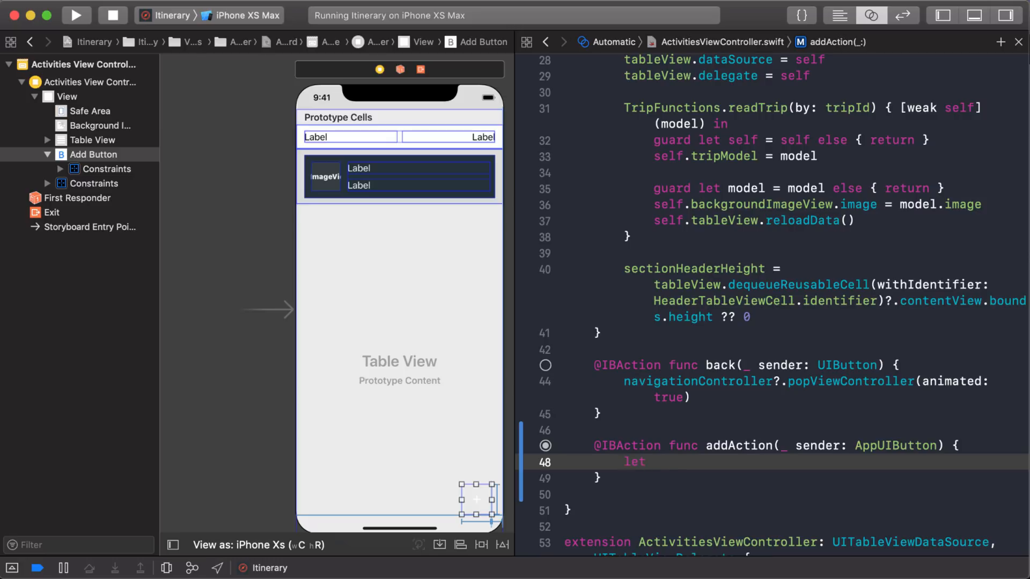
text(alert = UIAl)
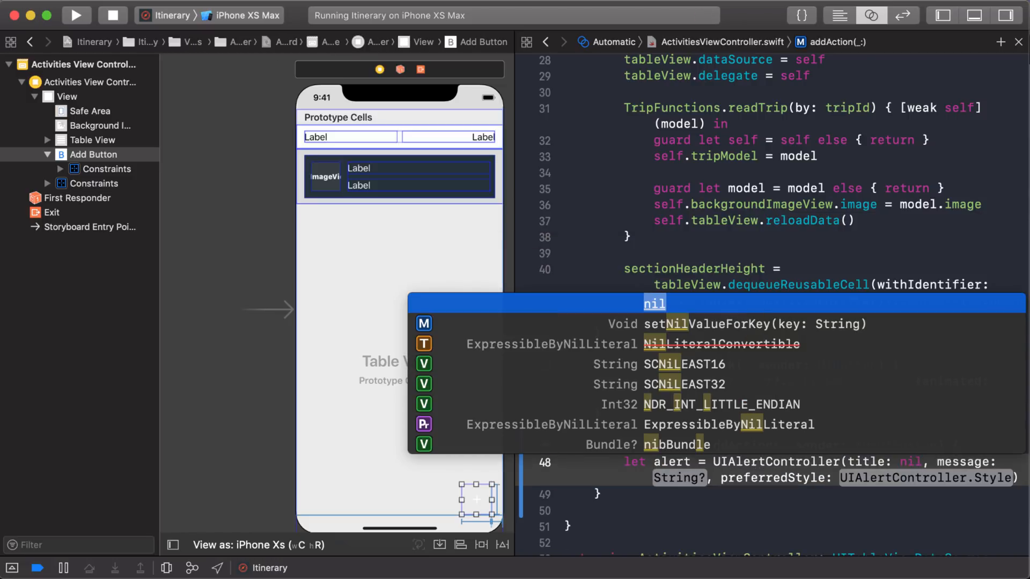
key(Return)
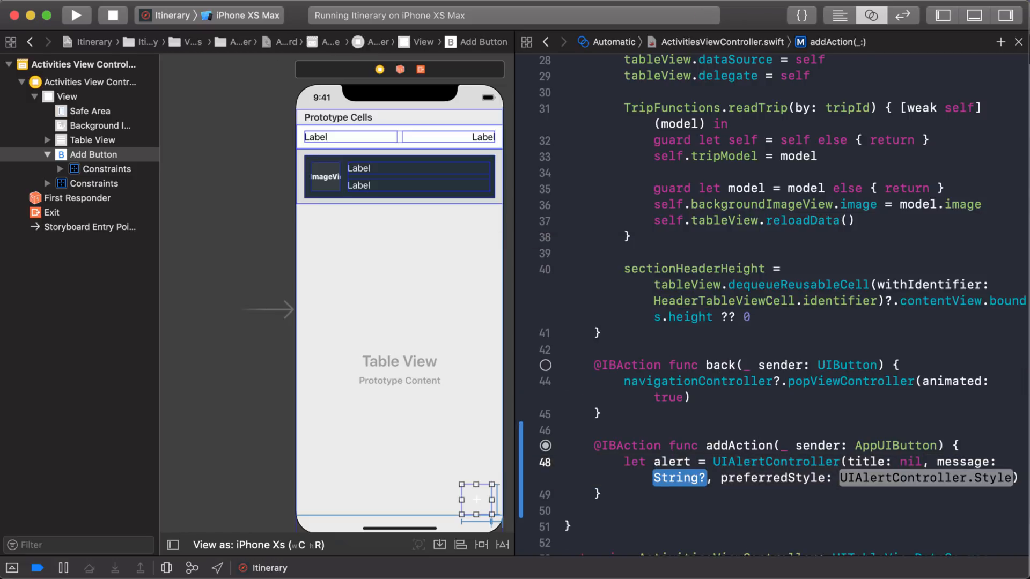
text(nil)
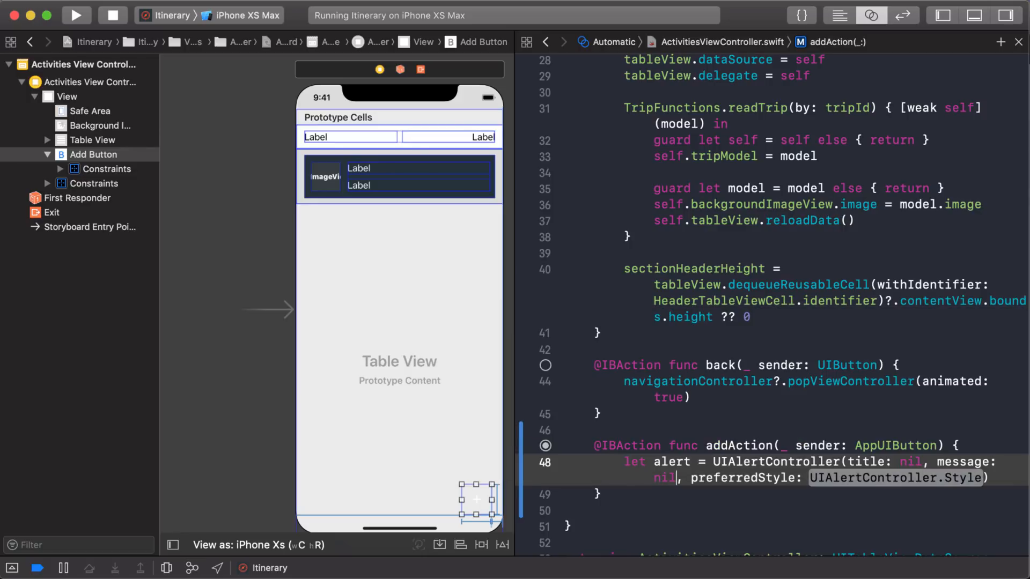
text(.)
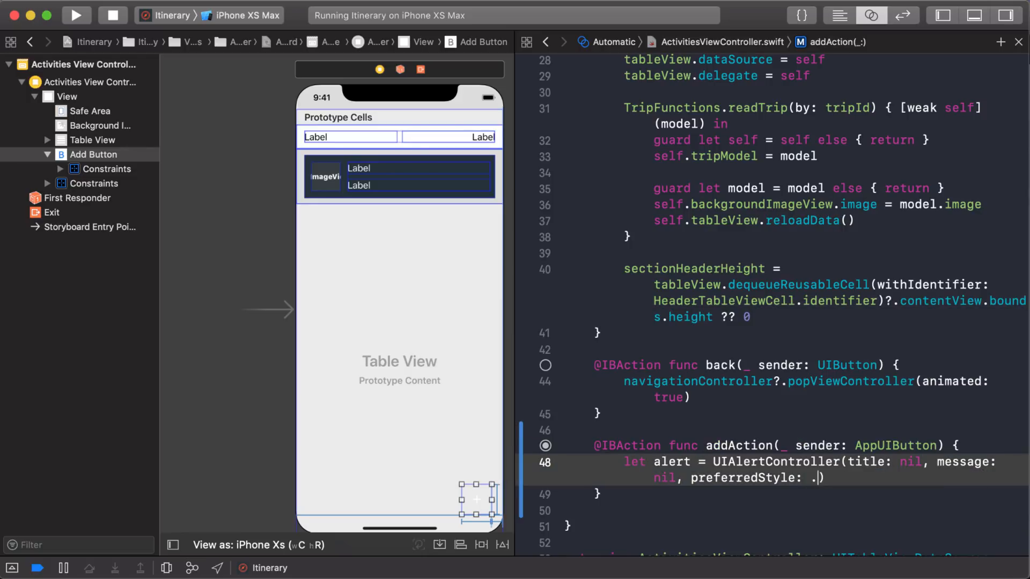
text(.)
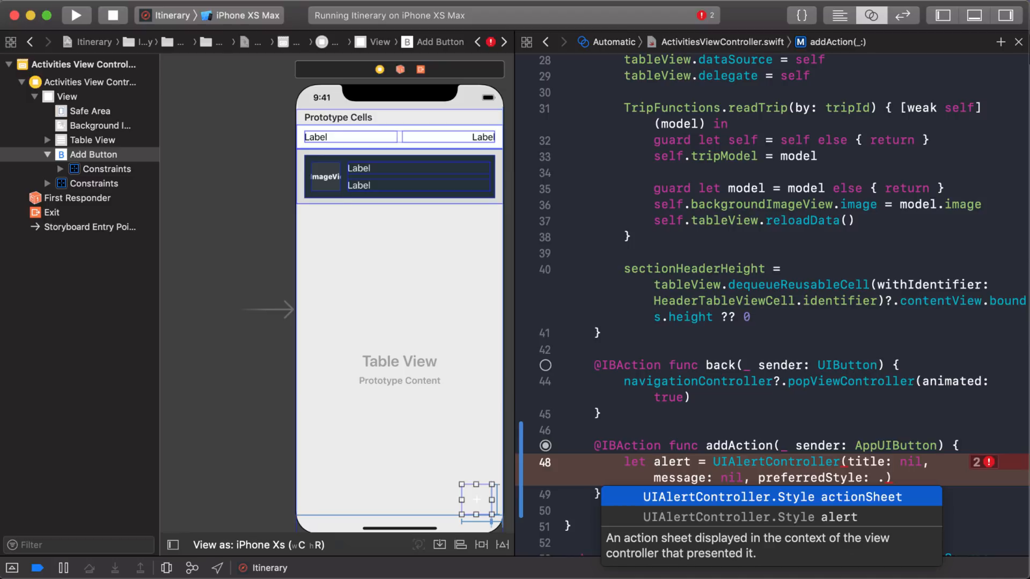
click(768, 496)
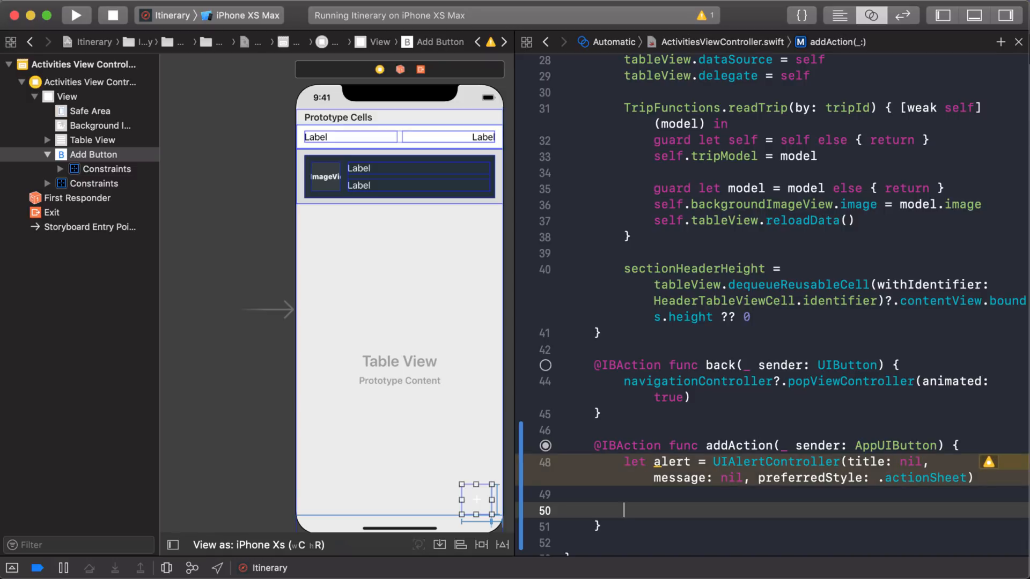
mouse_move(1012, 327)
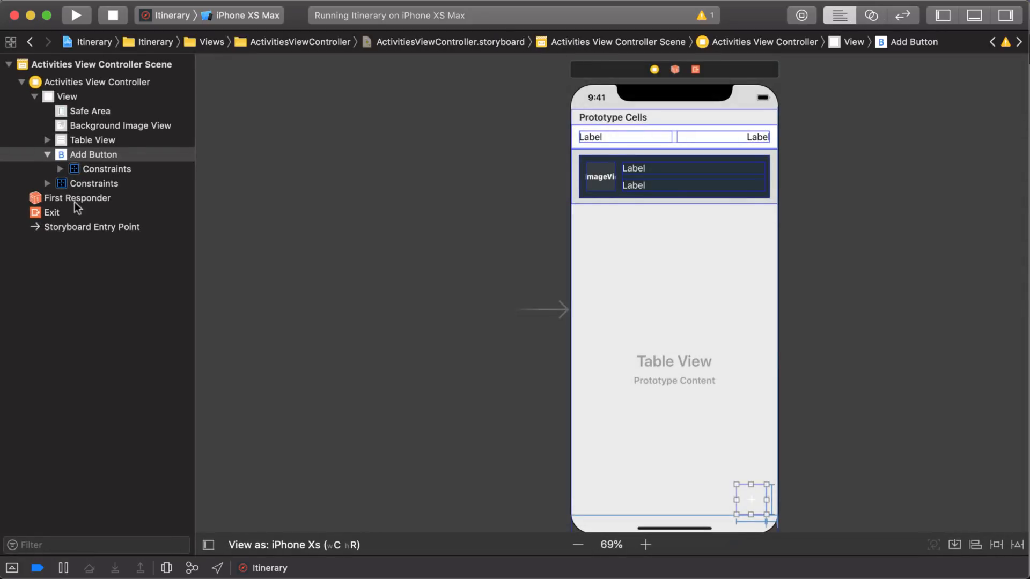
Step: Show ActivitiesViewController.swift alone in the main editor from the Project navigator
click(135, 481)
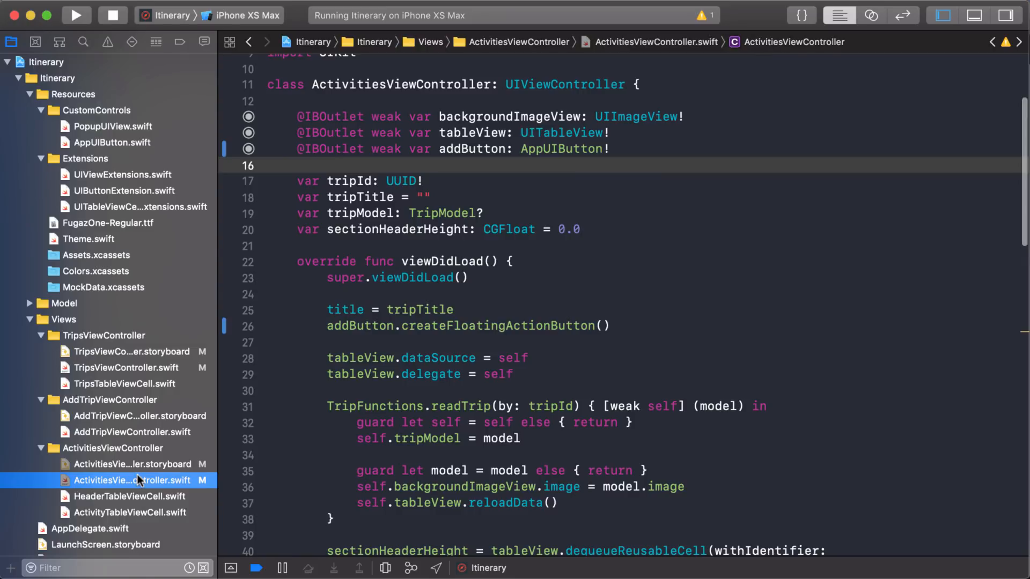
scroll(down, 3)
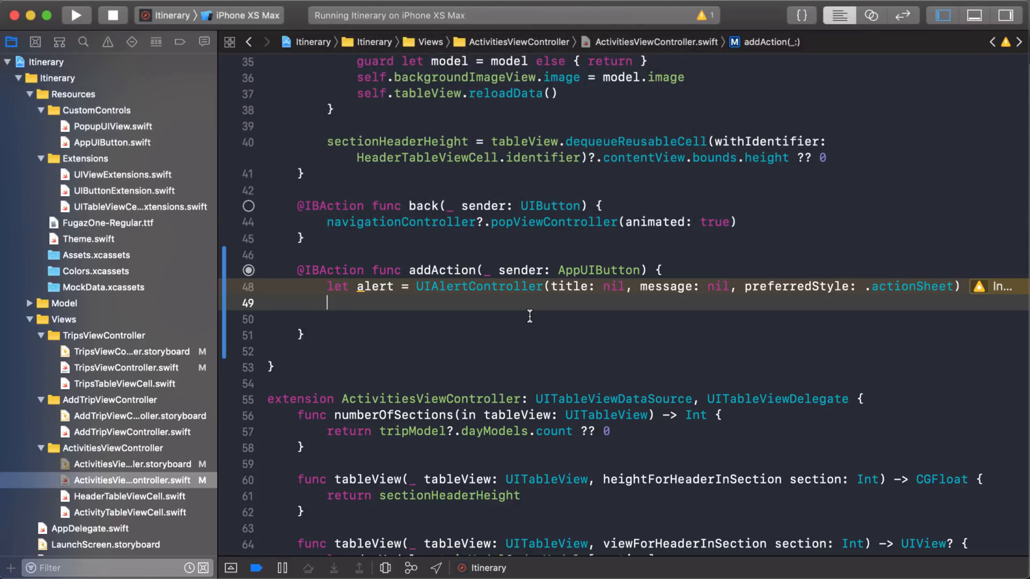
Step: Declare dayAction as a UIAlertAction titled "Day" with the default style
text(let)
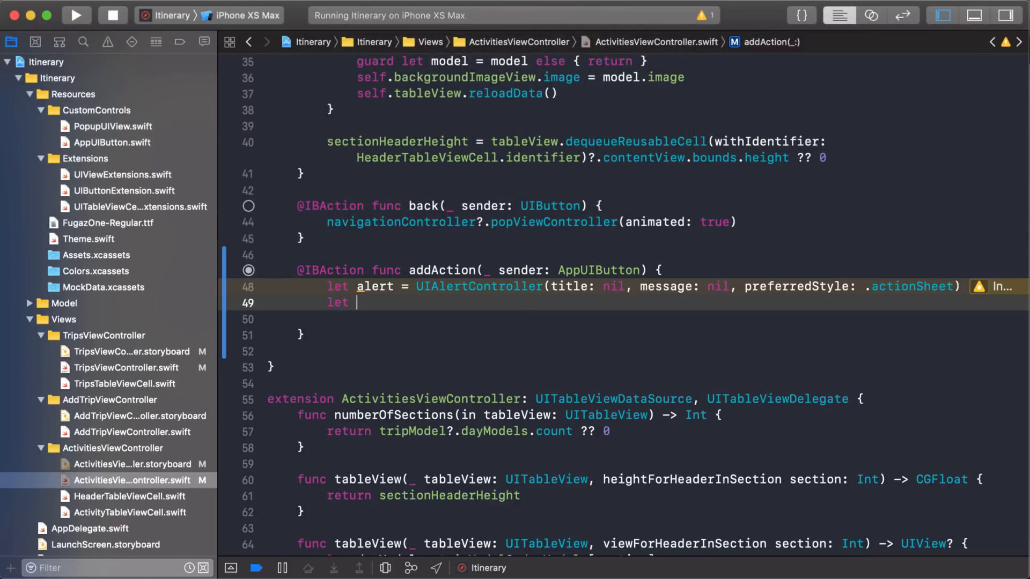
text(dayAction =)
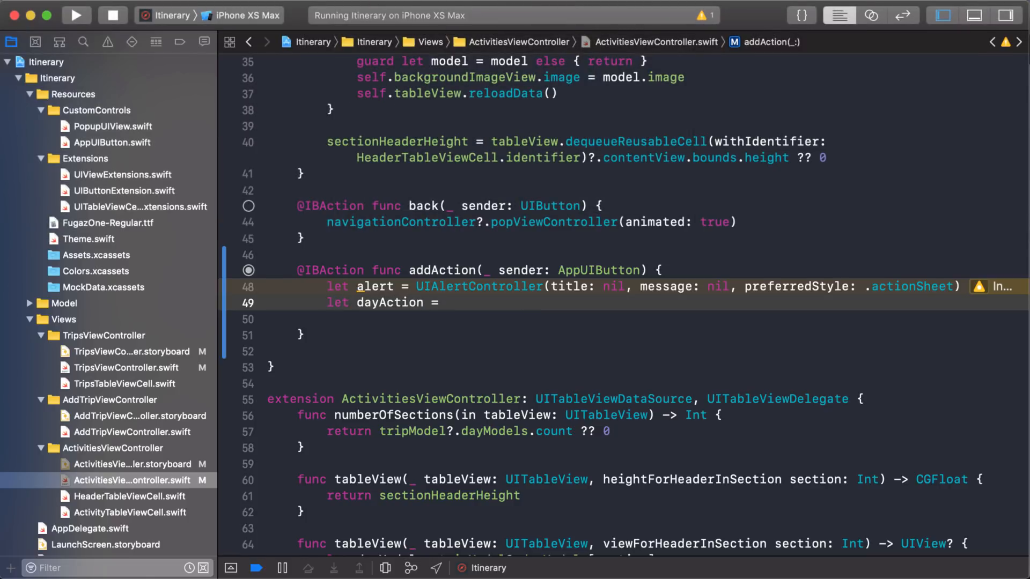
click(446, 302)
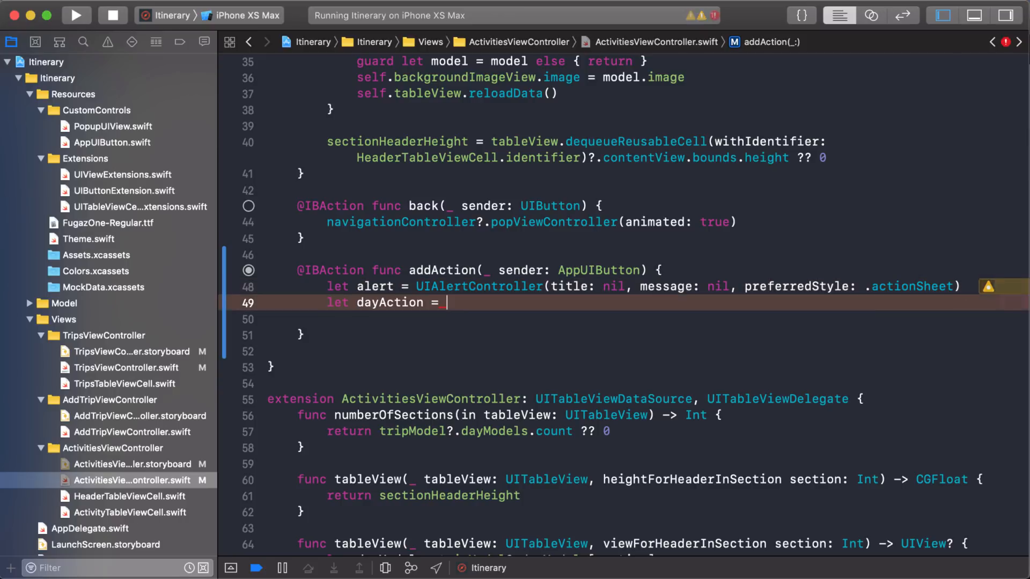
text(UIAler)
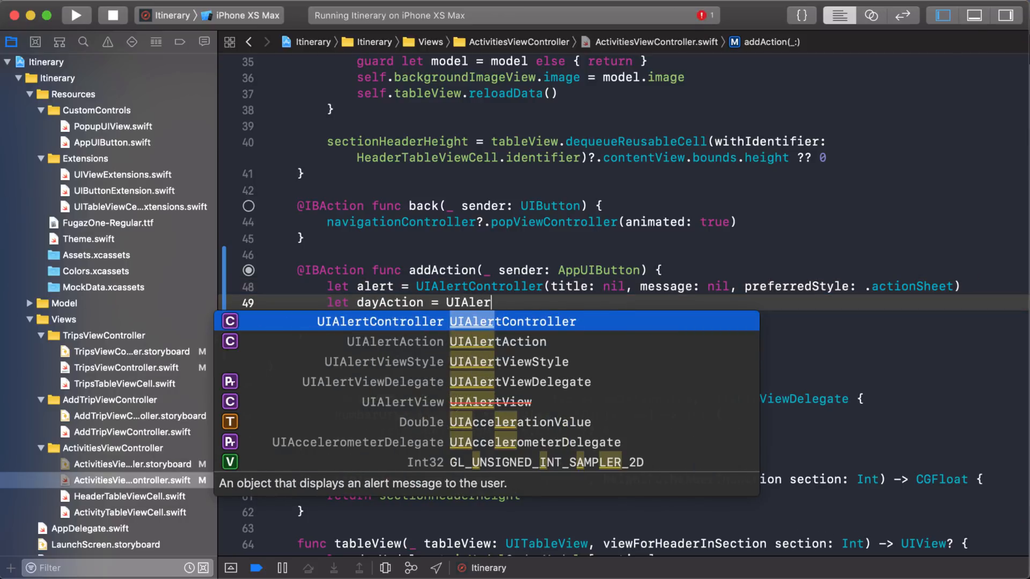
text(t)
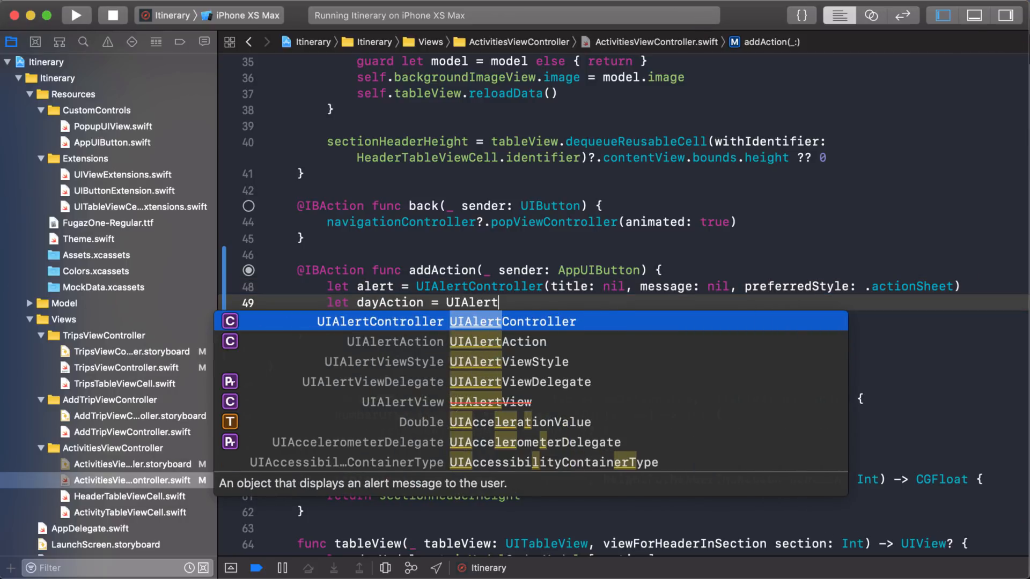
text(Action(title: String?, style: UIAlertAction.Style, handler: ((UIAlertAction) -> Void)?)
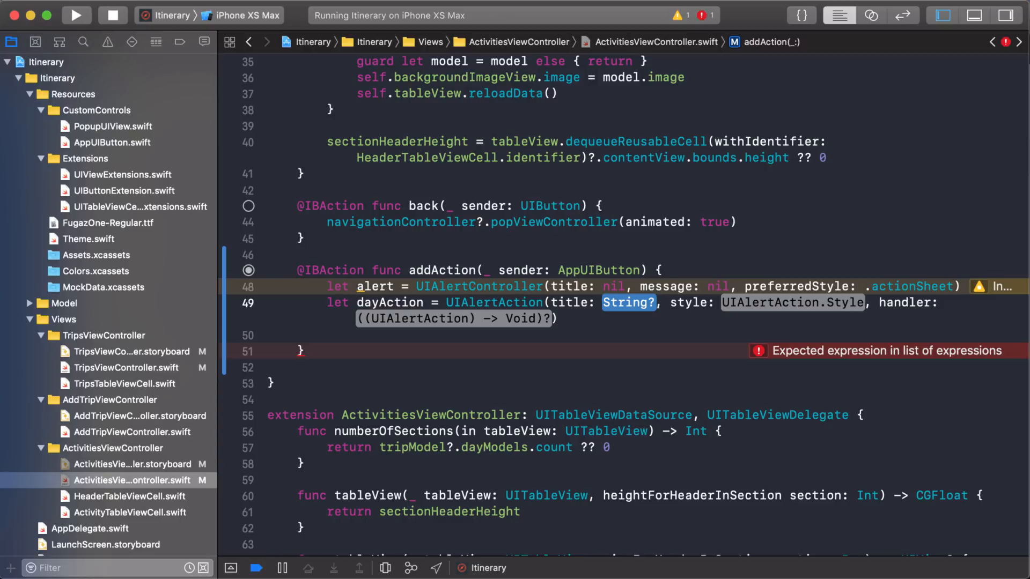
text("Day")
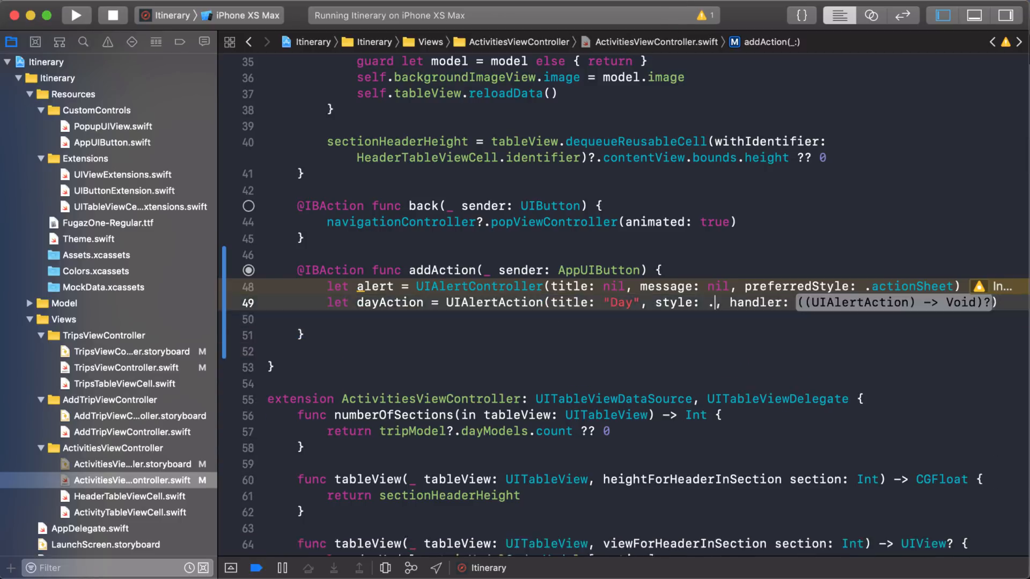
text(.)
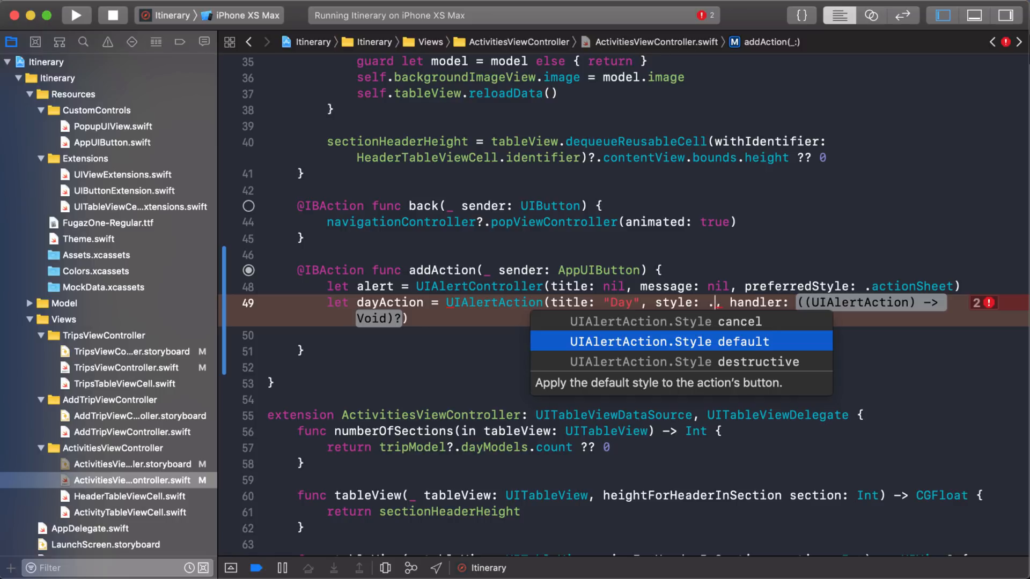
click(667, 341)
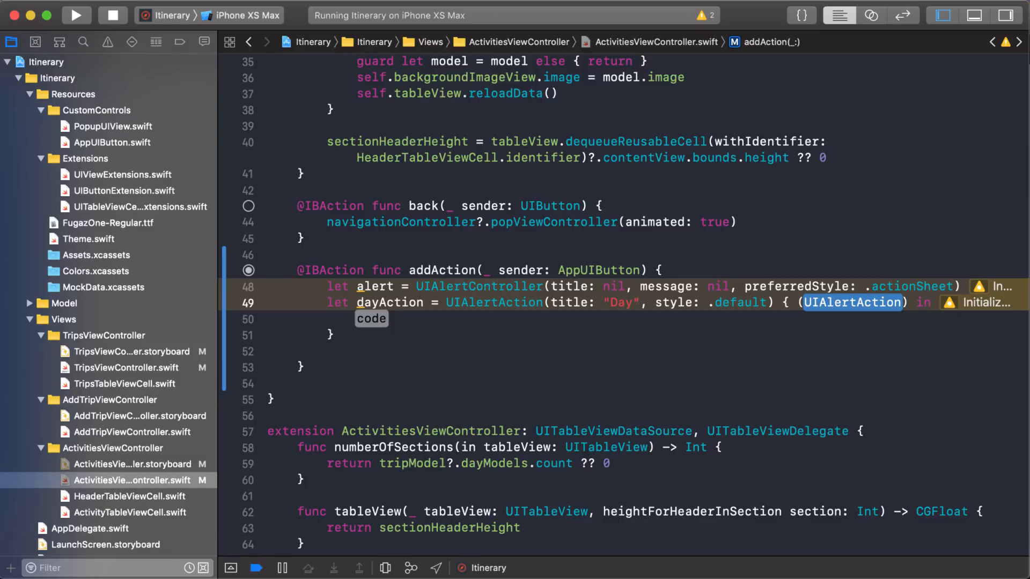
Step: Give the Day action a handler that prints "Add new day"
text(action)
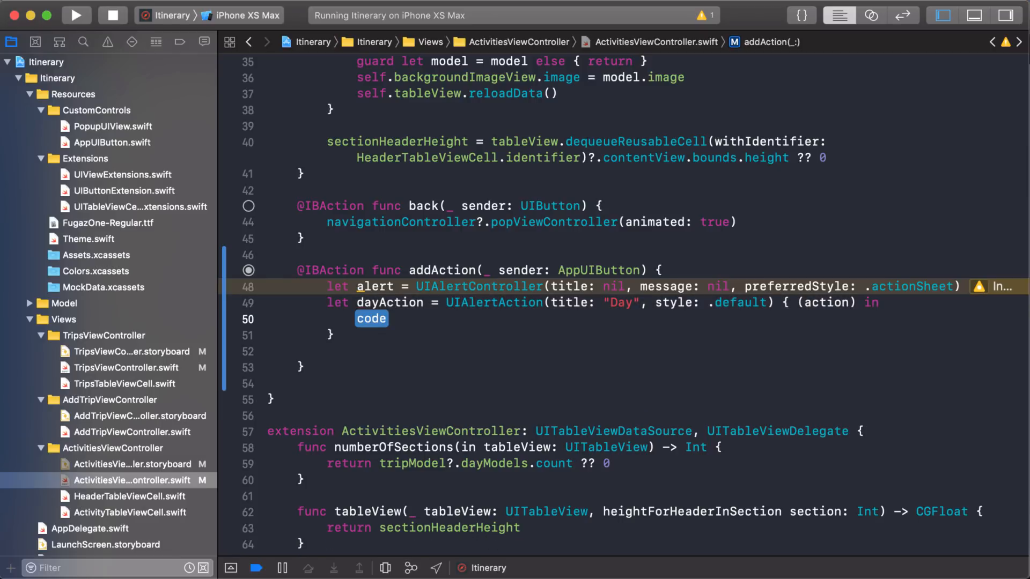
text(print(items: Any...)
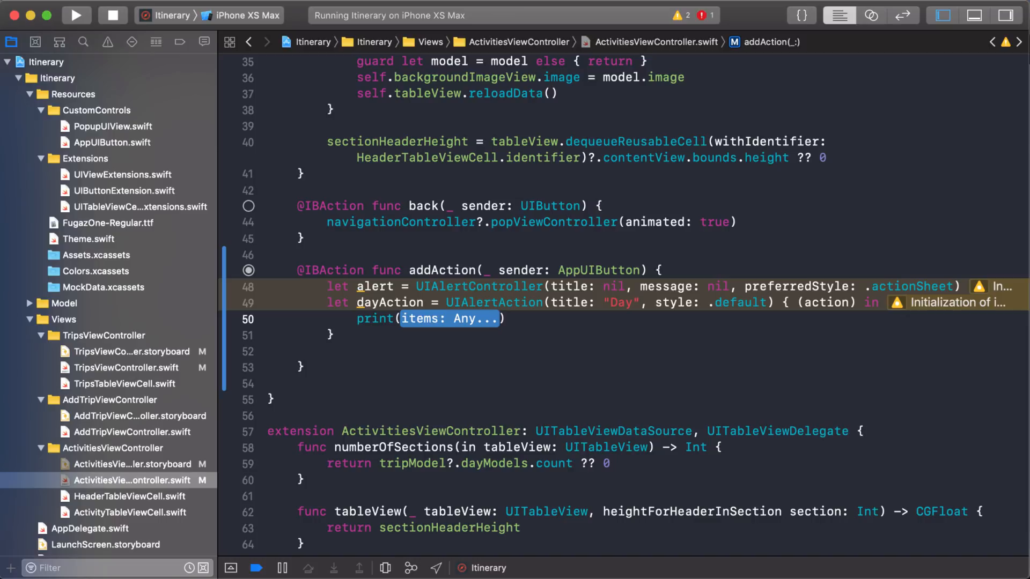
text("Add ne)
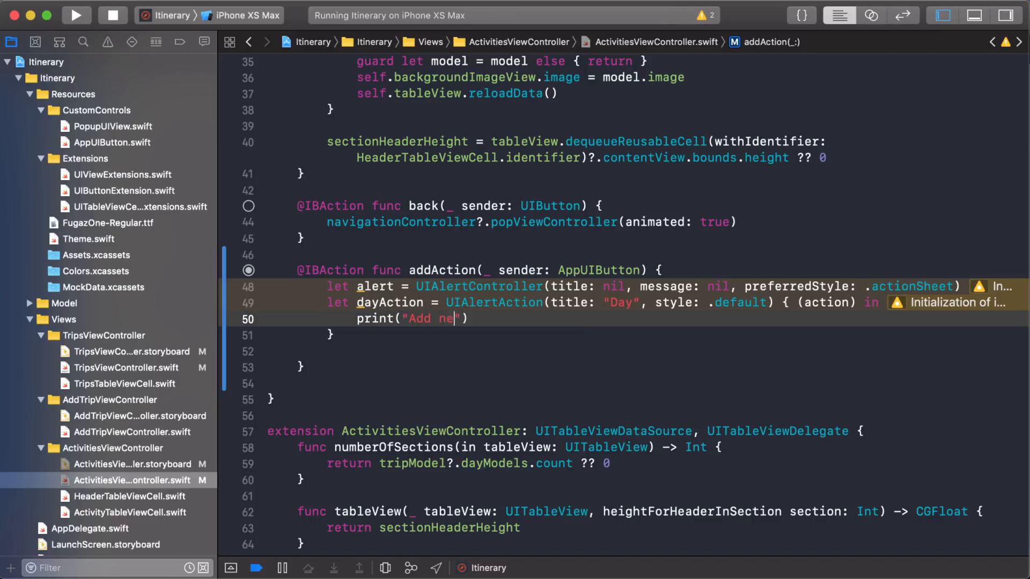
text(w day)
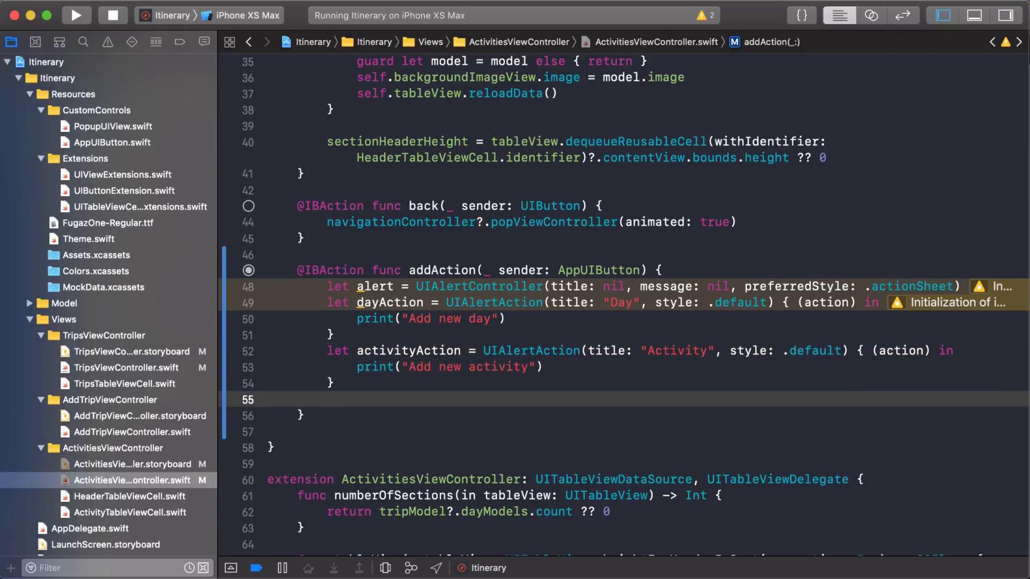
Step: Declare cancelAction as a UIAlertAction titled "Cancel" with the cancel style
text(let cancelAction =)
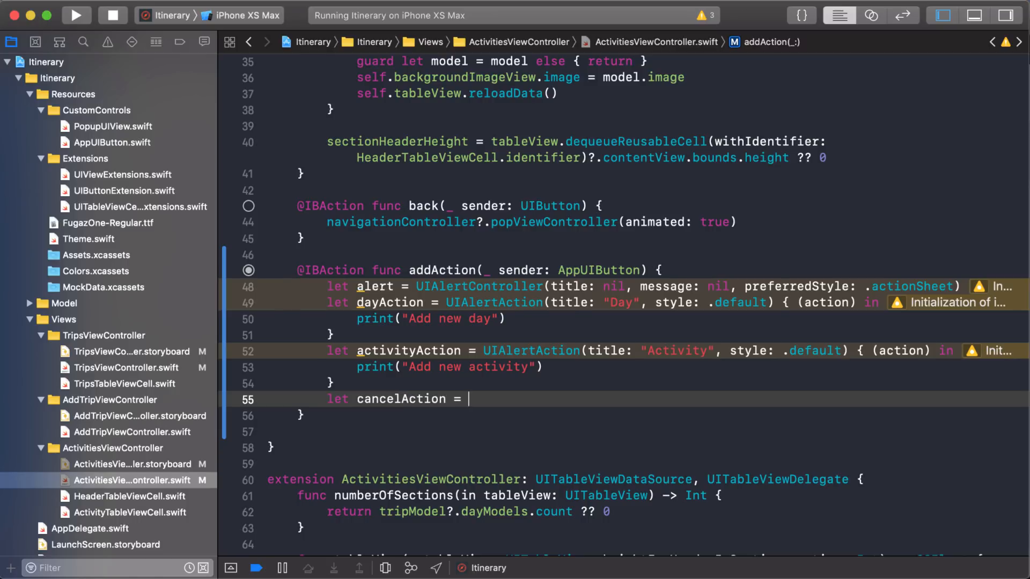
text(UIAlertAction(title: "Cancel", style: ., handler: ((UIAlertAction) -> Void)?)
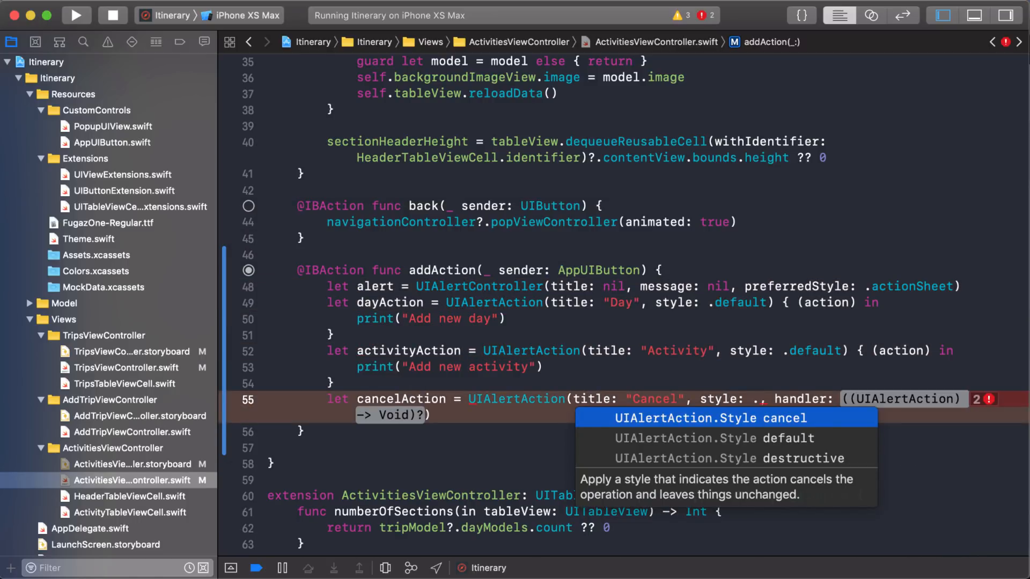
click(709, 417)
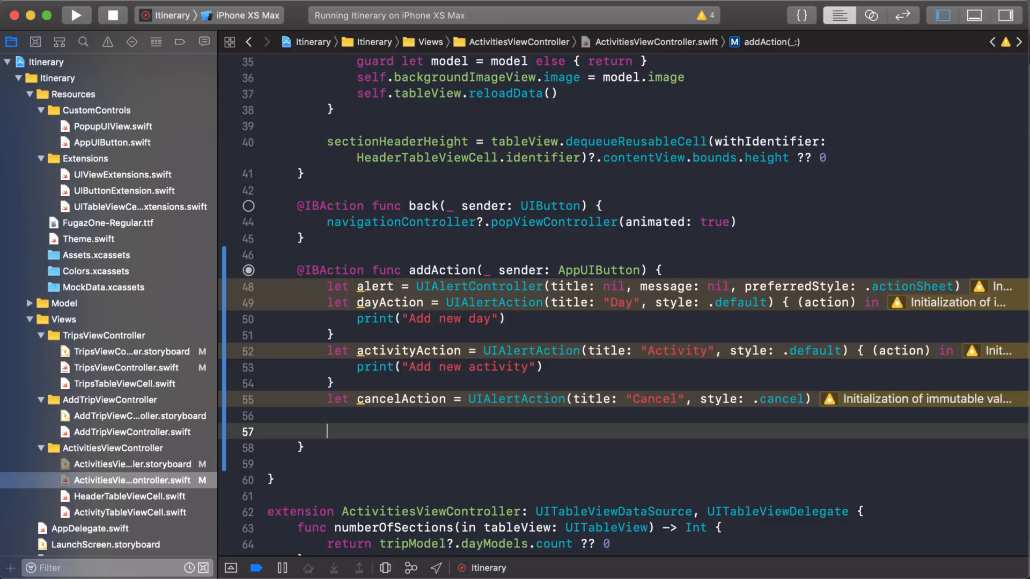
Step: Begin an alert.addAction call adding the Day action to the alert controller
text(alert.)
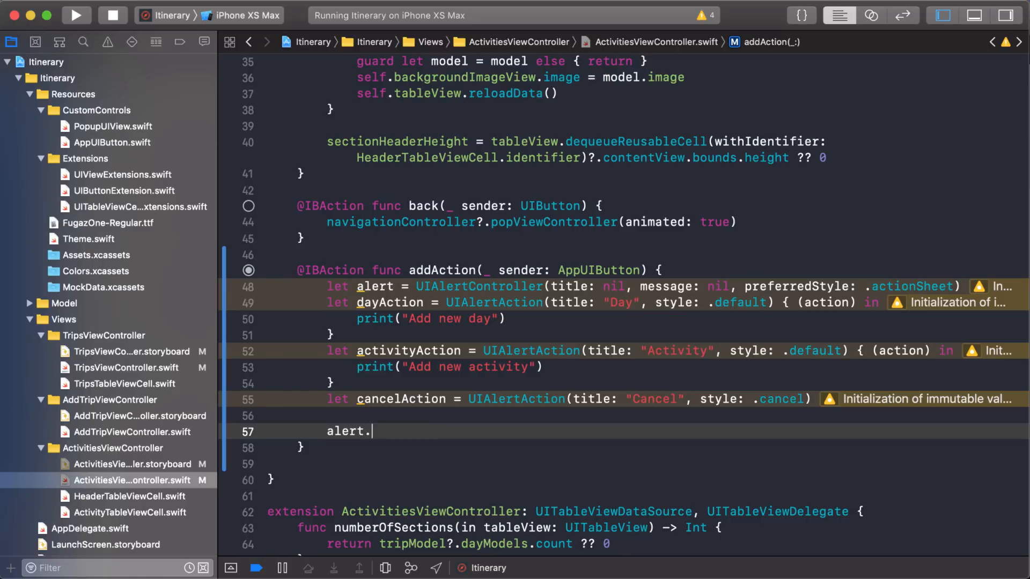
text(addAction(dayAction)
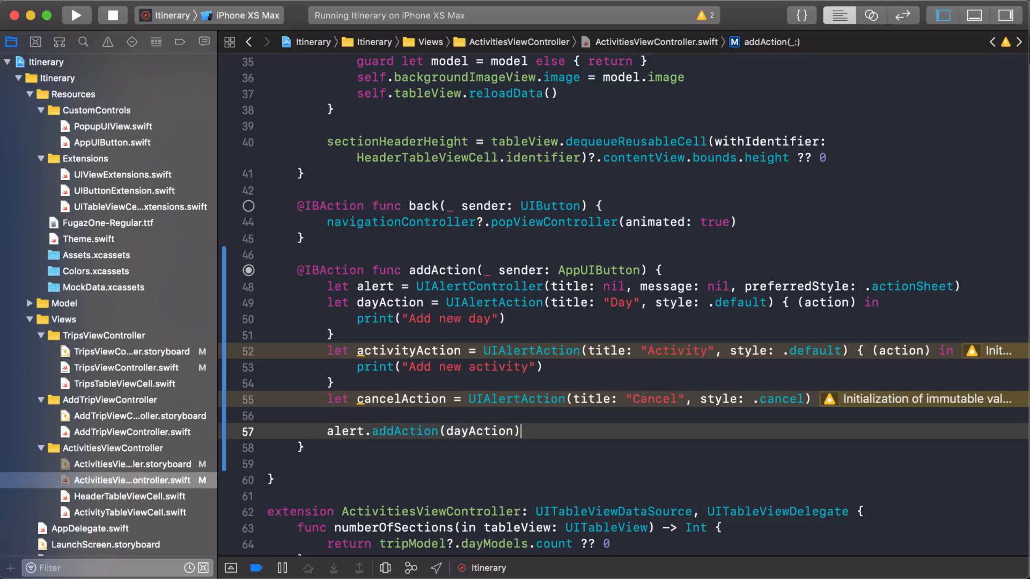
mouse_move(412, 341)
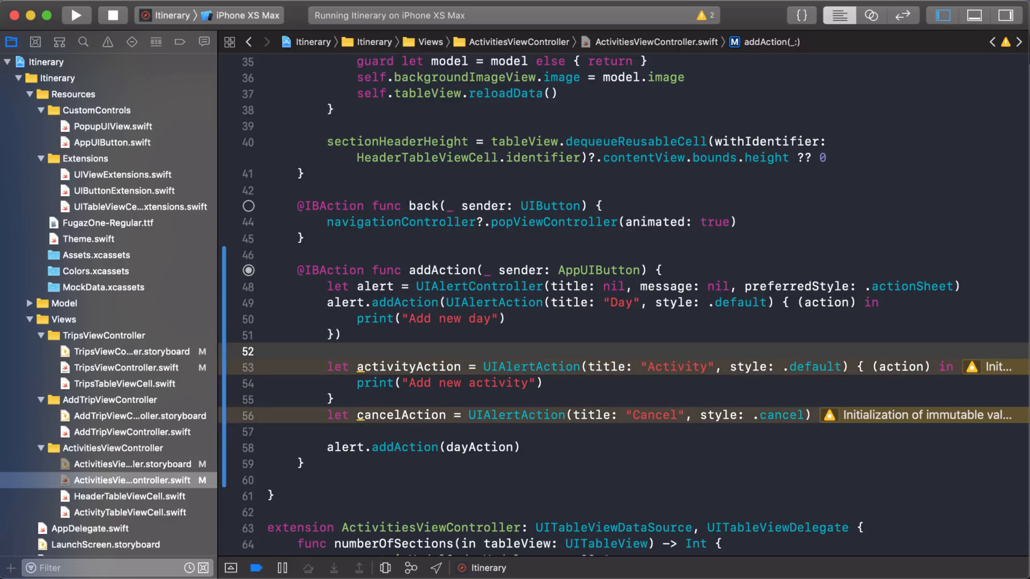
Step: Restore dayAction as a separate constant rather than an inline initializer
click(328, 352)
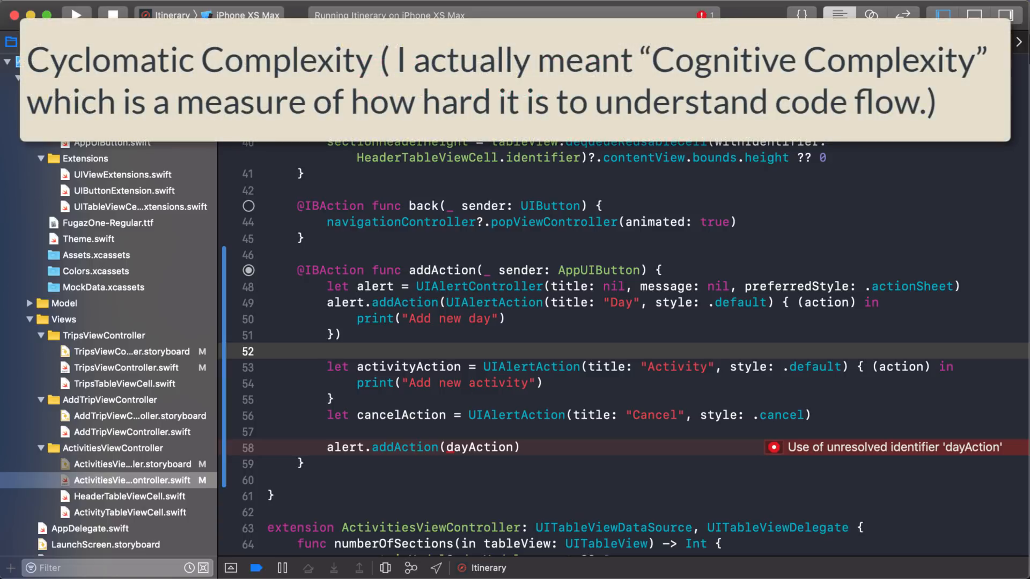
click(328, 352)
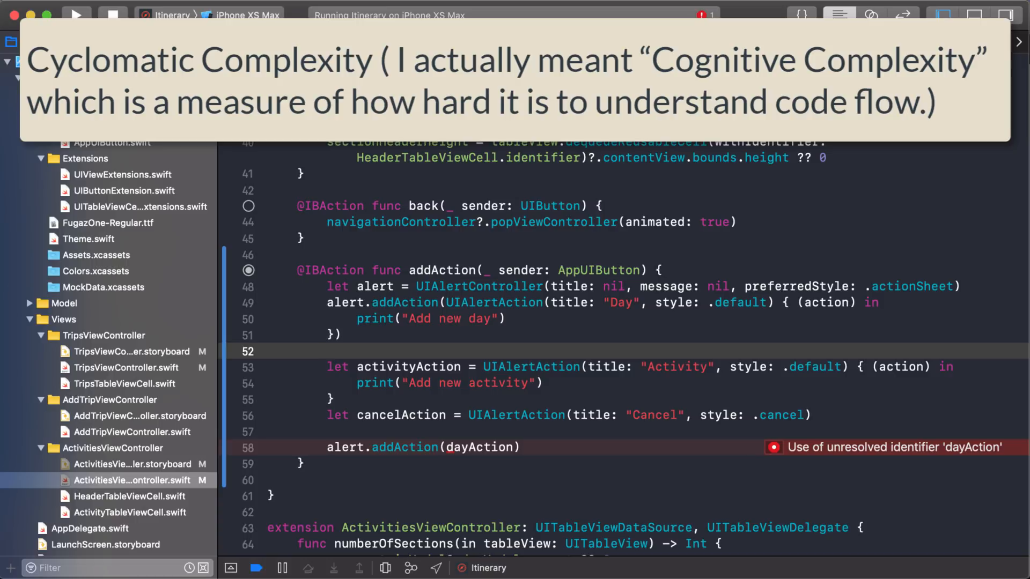
click(326, 352)
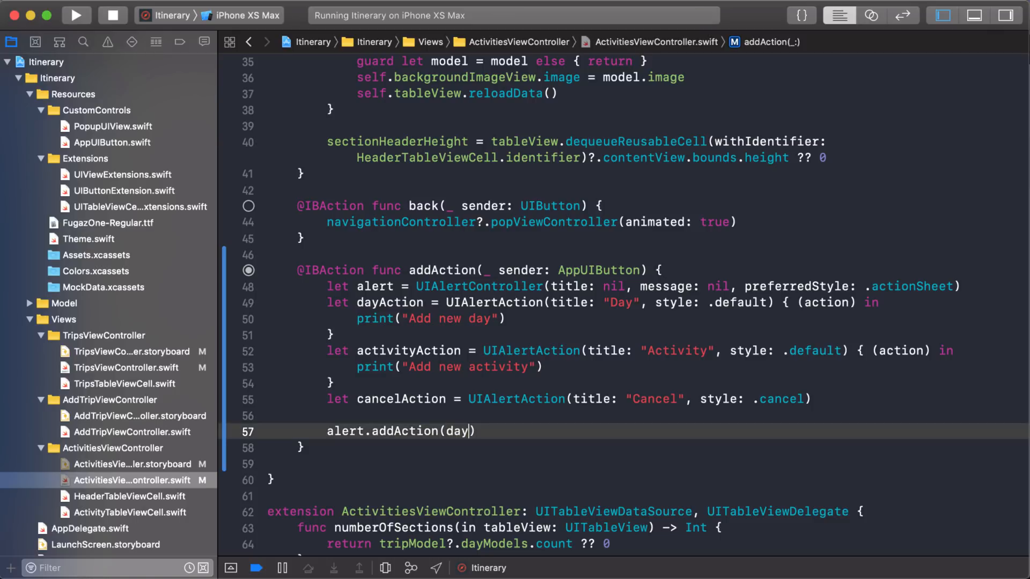
Step: Add dayAction, activityAction and cancelAction to the alert with alert.addAction calls
text(Action)
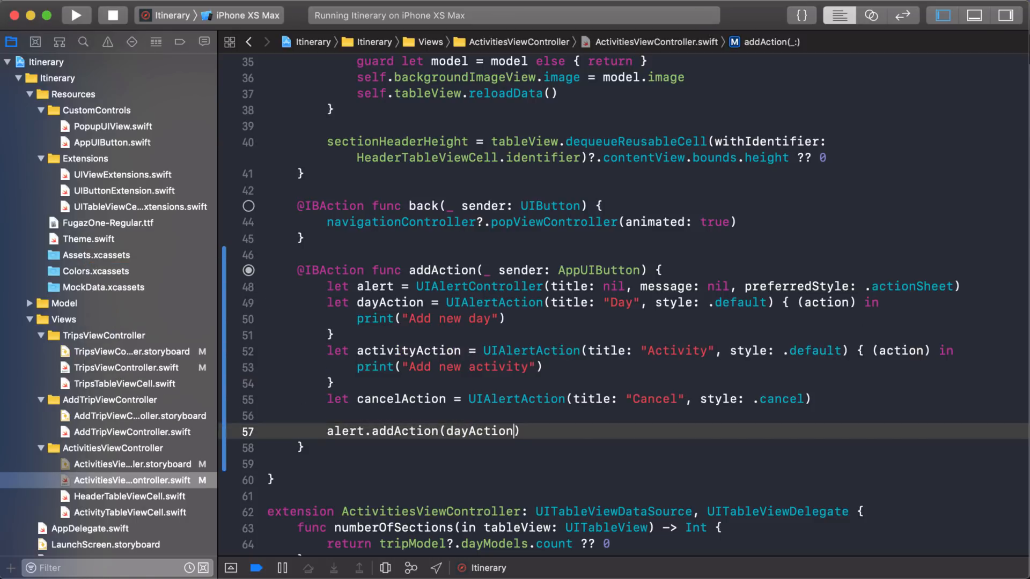
text())
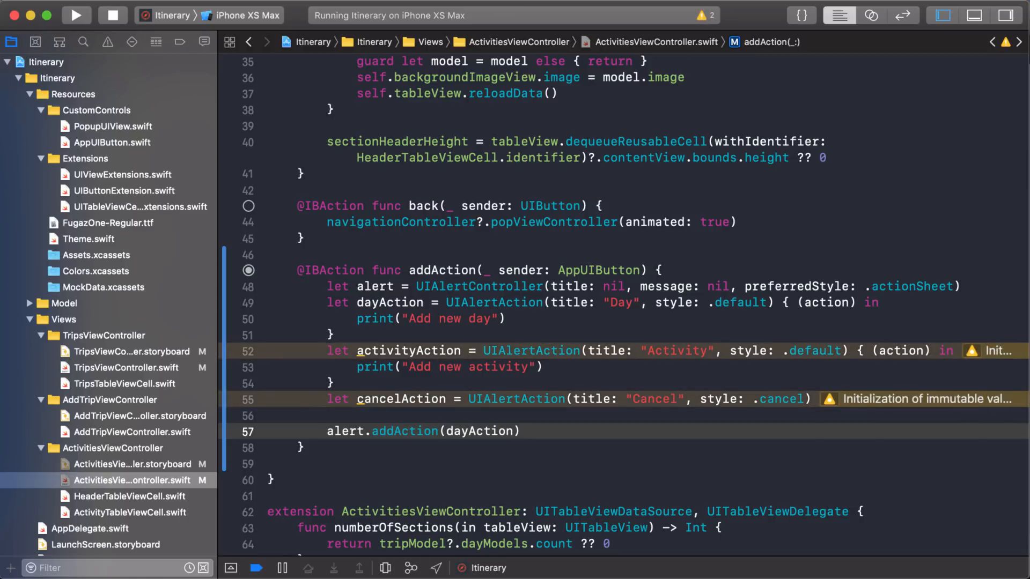
text(alert.addAction(activityAction))
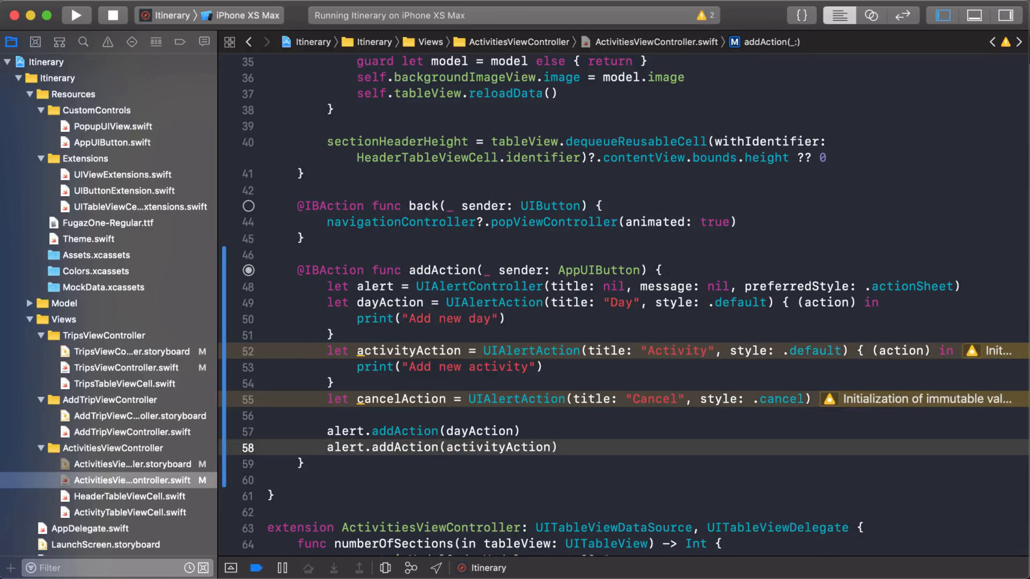
text(alert.addAction(cancelAction))
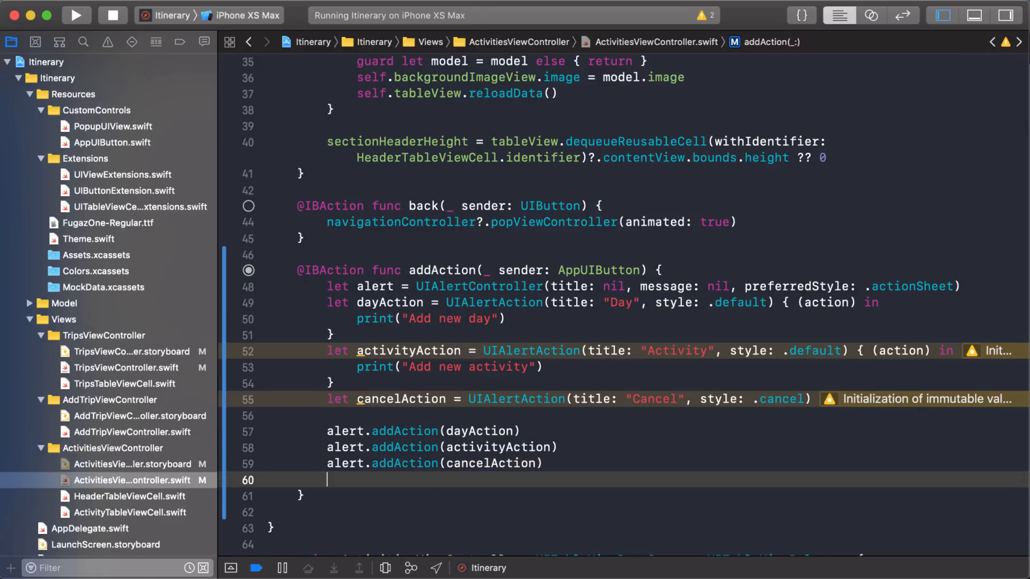
key(Return)
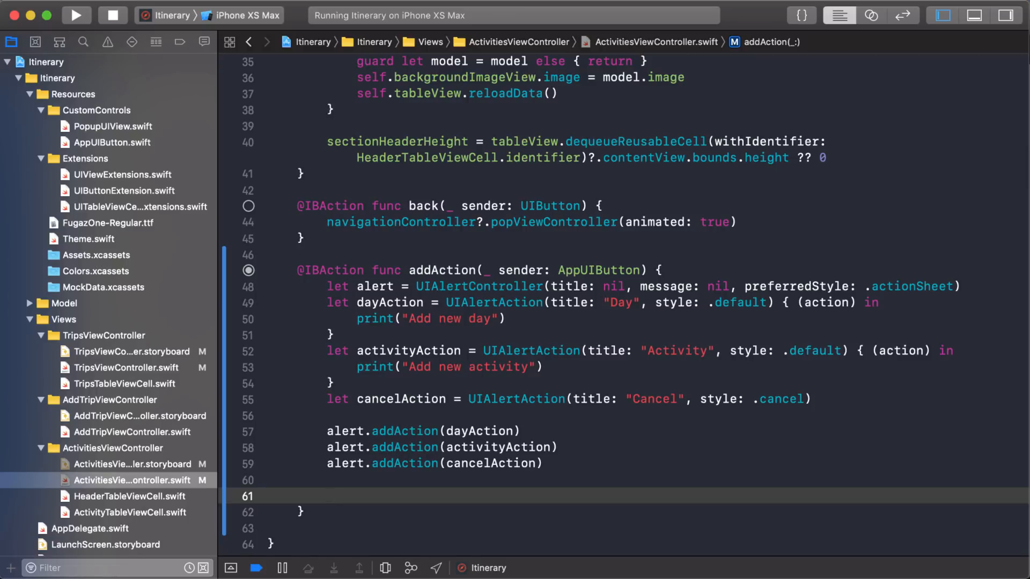
Step: End addAction with present(alert, animated: true) to show the action sheet
text(pr)
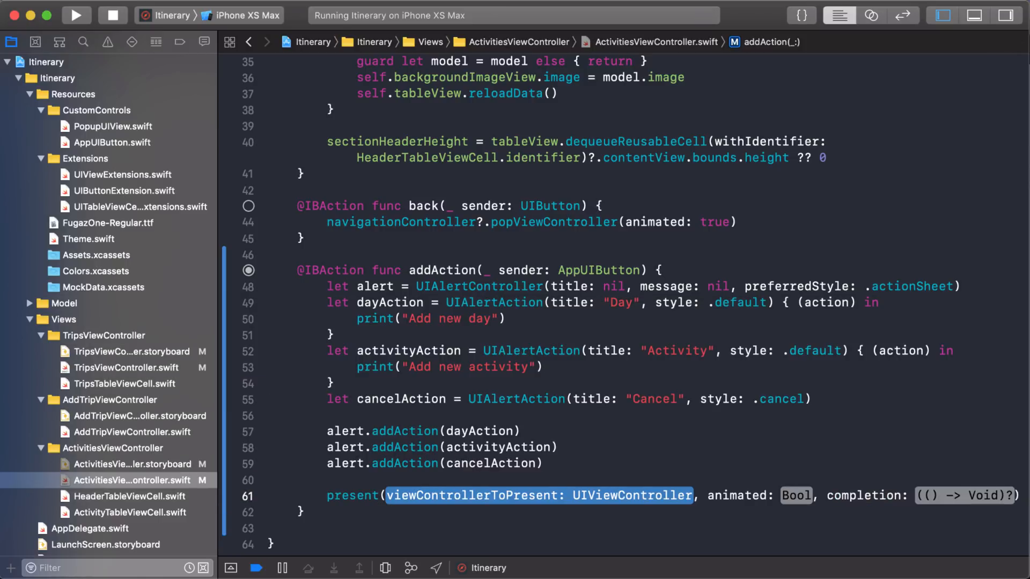
text(alert)
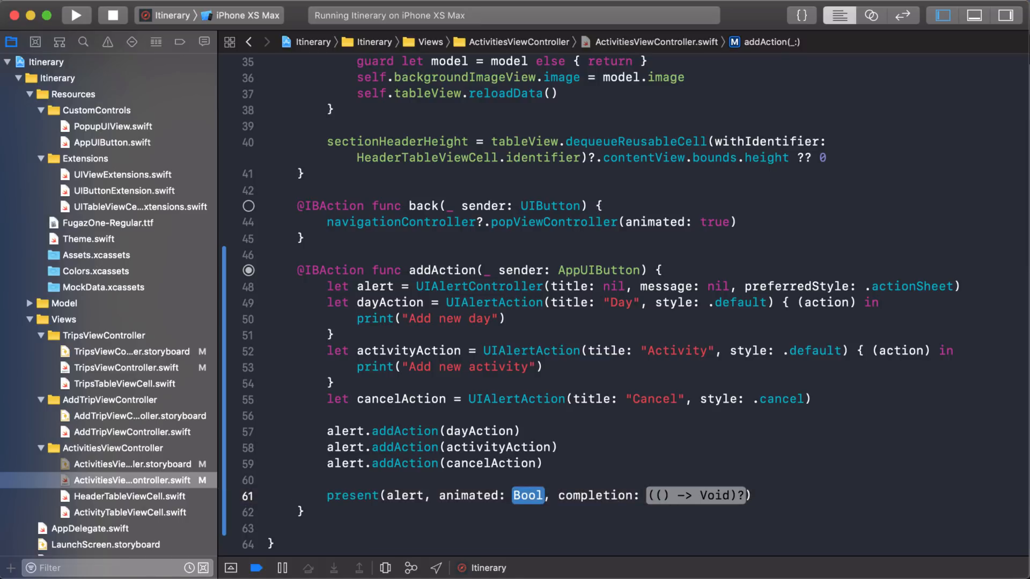
text(true))
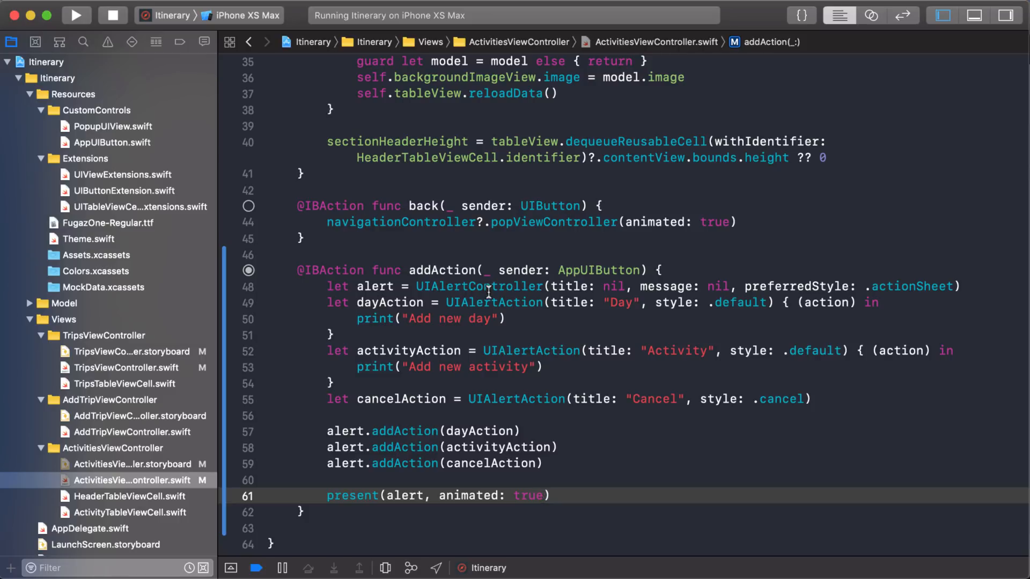
Step: Build and run the Itinerary app in the iPhone XS Max simulator showing the Trips list
key(cmd)
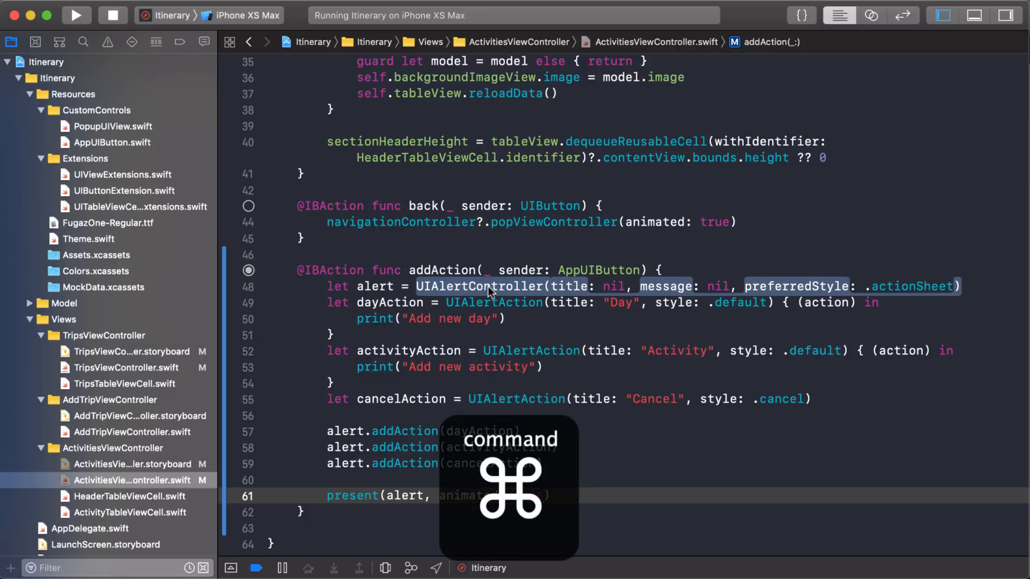
click(474, 286)
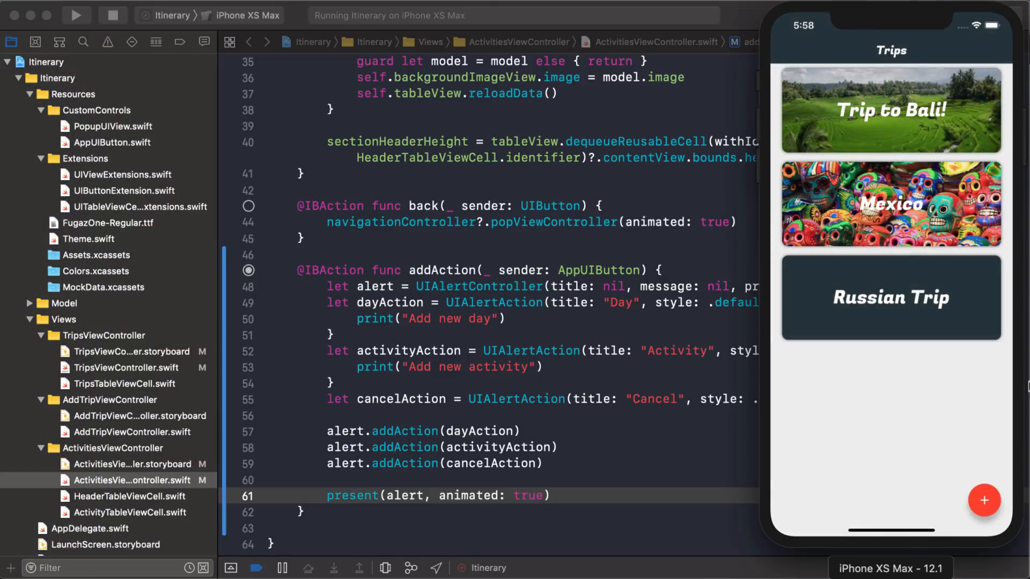
Step: In Trip to Bali, bring up the add sheet with Day, Activity and Cancel, dismiss it, and show it again
click(890, 110)
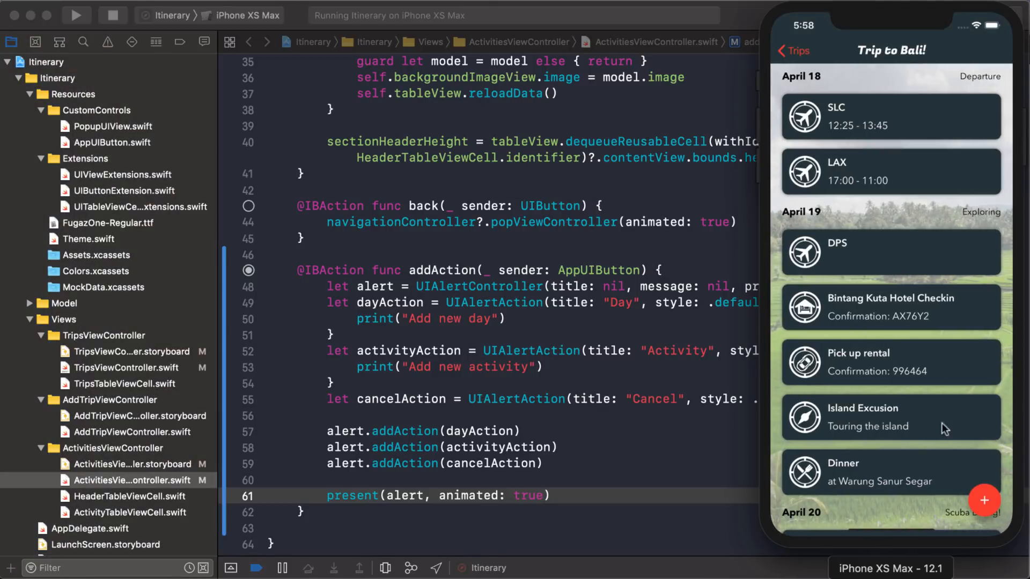
click(984, 501)
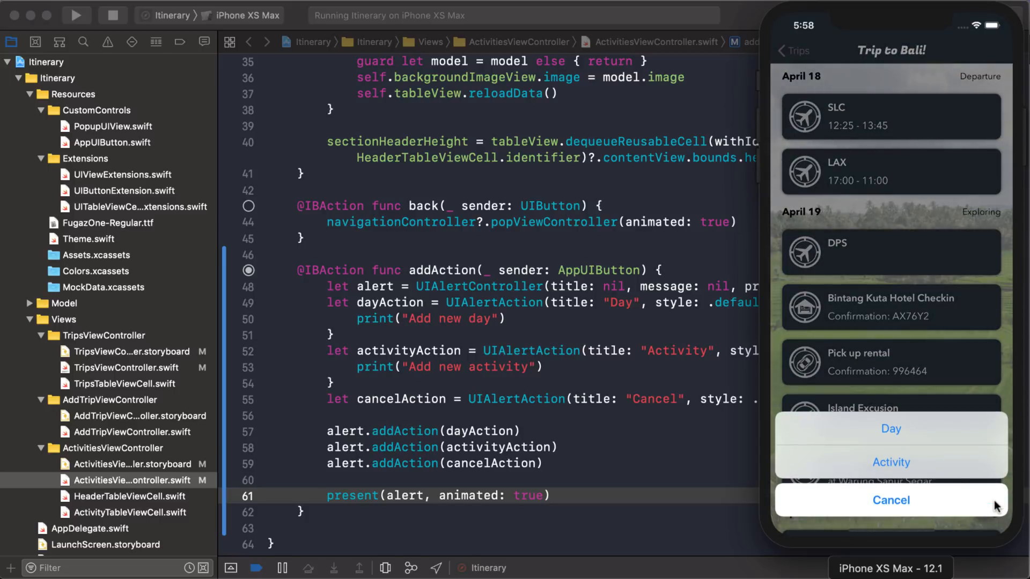
mouse_move(901, 508)
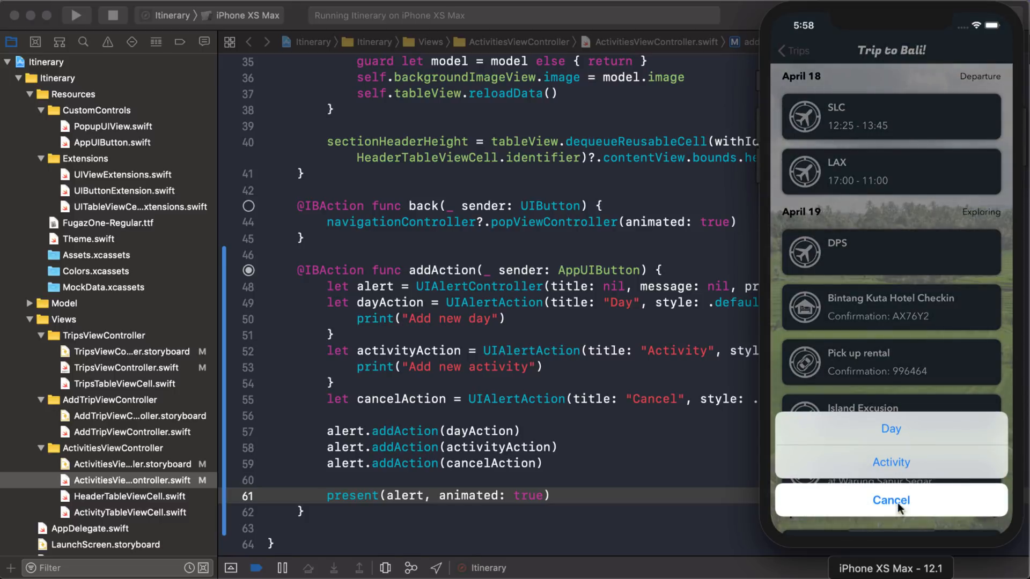
click(891, 500)
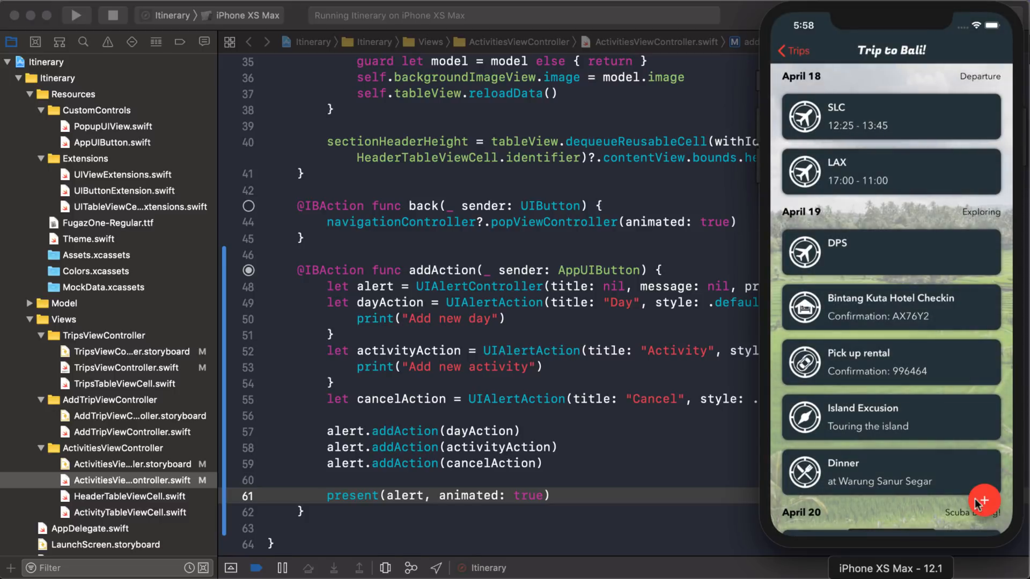
click(984, 502)
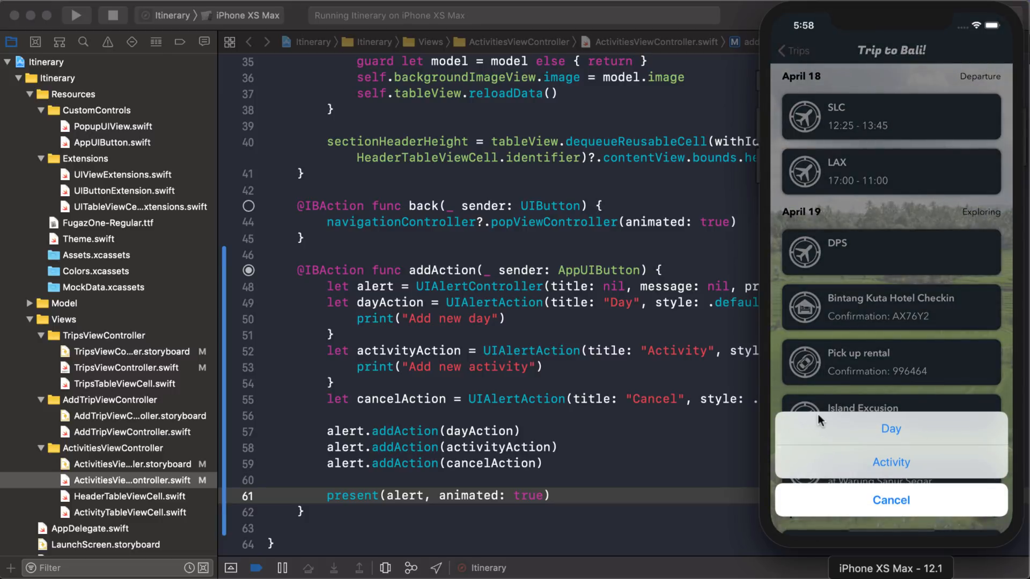
mouse_move(874, 414)
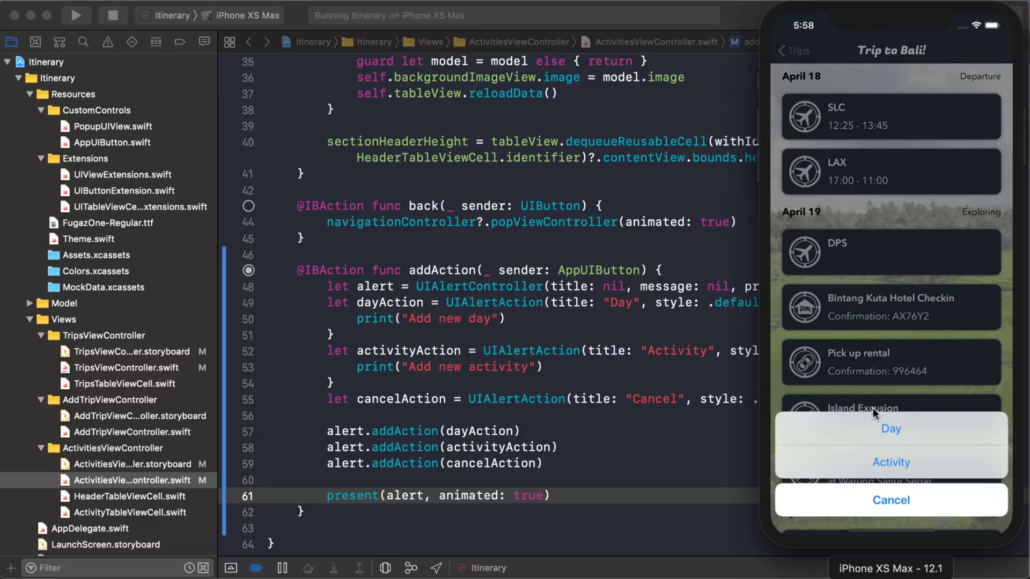
mouse_move(947, 418)
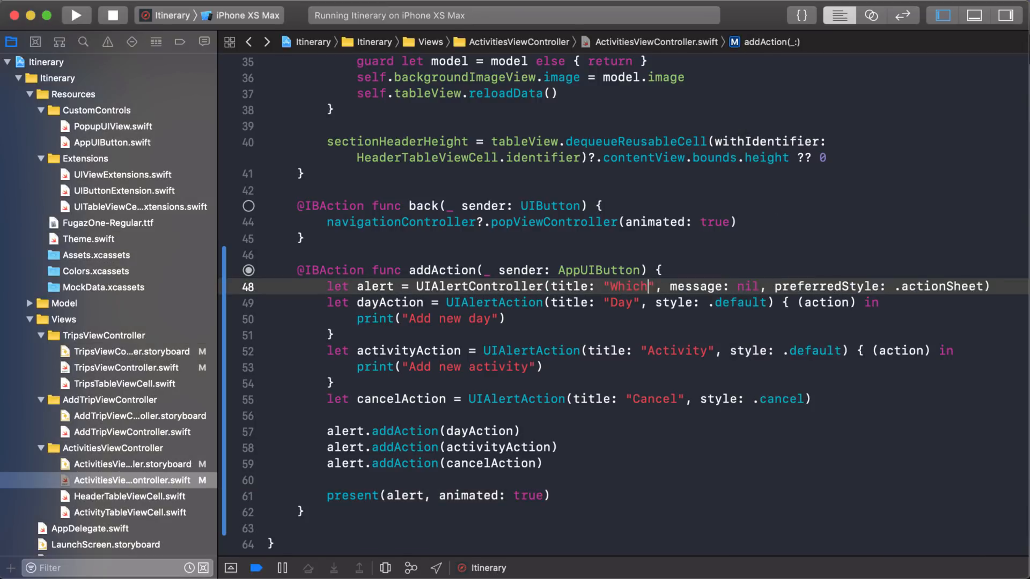
Step: Finish the alert title 'Which would you like to add?' and view it on Trip to Bali's add sheet
text(would you like to add?)
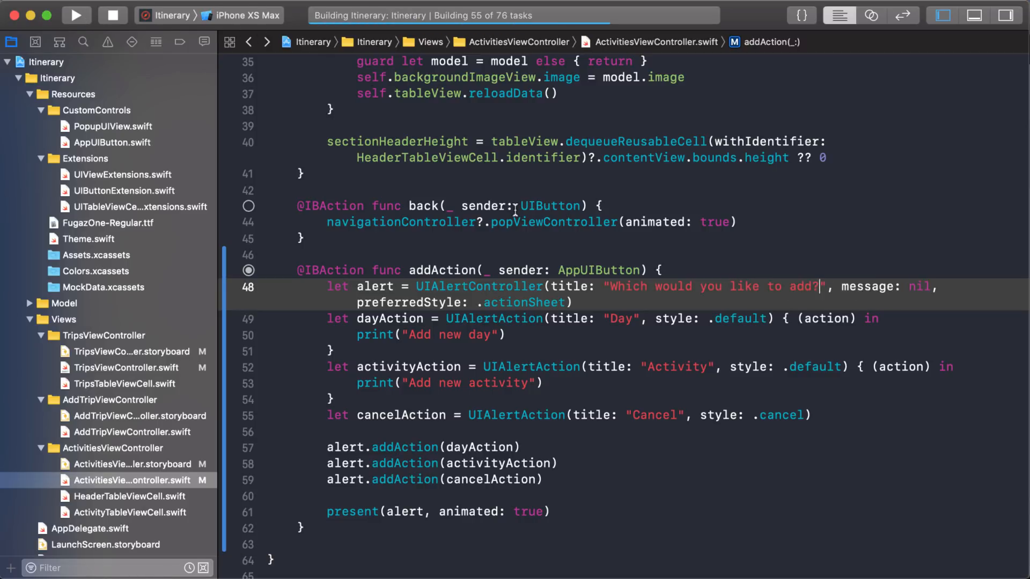
click(76, 15)
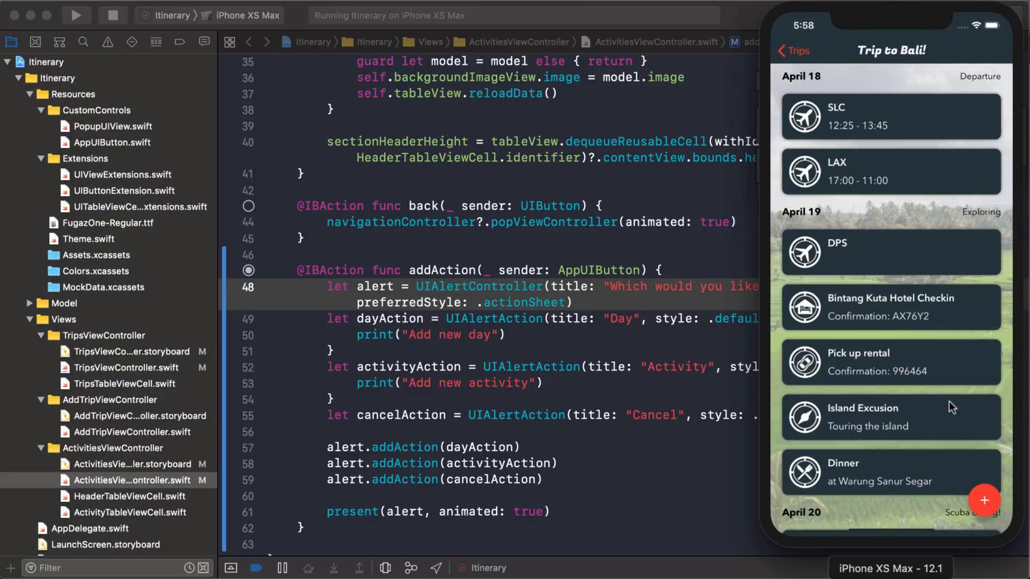
click(984, 502)
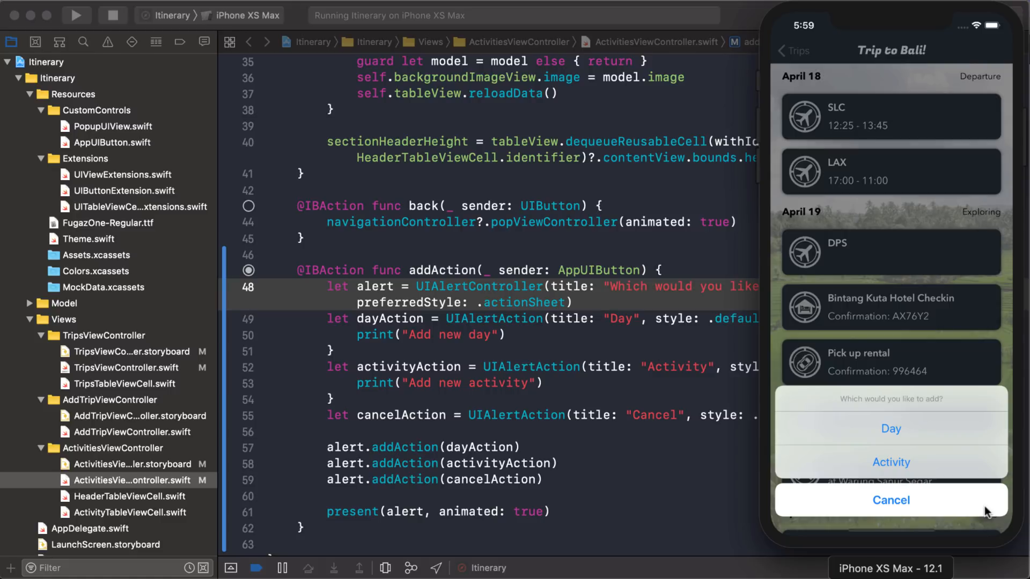
mouse_move(912, 412)
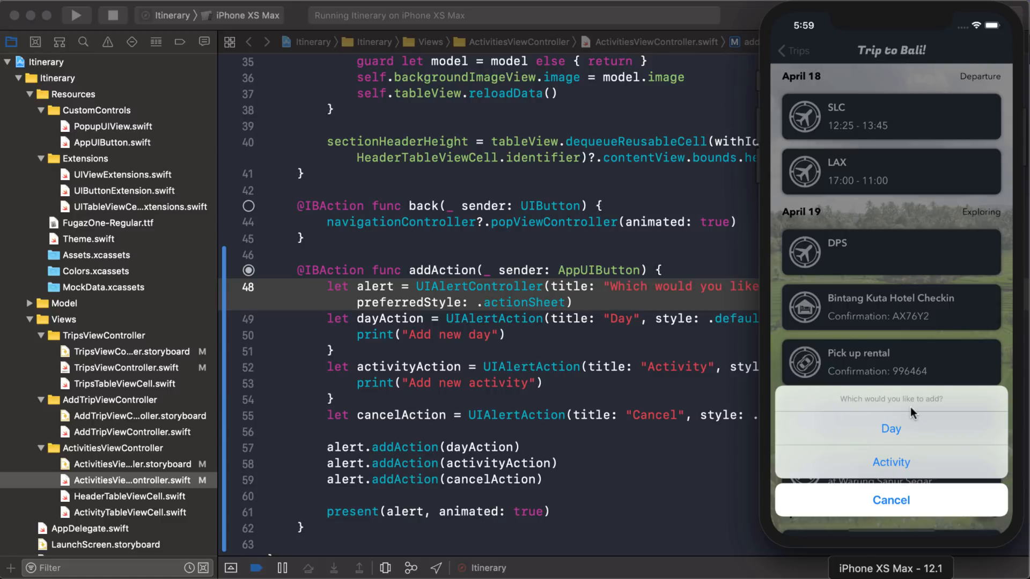
mouse_move(882, 455)
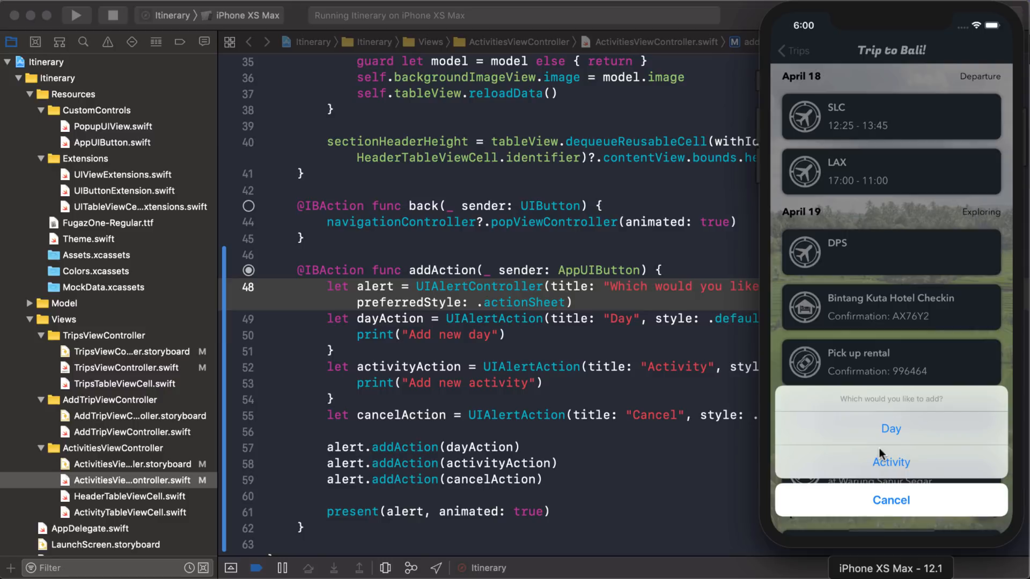
mouse_move(749, 24)
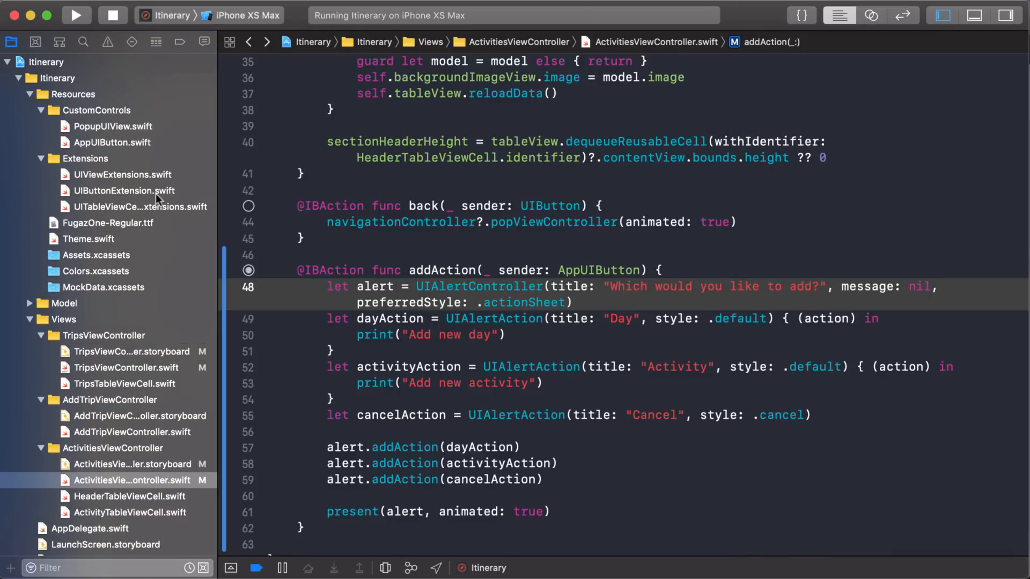
Step: Inspect the Activities storyboard's red Global Tint, then return to ActivitiesViewController.swift
click(133, 463)
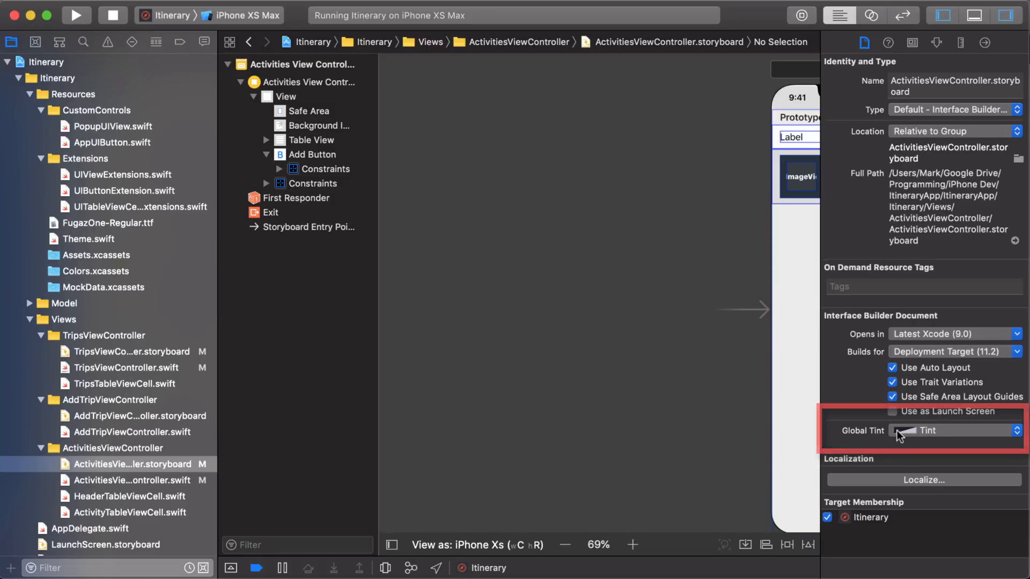
click(956, 431)
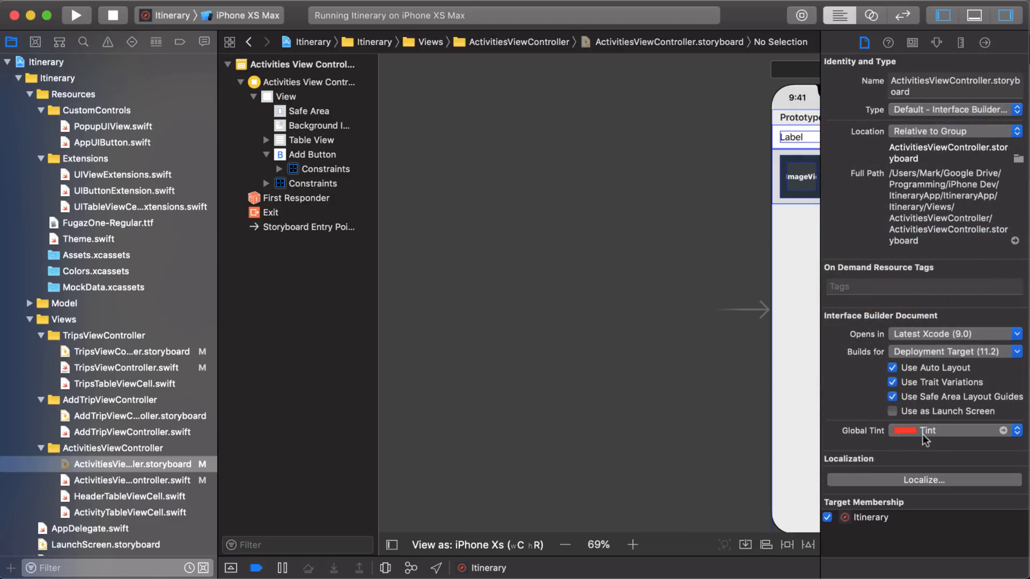
mouse_move(672, 337)
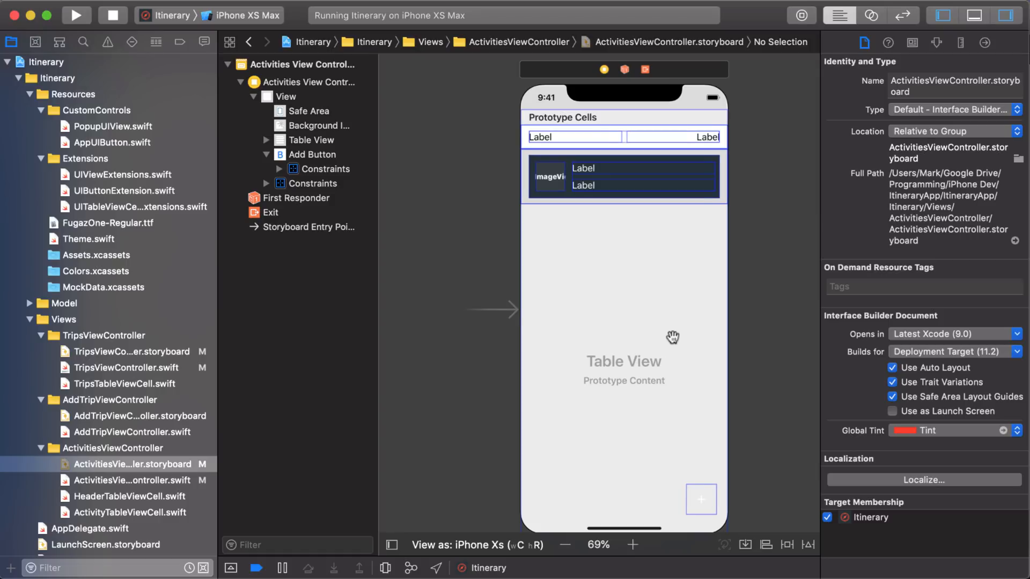
mouse_move(176, 461)
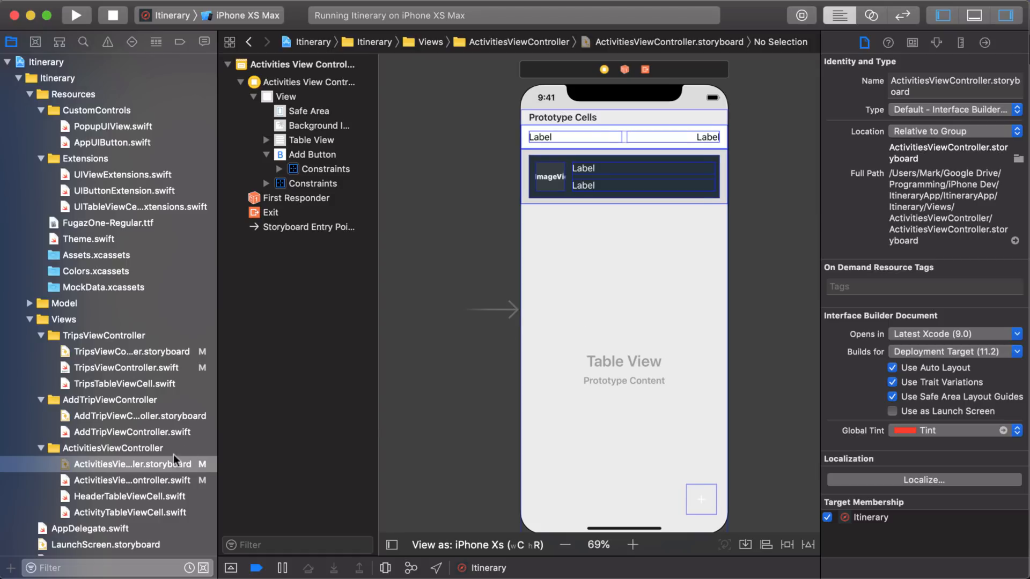
click(125, 480)
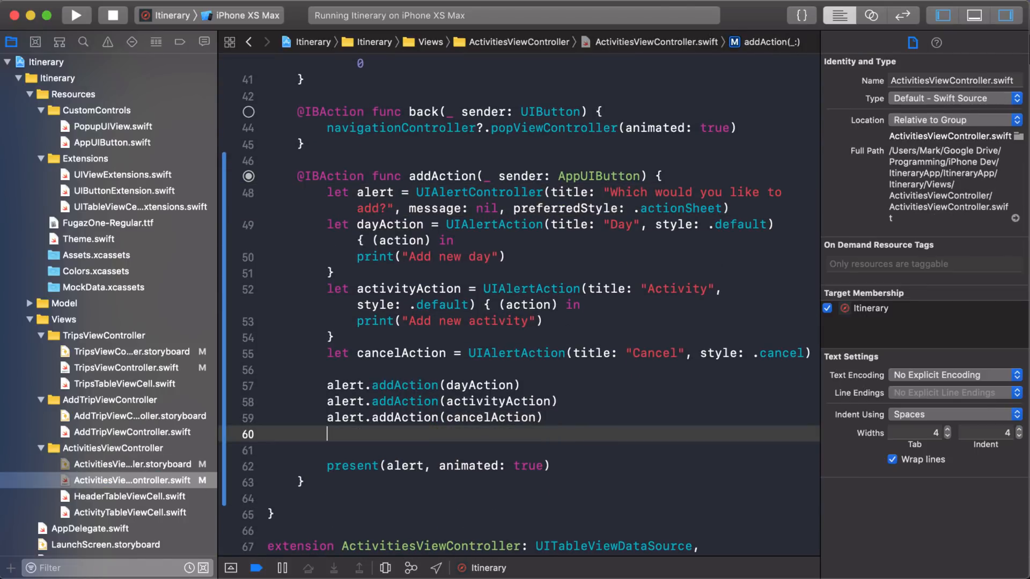
text(alert.view.tintColor = Theme.tintColor)
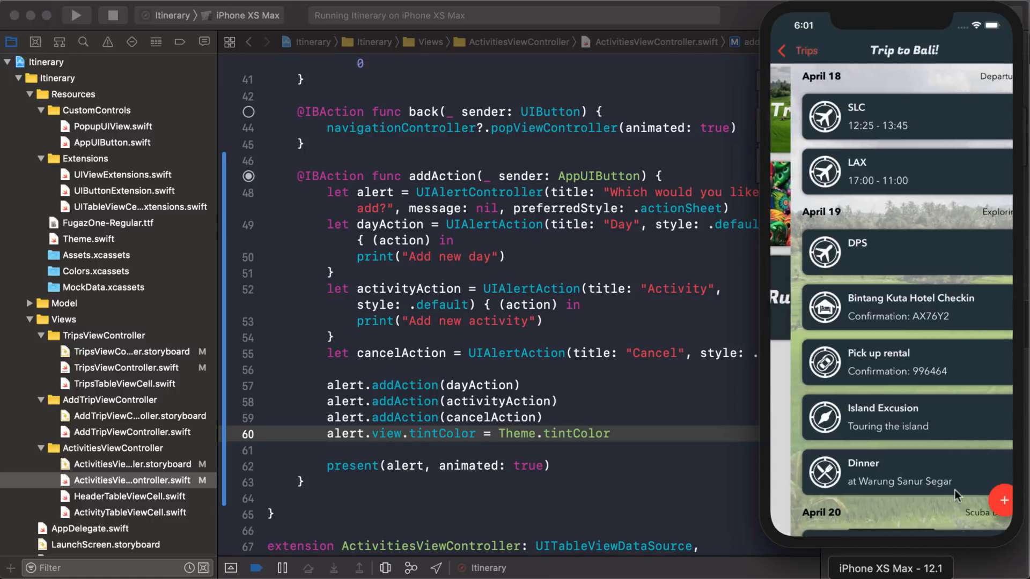
click(1001, 500)
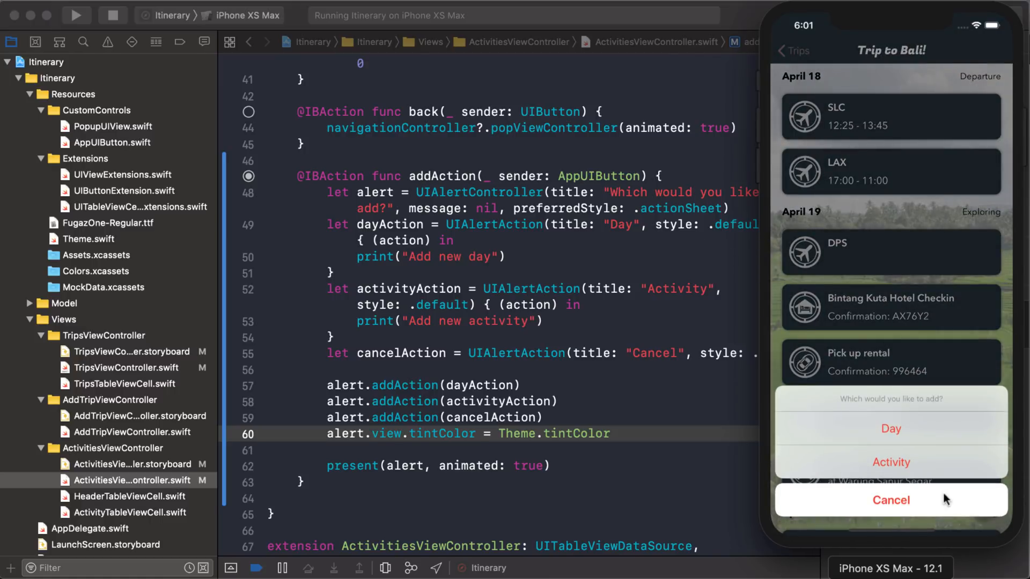
mouse_move(926, 496)
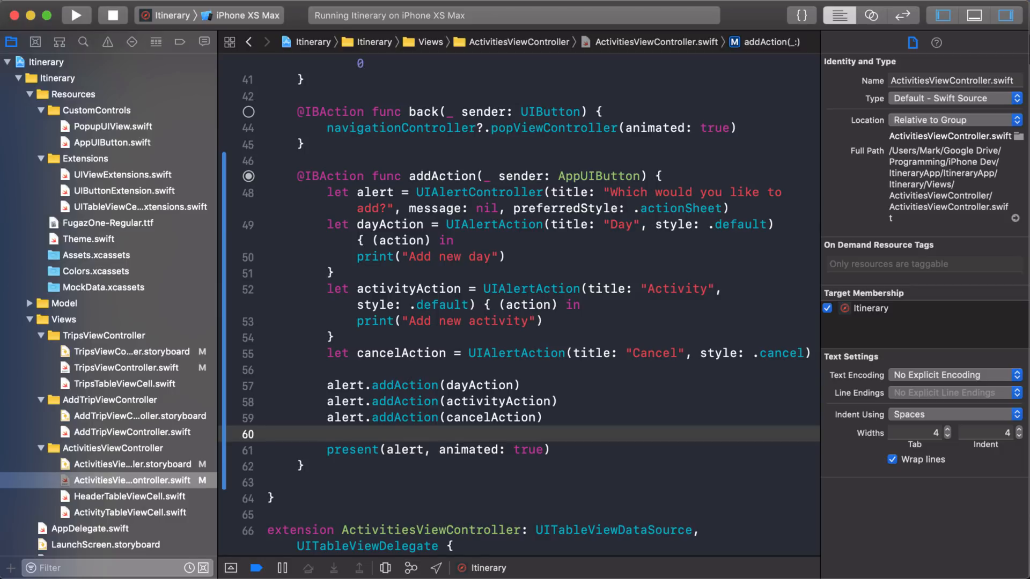
mouse_move(386, 485)
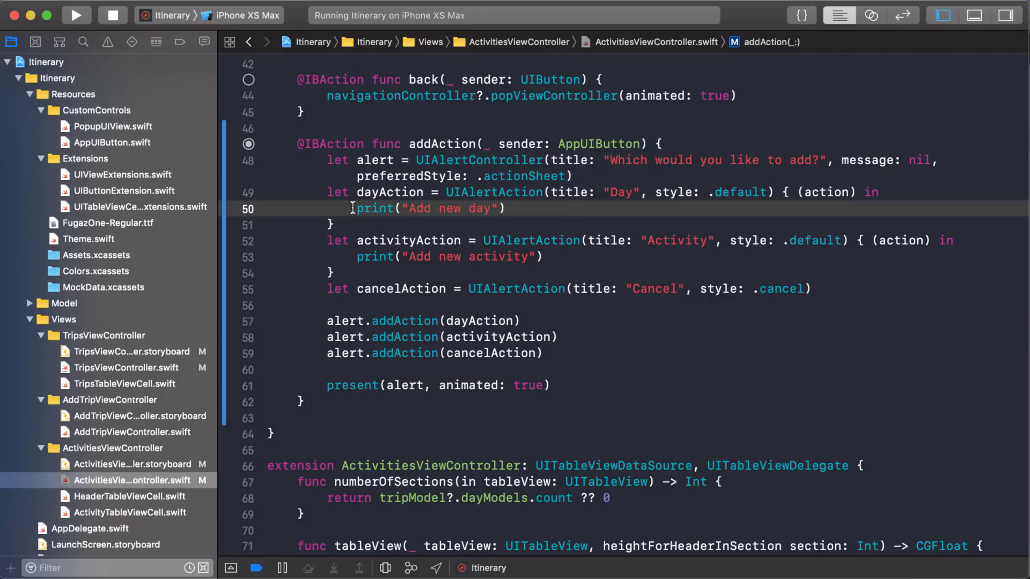
triple_click(427, 208)
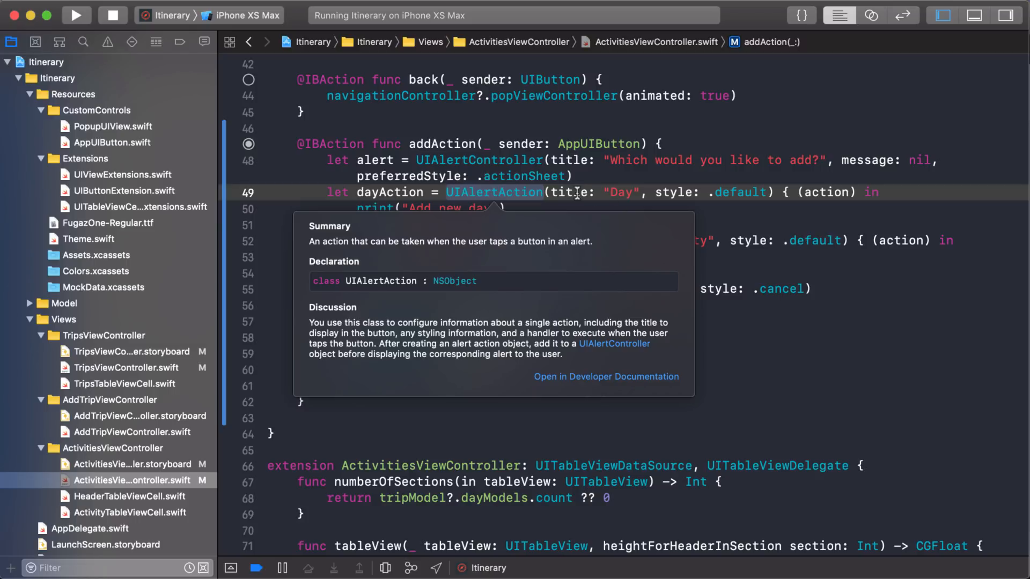
click(567, 193)
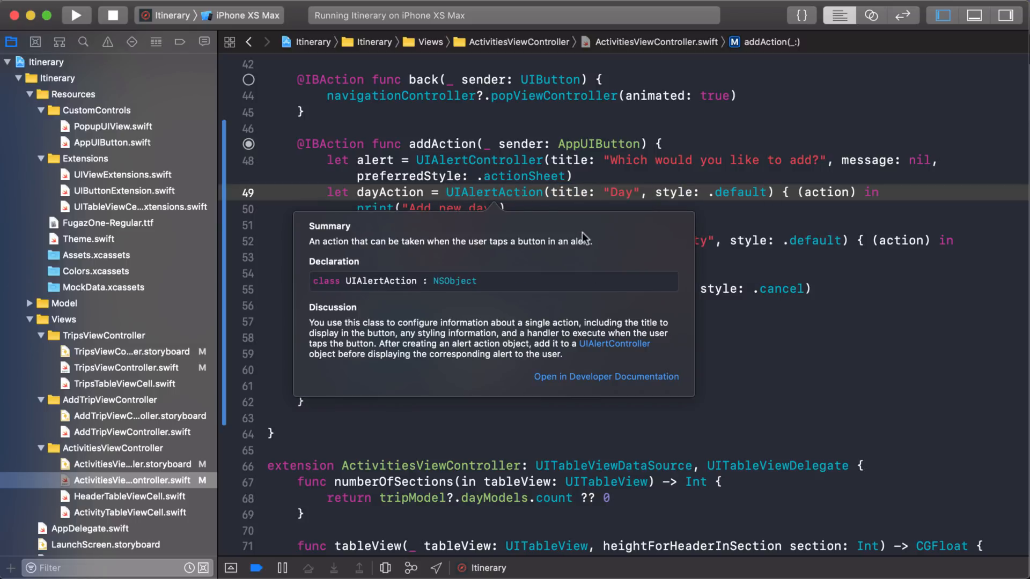
click(575, 161)
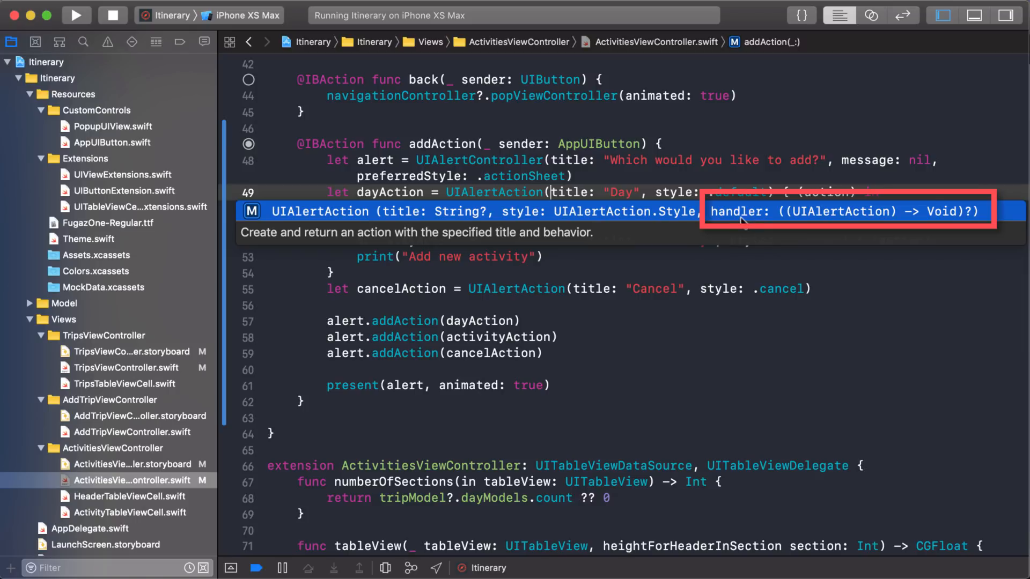
mouse_move(786, 221)
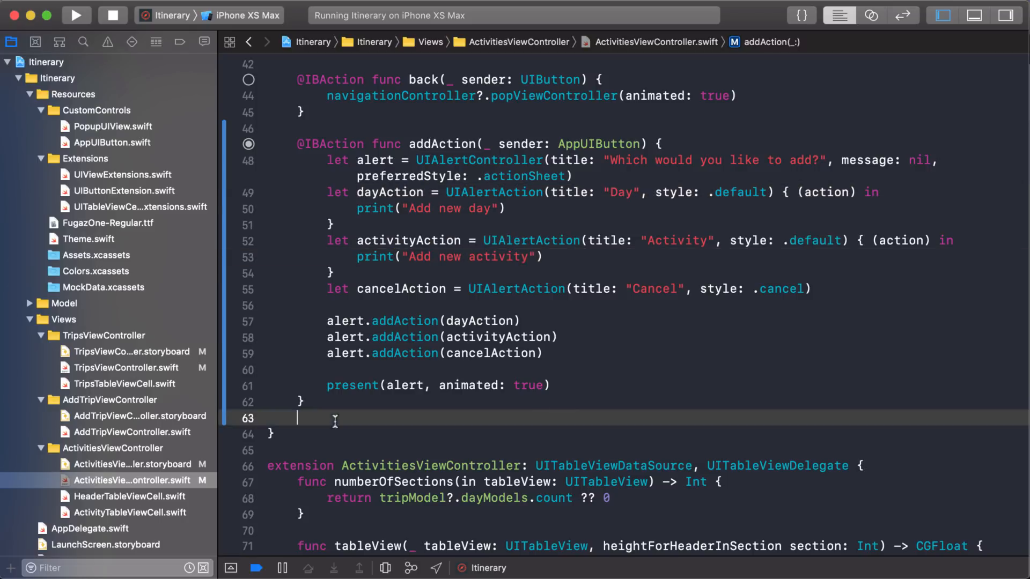
Step: Write func handleAddDay(action: UIAlertAction) that prints "Add new day"
text(func handleAddDay()
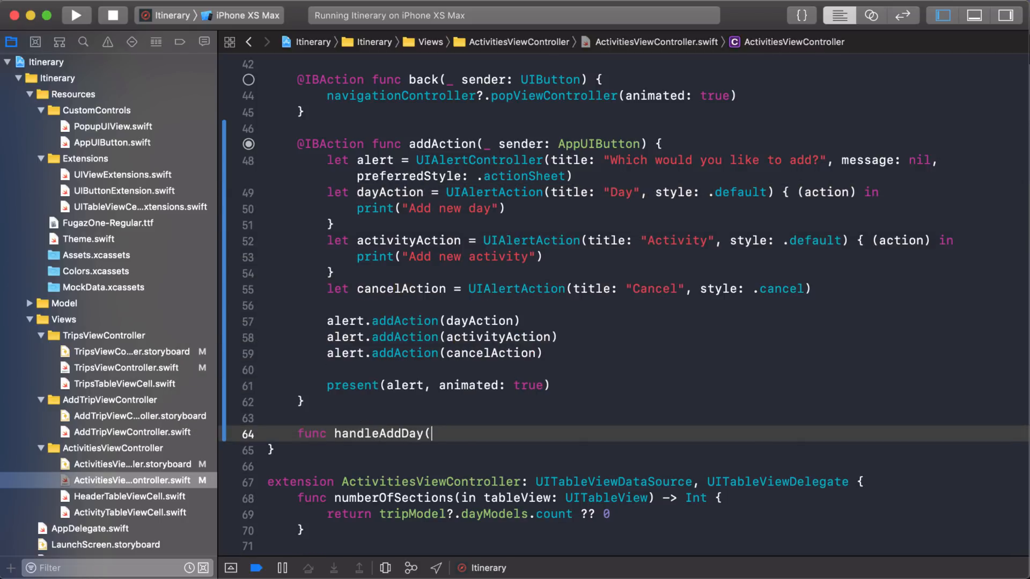
text(action:))
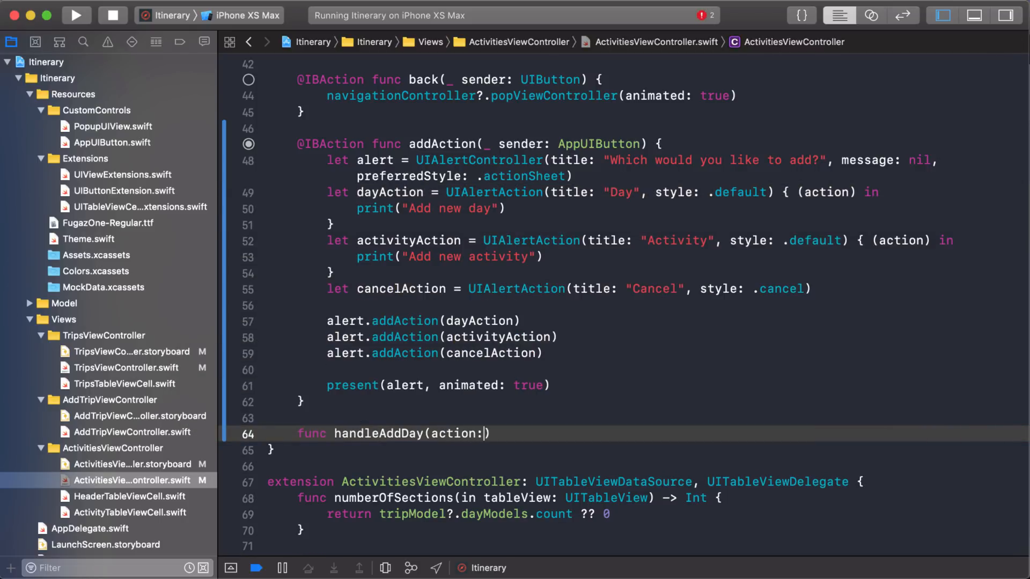
text(UIAlertAction)
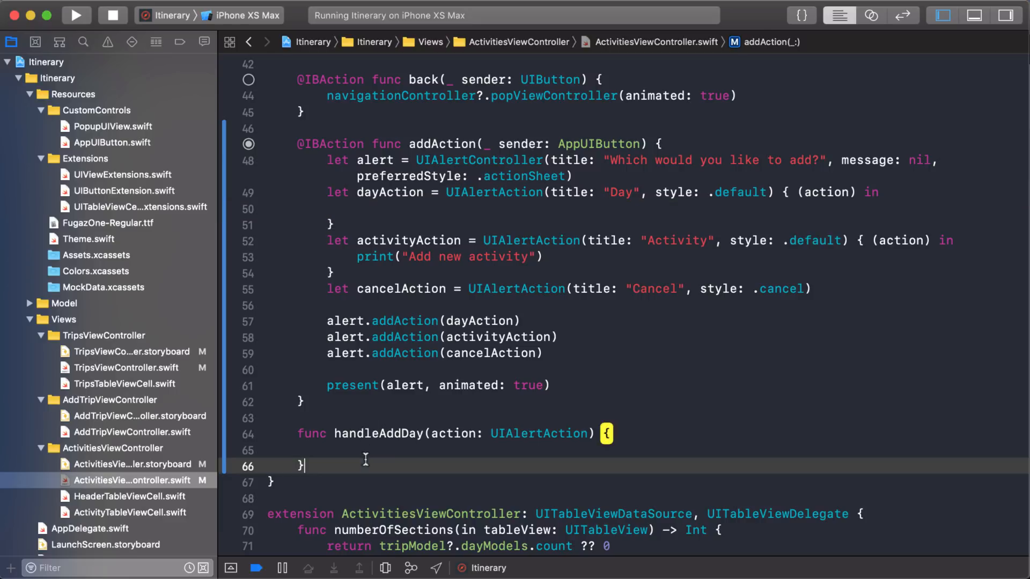
text(print("Add new day"))
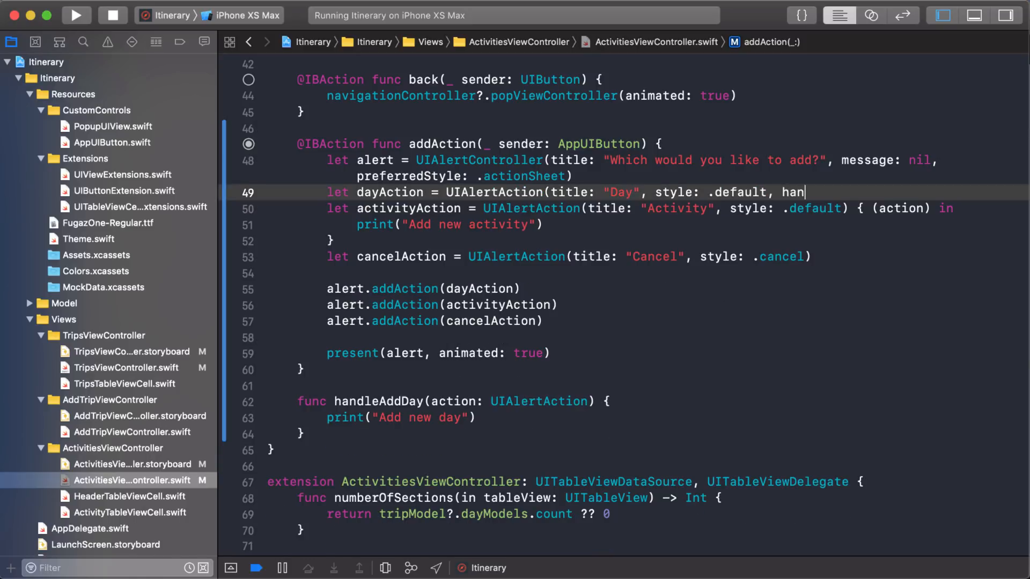
Step: Pass handleAddDay as the Day action's handler argument
text(dler:)
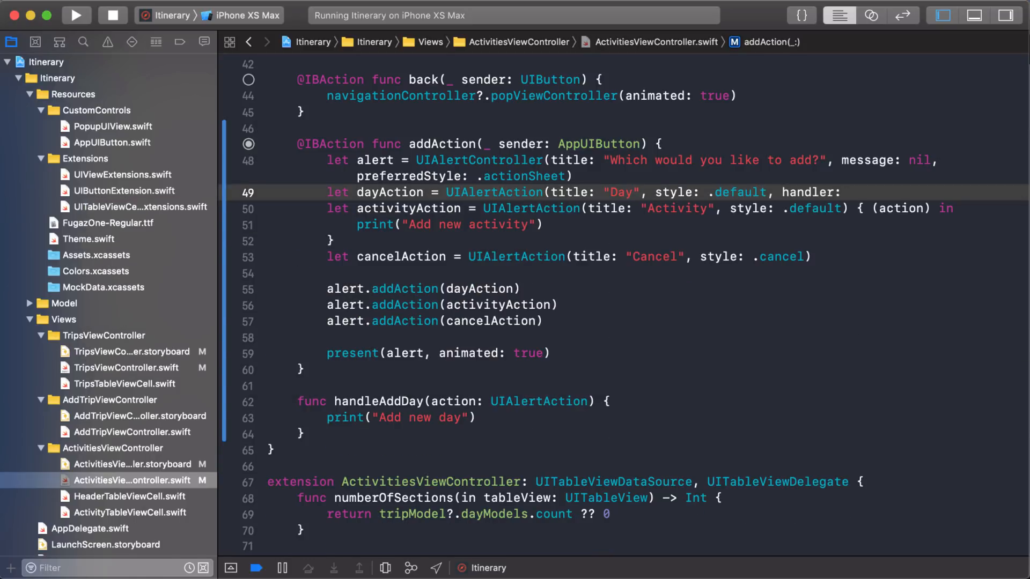
text(h)
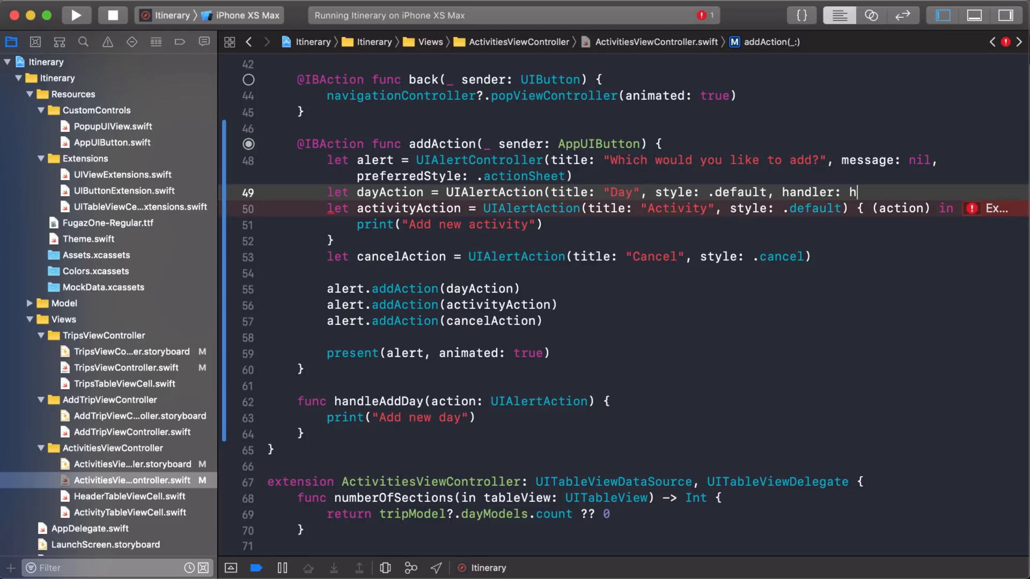
text(andleAddDay))
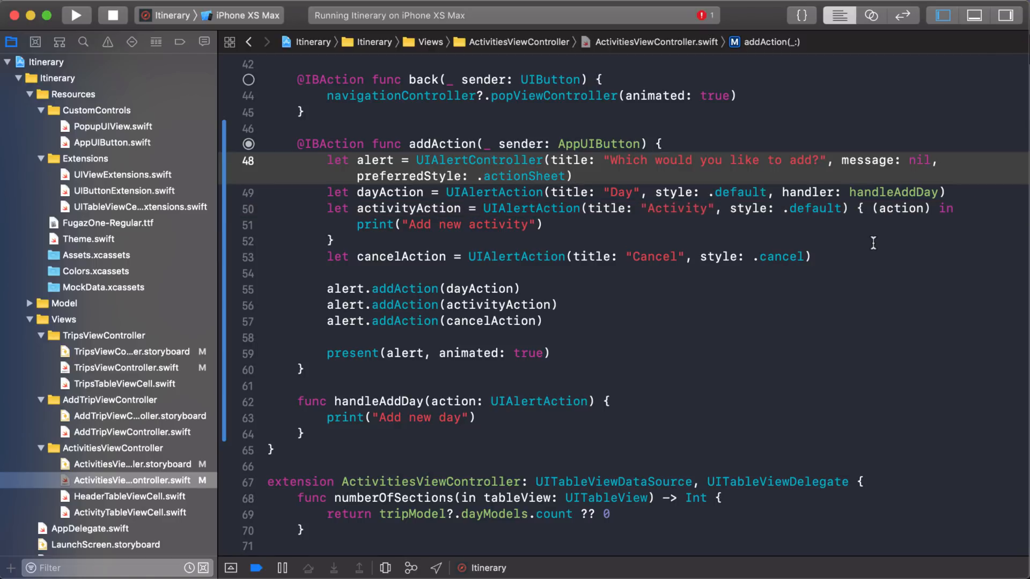
mouse_move(145, 35)
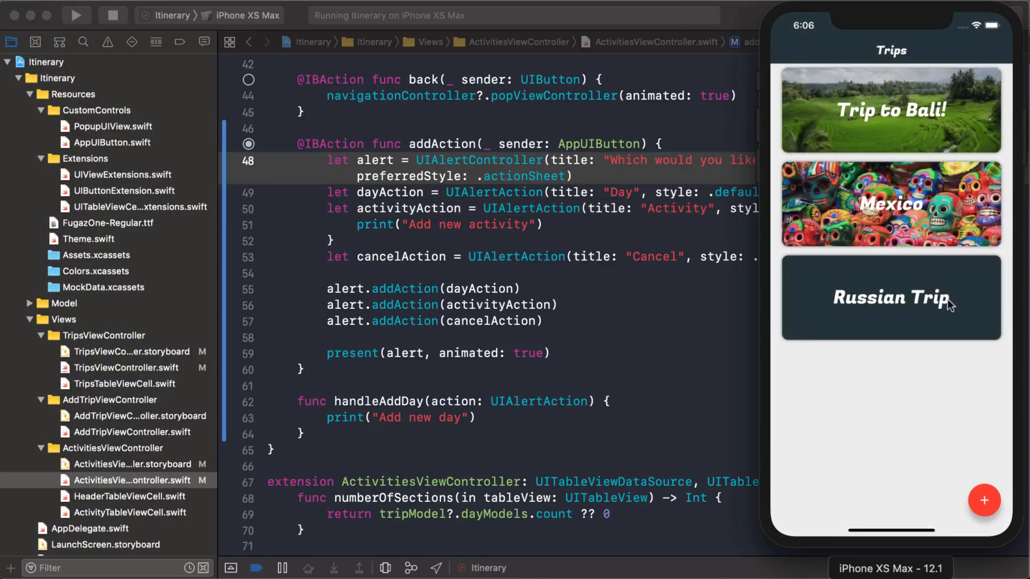
Step: In Trip to Bali choose Day from the add sheet and confirm 'Add new day' prints to the console
click(890, 110)
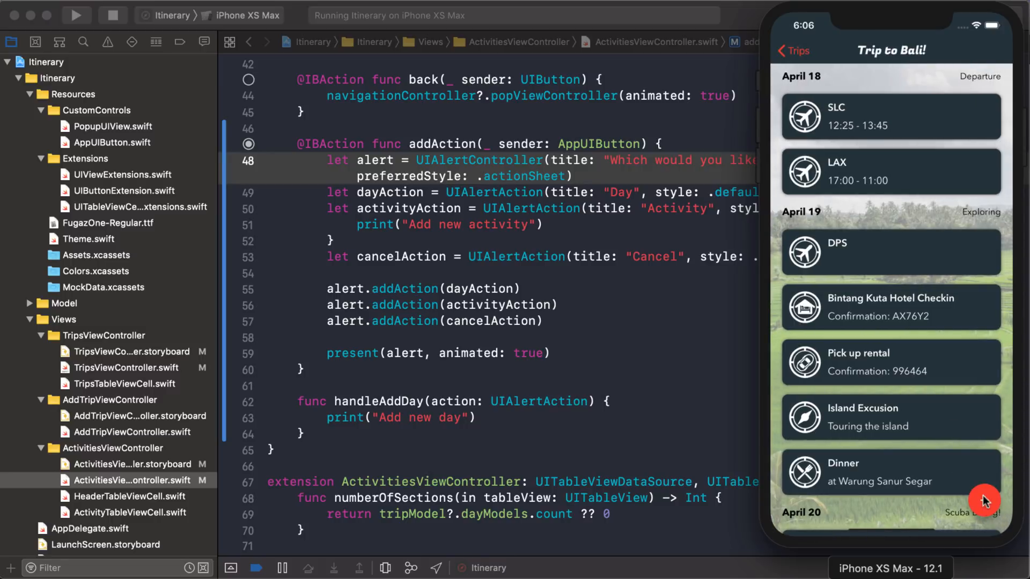
click(984, 500)
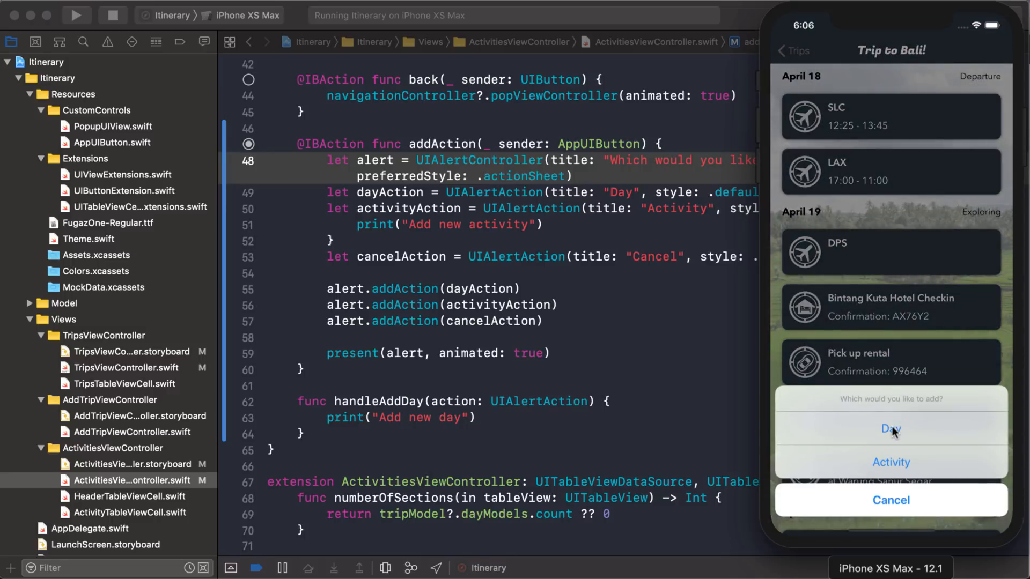
click(890, 429)
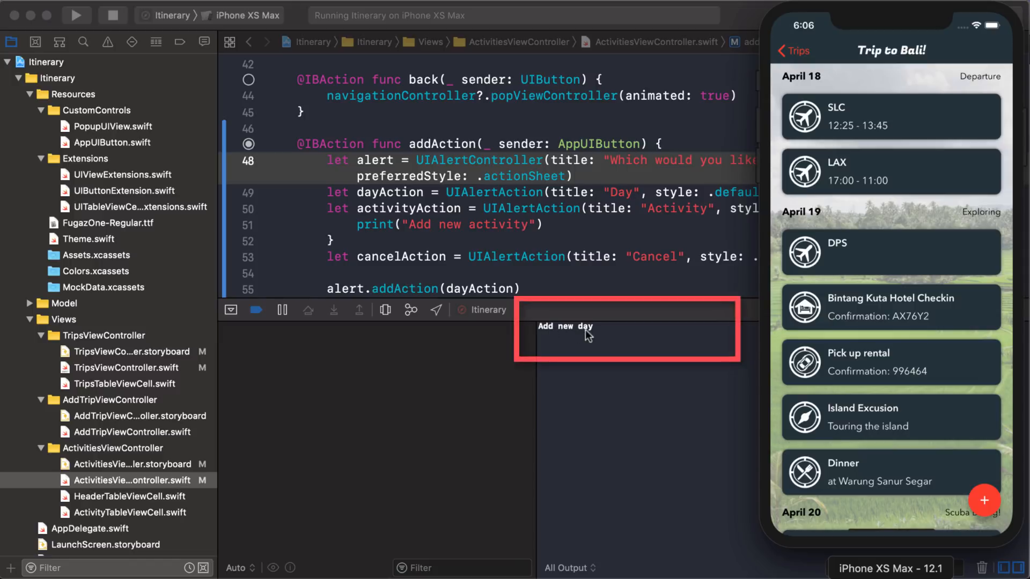
mouse_move(988, 511)
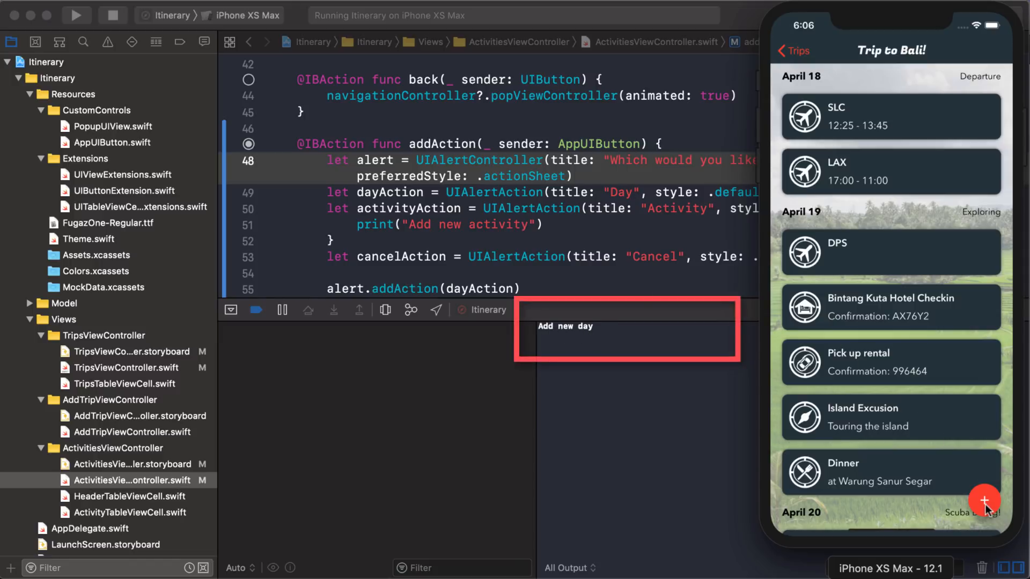